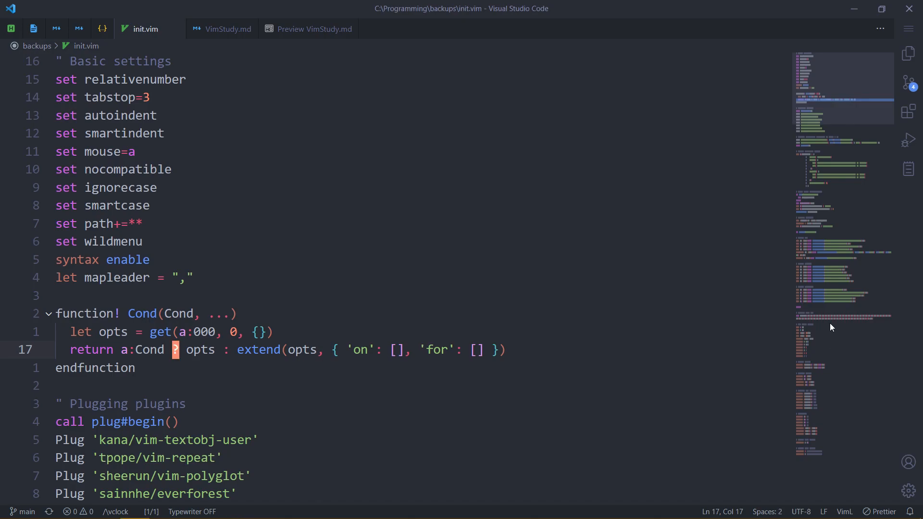
{"action": "mouse_move", "coordinate": [819, 345]}
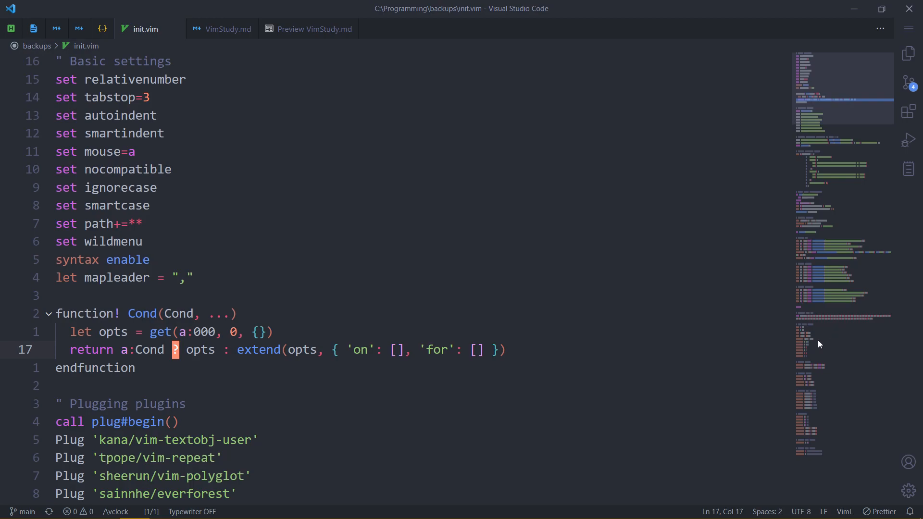
{"action": "mouse_move", "coordinate": [575, 312]}
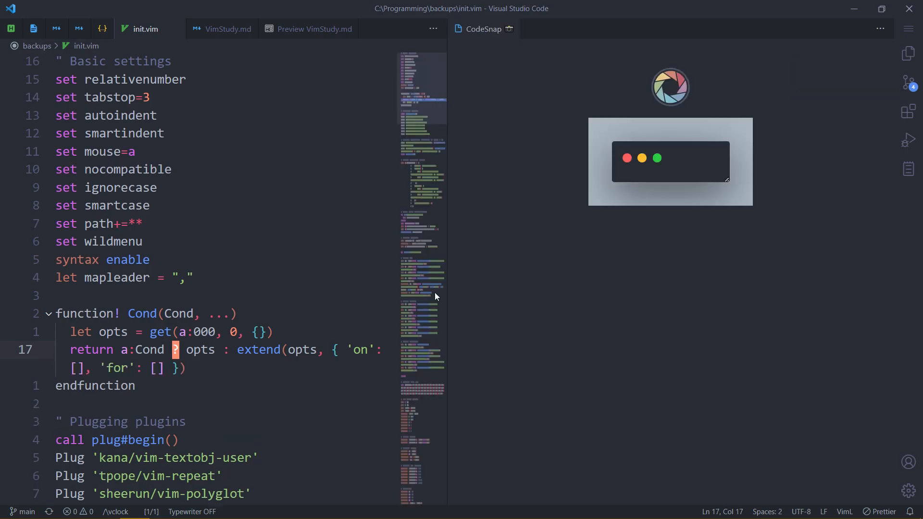
Step: Review the set nocompatible line in init.vim's basic settings and close the code snapshot panel
{"action": "left_click", "coordinate": [77, 169]}
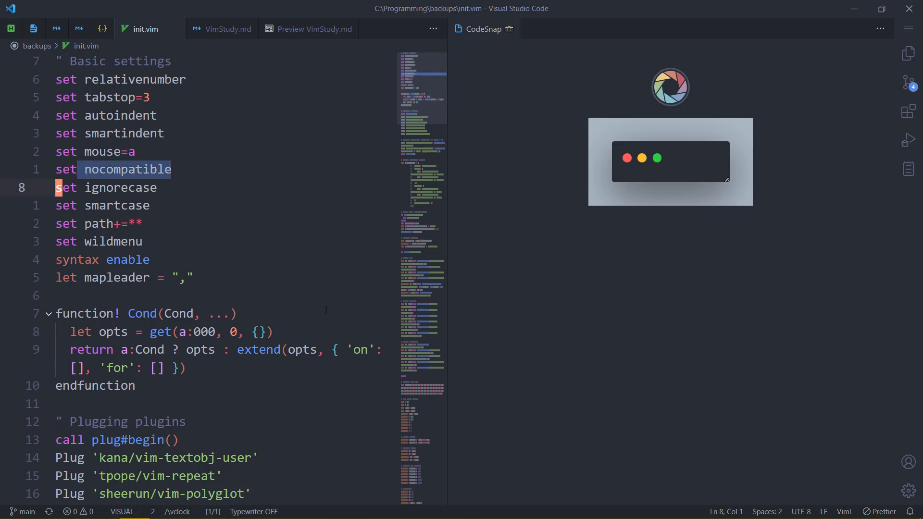
{"action": "mouse_move", "coordinate": [369, 181]}
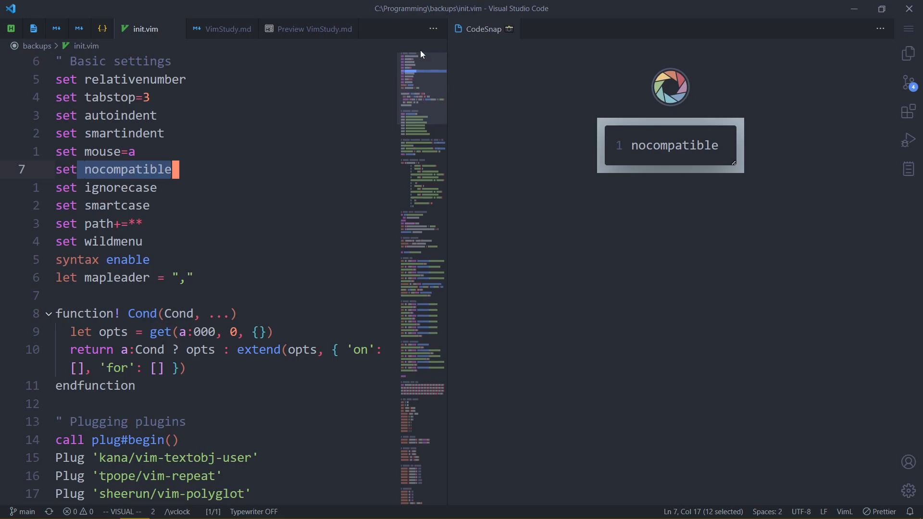
{"action": "mouse_move", "coordinate": [483, 28]}
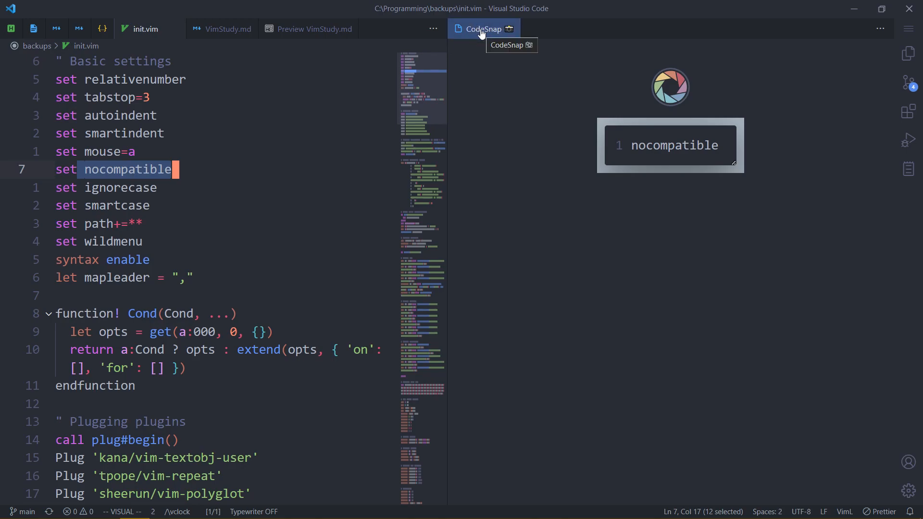
{"action": "left_click", "coordinate": [507, 28]}
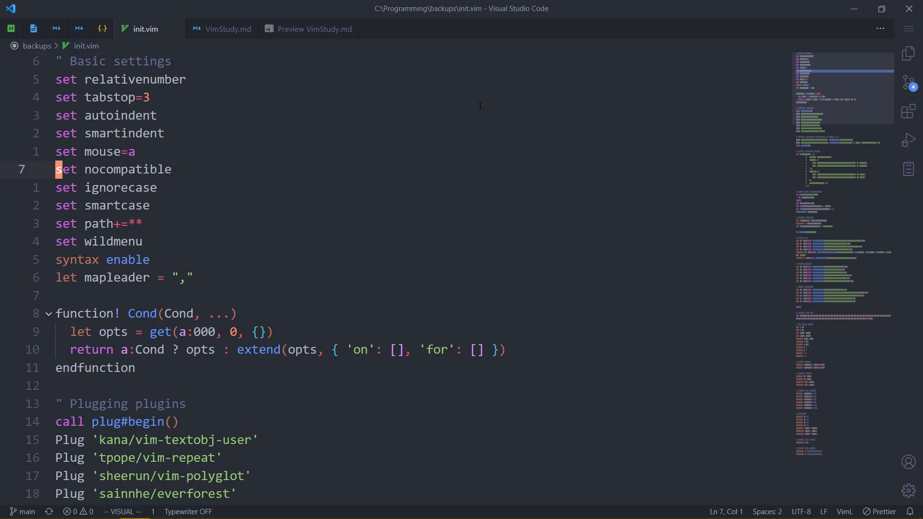
{"action": "key", "text": "j"}
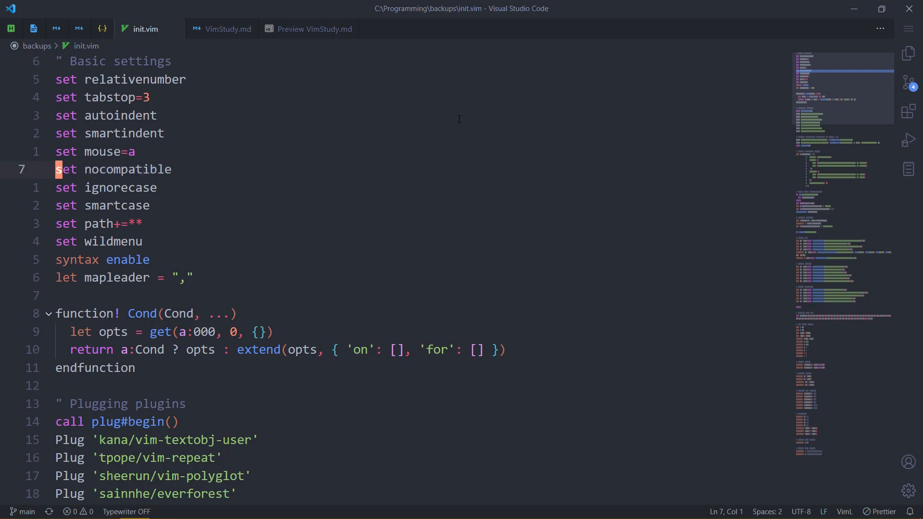
{"action": "key", "text": "v"}
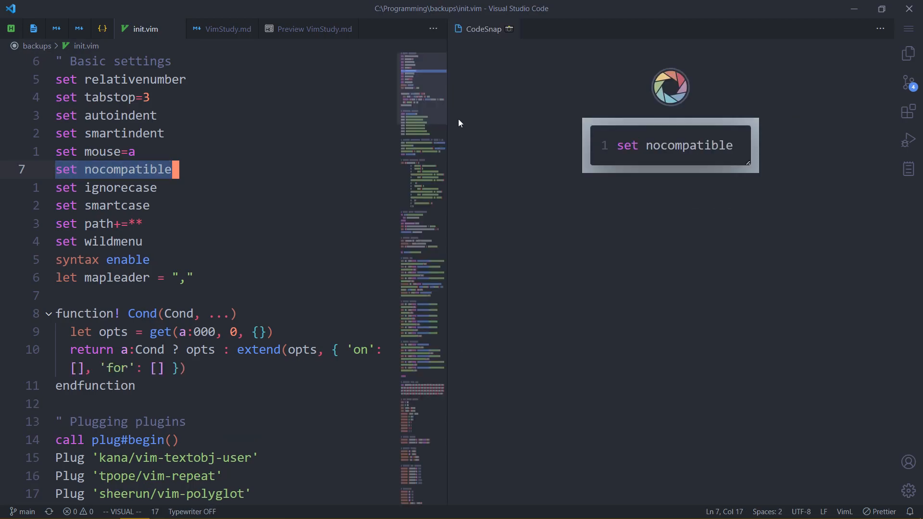
{"action": "mouse_move", "coordinate": [535, 107]}
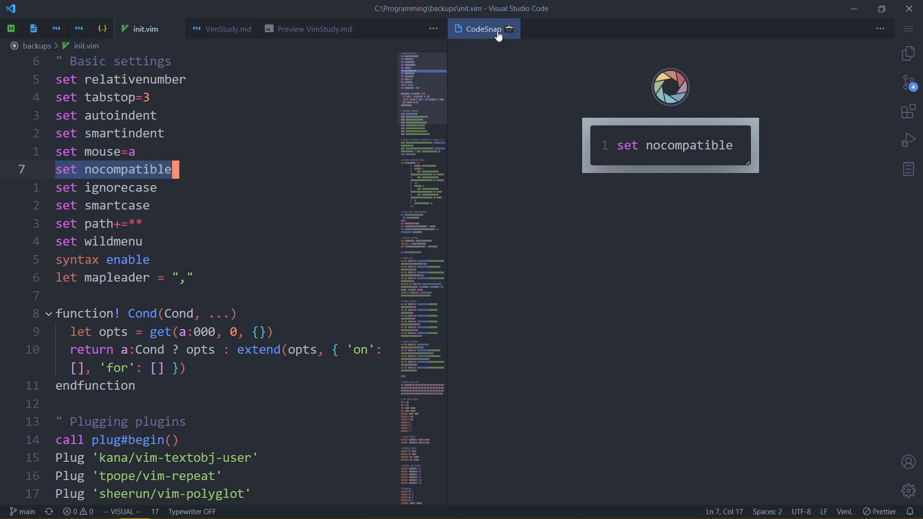
{"action": "mouse_move", "coordinate": [483, 28]}
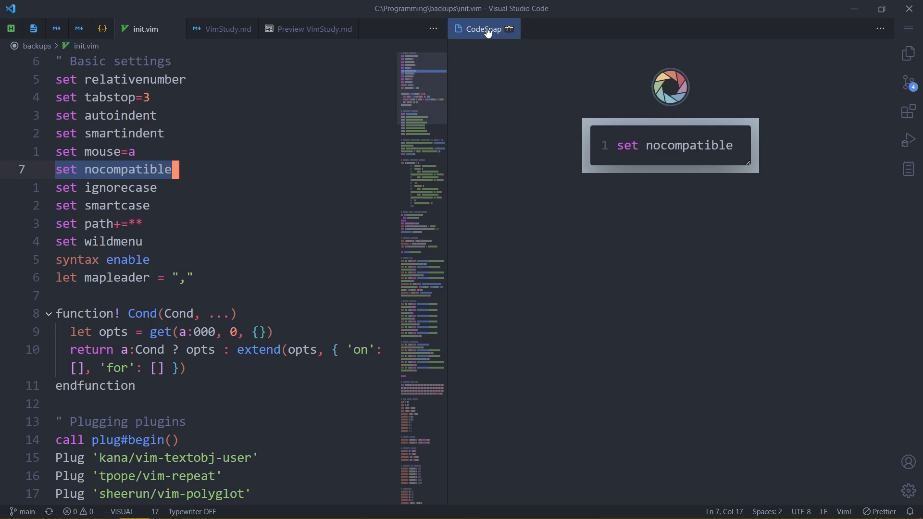
{"action": "left_click", "coordinate": [508, 28]}
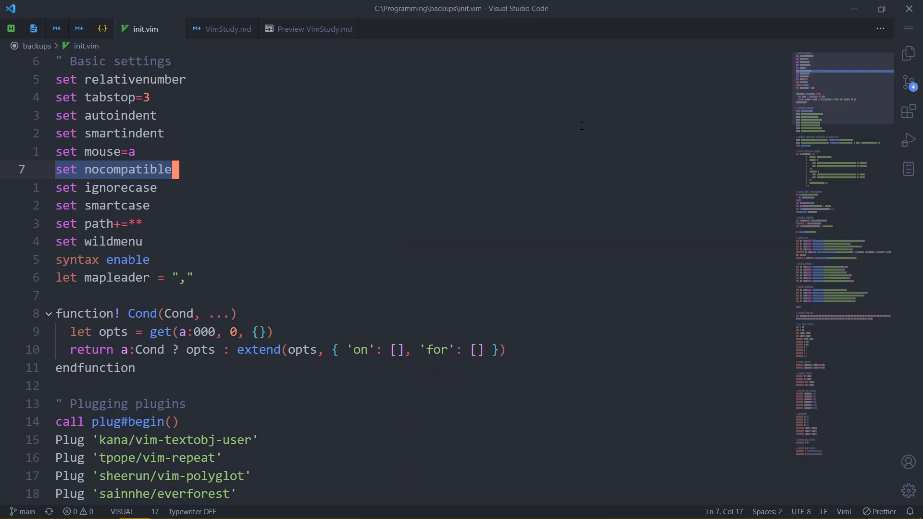
{"action": "mouse_move", "coordinate": [338, 9]}
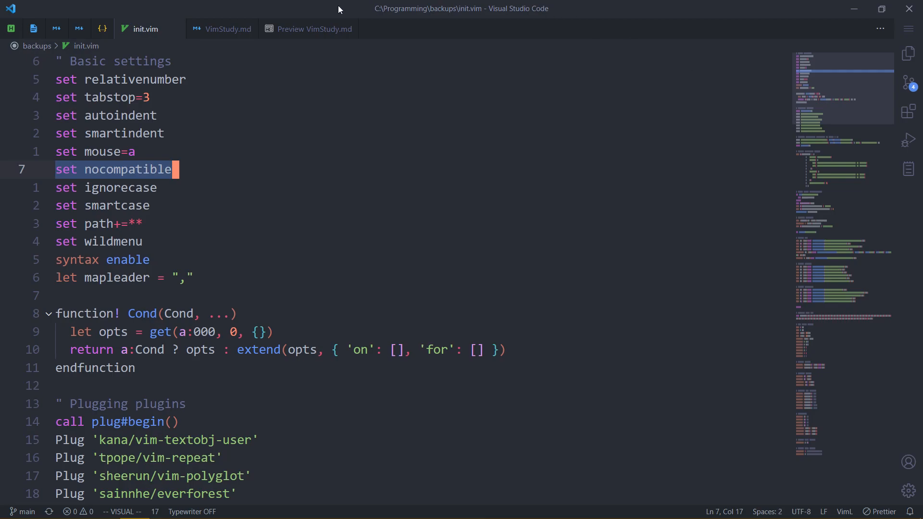
Step: Browse the VimStudy.md preview's VSCodeNotify/VSCodeCall table, selecting Call and VSCodeNotify
{"action": "left_click", "coordinate": [314, 29]}
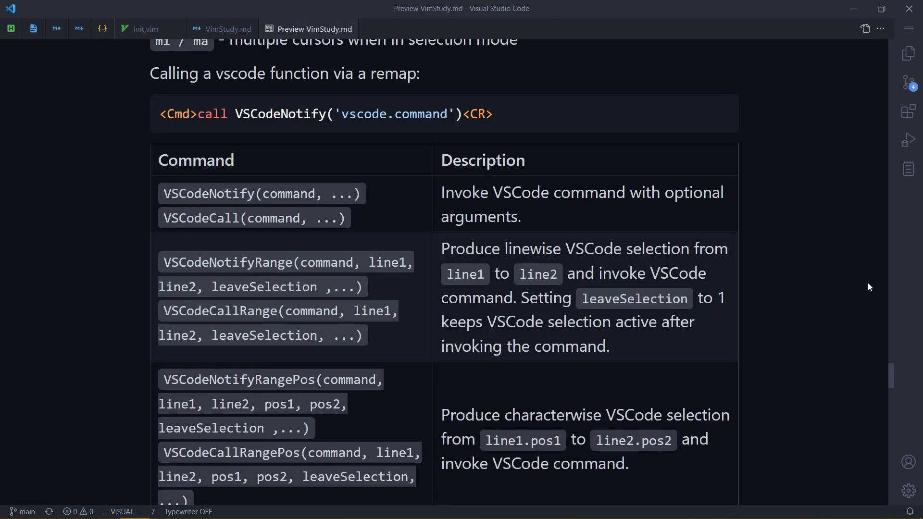
{"action": "scroll", "scroll_direction": "down", "scroll_amount": 3}
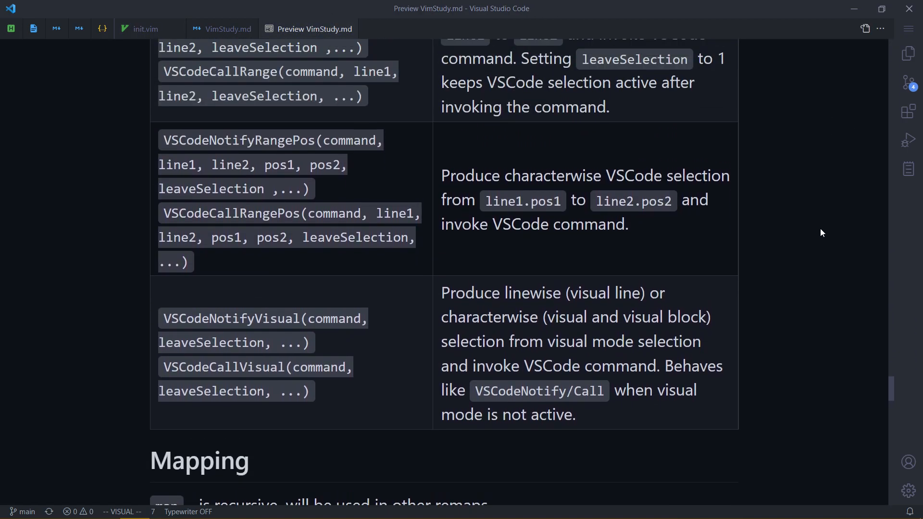
{"action": "scroll", "scroll_direction": "up", "scroll_amount": 3}
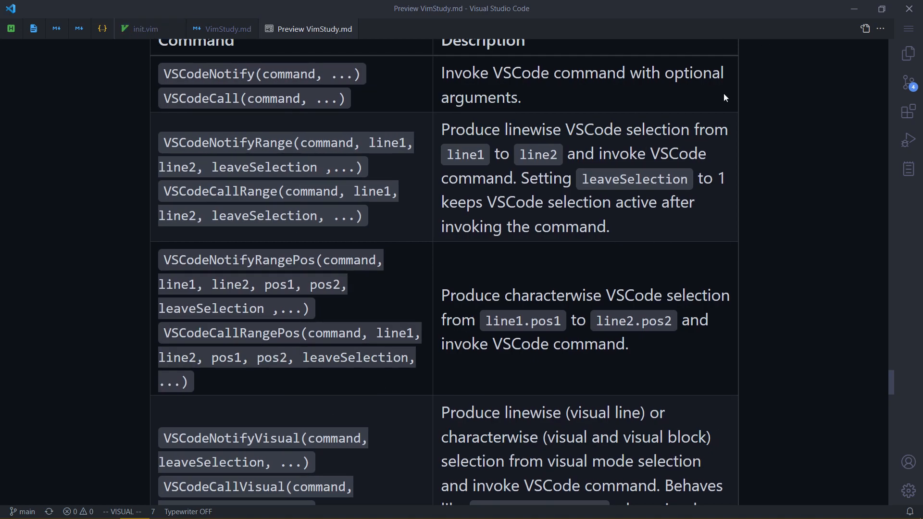
{"action": "mouse_move", "coordinate": [776, 203]}
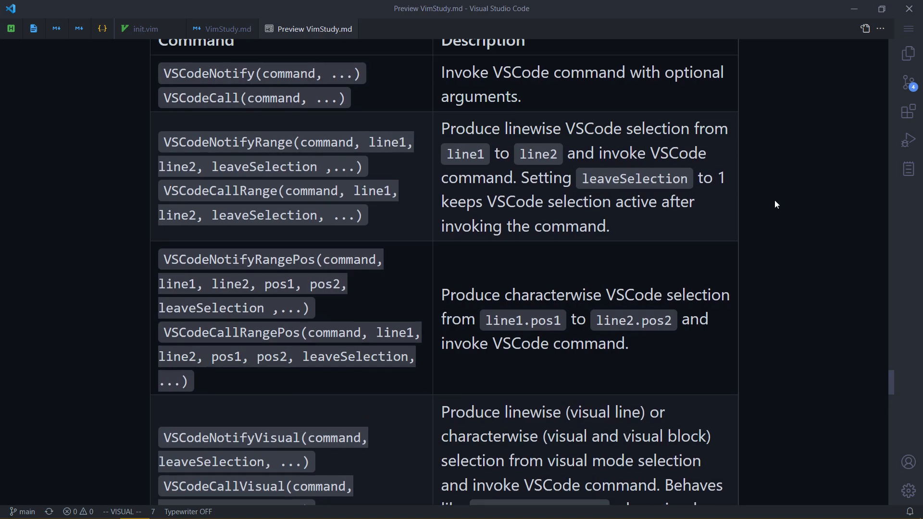
{"action": "mouse_move", "coordinate": [778, 194]}
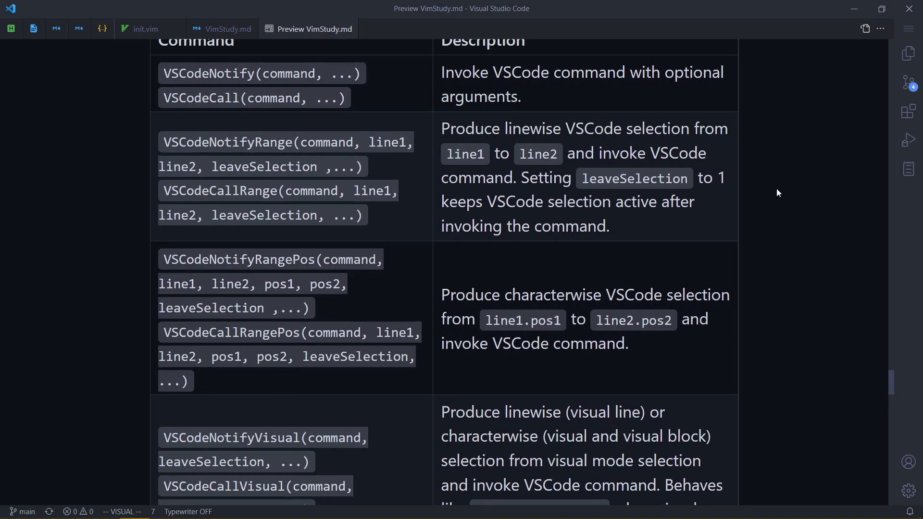
{"action": "mouse_move", "coordinate": [776, 177]}
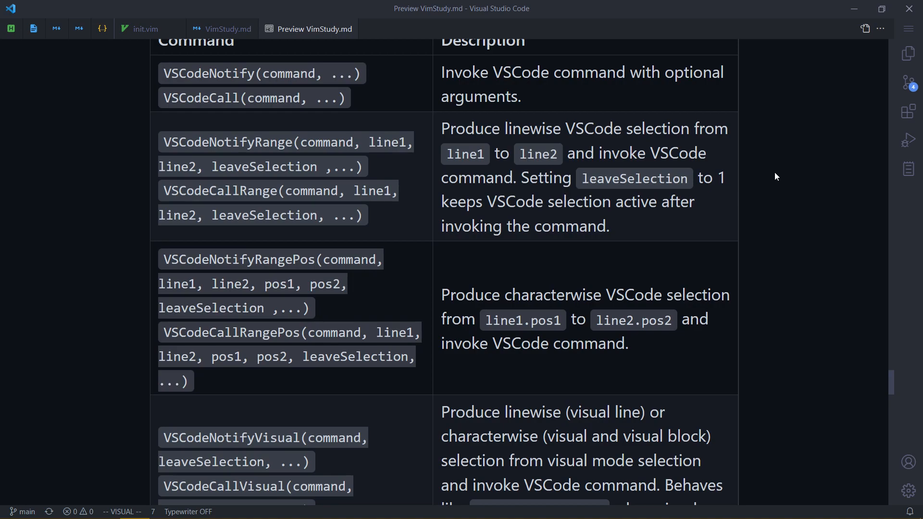
{"action": "mouse_move", "coordinate": [804, 192]}
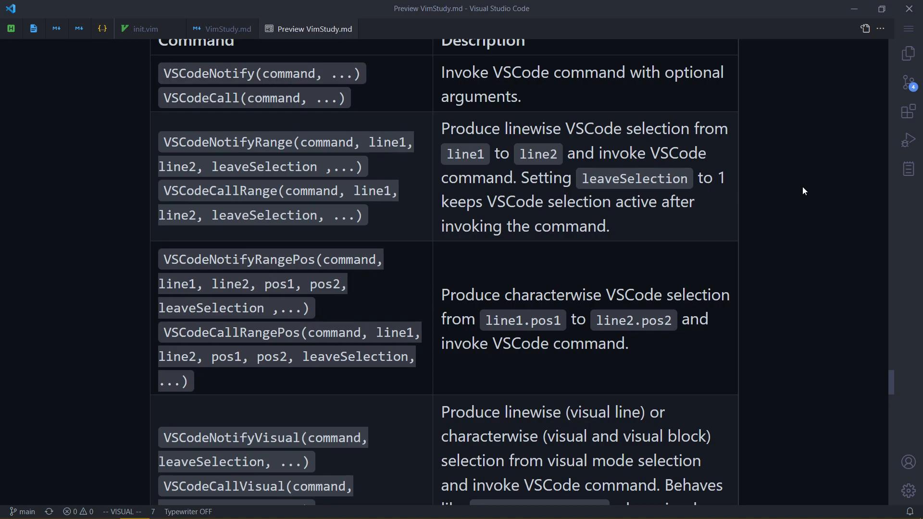
{"action": "mouse_move", "coordinate": [799, 199]}
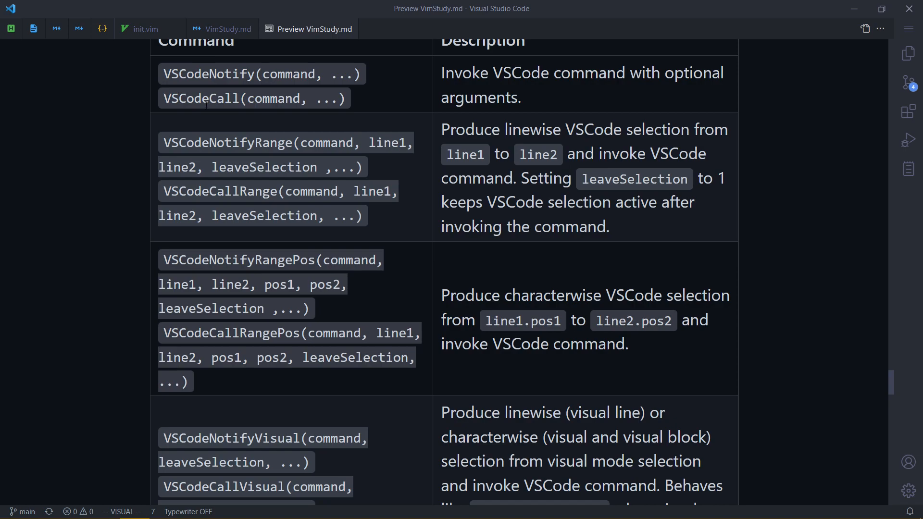
{"action": "scroll", "scroll_direction": "down", "scroll_amount": 3}
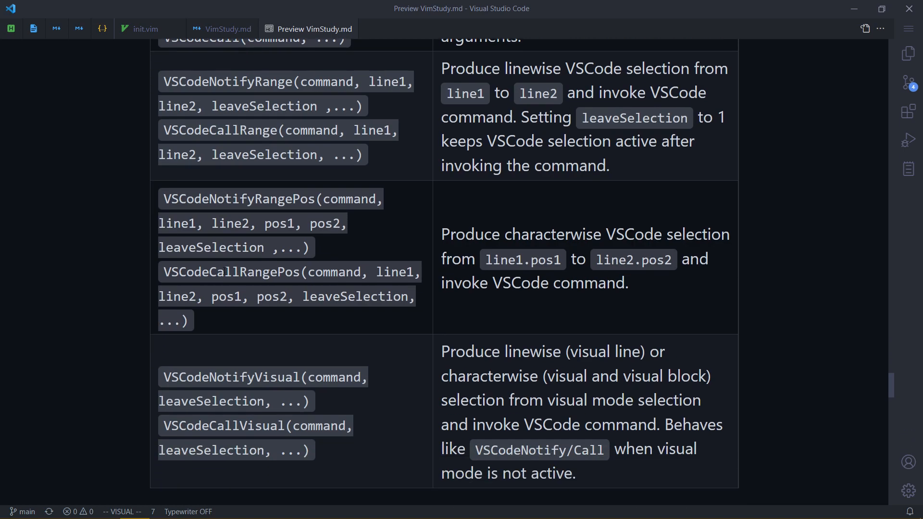
{"action": "scroll", "scroll_direction": "down", "scroll_amount": 3}
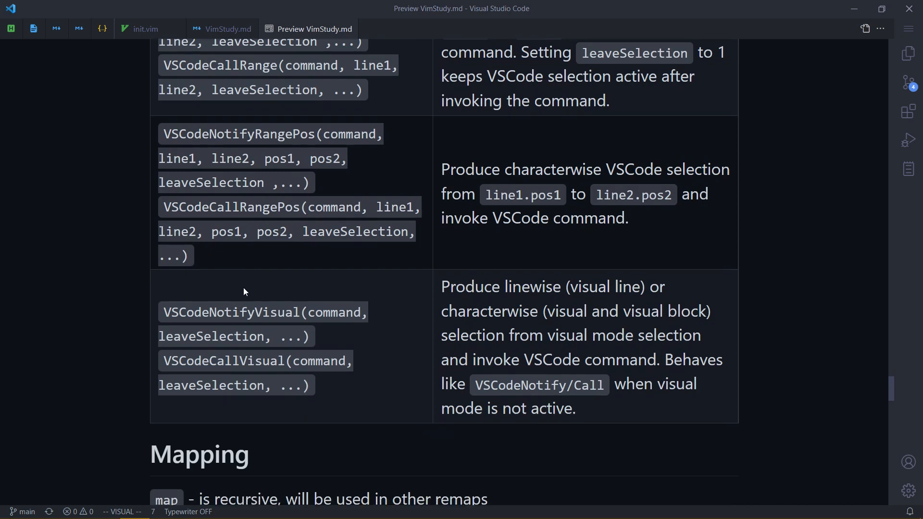
{"action": "scroll", "scroll_direction": "up", "scroll_amount": 3}
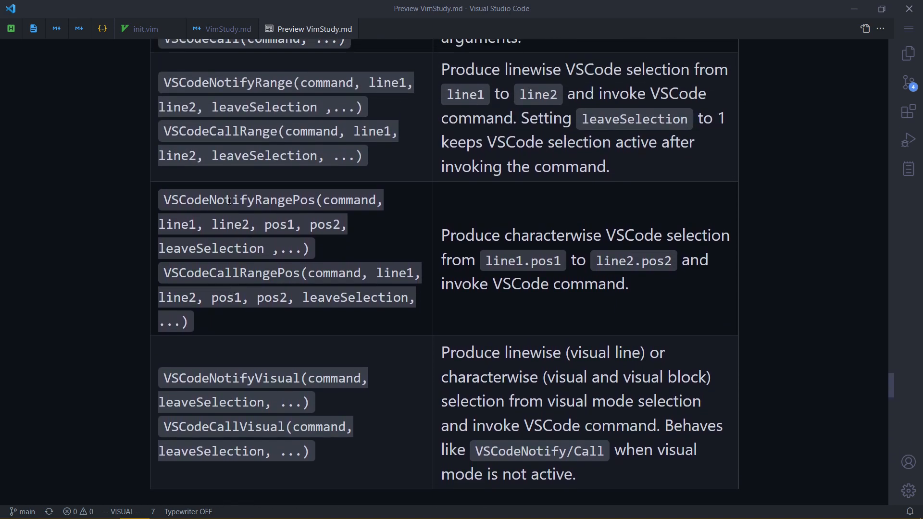
{"action": "double_click", "coordinate": [228, 200]}
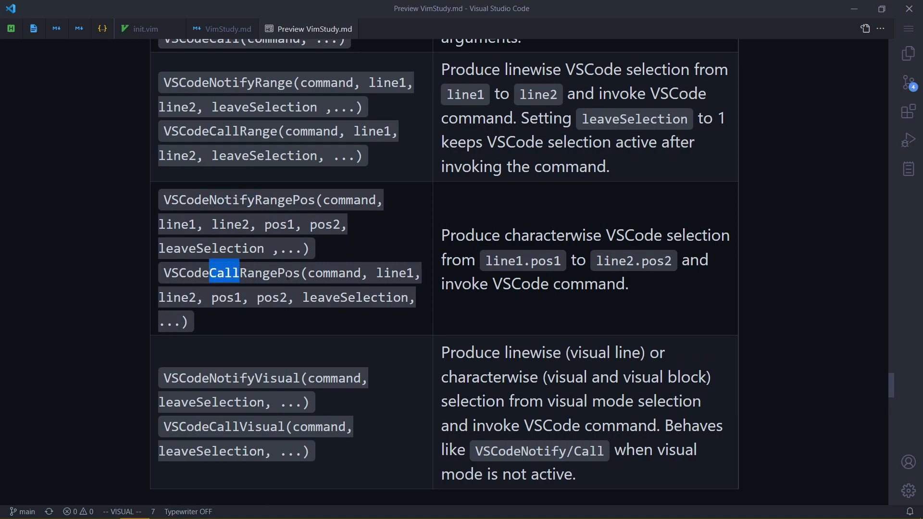
{"action": "scroll", "scroll_direction": "up", "scroll_amount": 3}
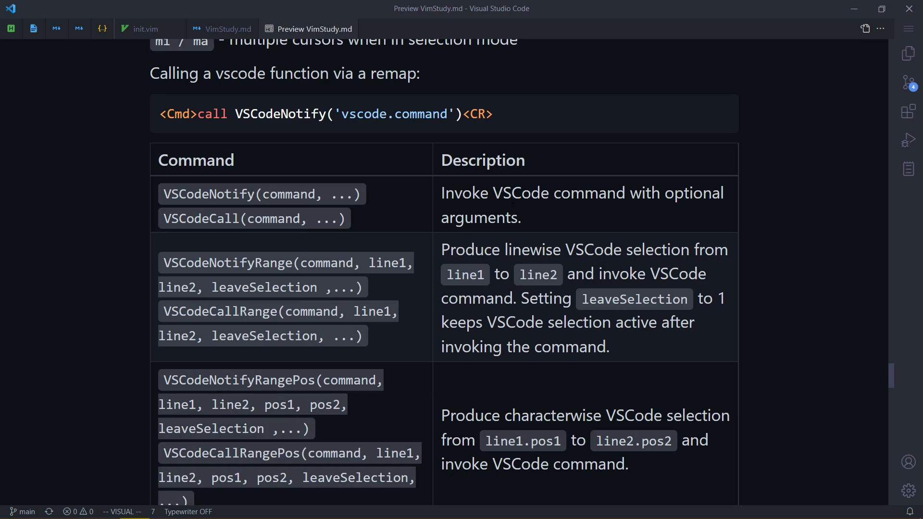
{"action": "mouse_move", "coordinate": [420, 193]}
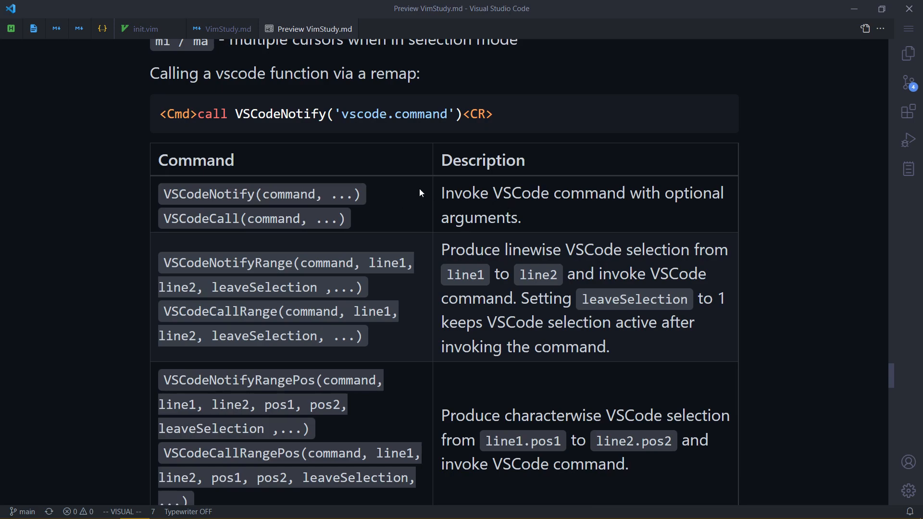
{"action": "double_click", "coordinate": [207, 194]}
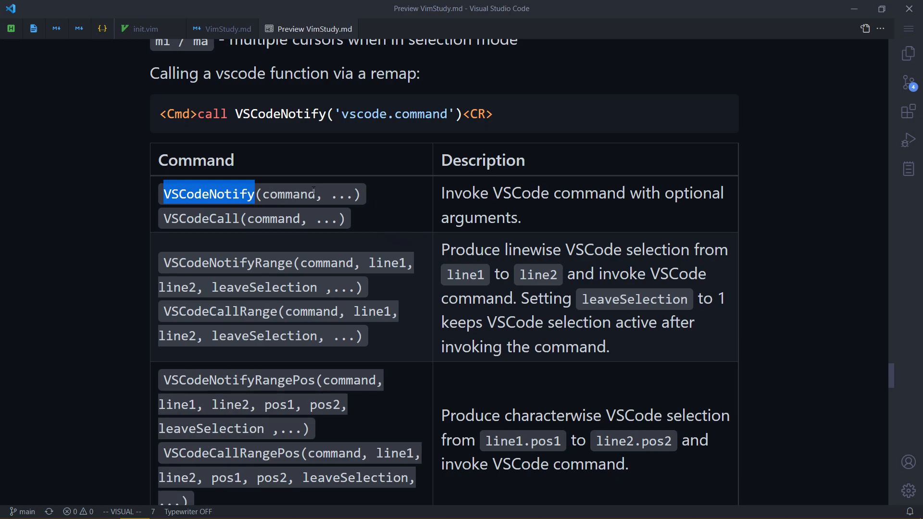
{"action": "mouse_move", "coordinate": [327, 207]}
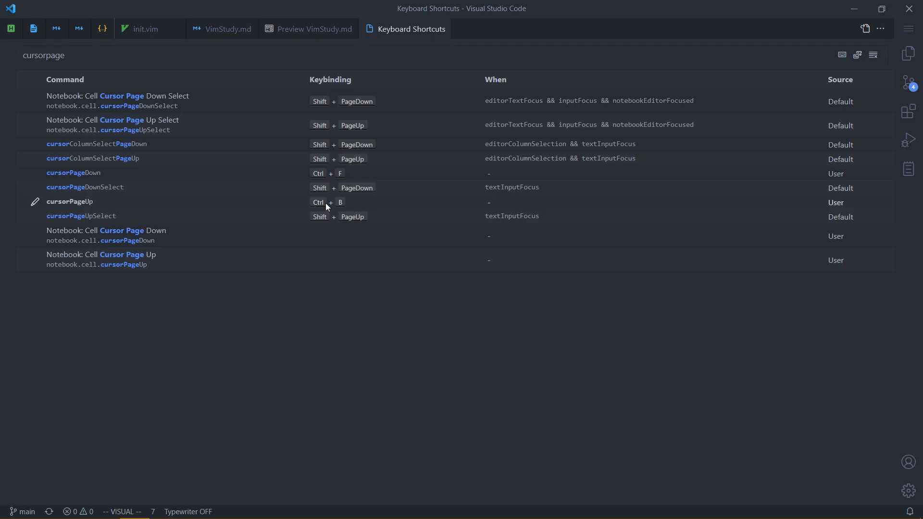
Step: Check the cursorColumnSelectPageUp binding row, glance at the VimStudy preview, and return to init.vim
{"action": "left_click", "coordinate": [92, 158]}
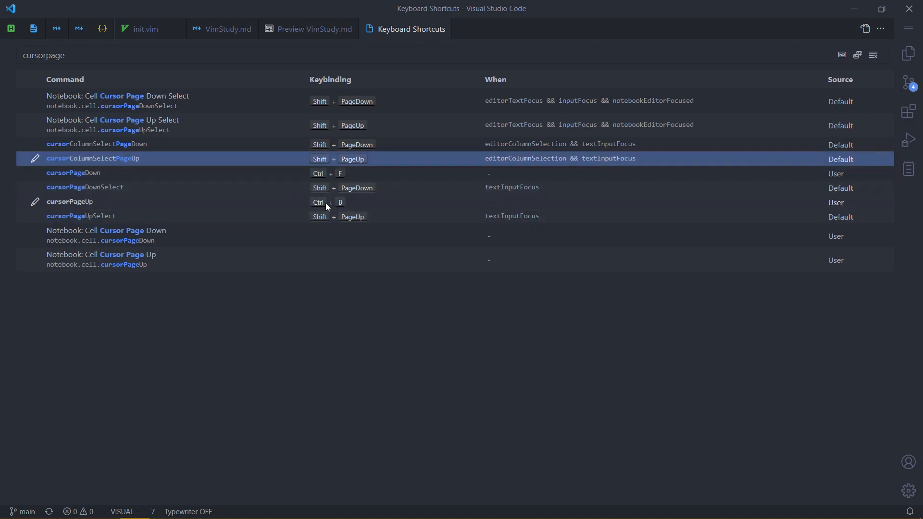
{"action": "left_click", "coordinate": [105, 235]}
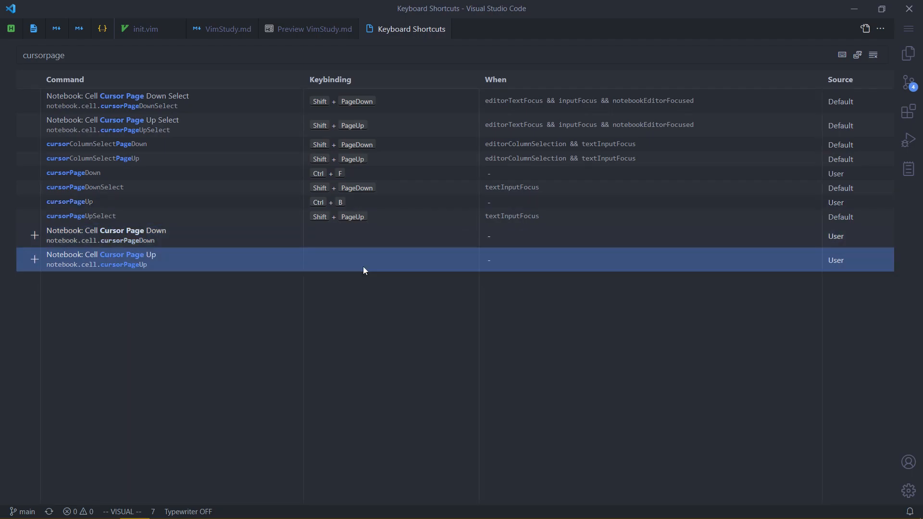
{"action": "left_click", "coordinate": [307, 29]}
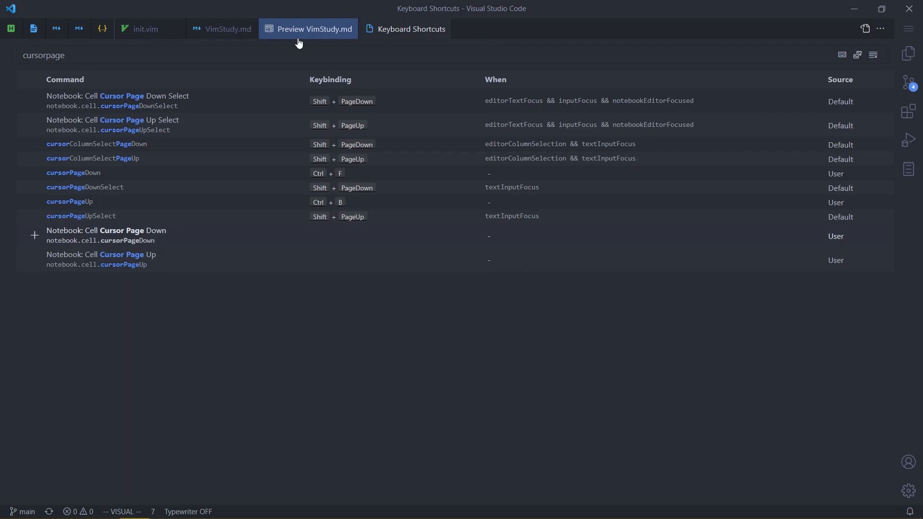
{"action": "left_click", "coordinate": [309, 29]}
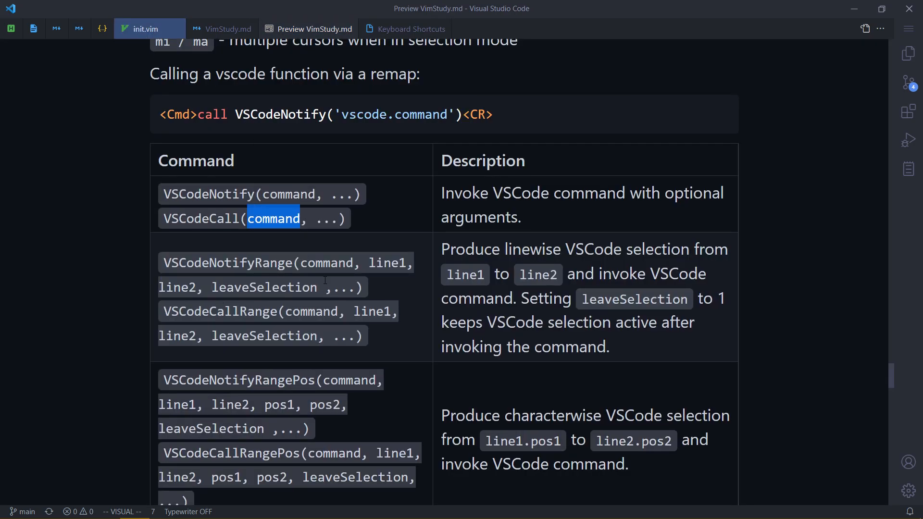
{"action": "left_click", "coordinate": [149, 29]}
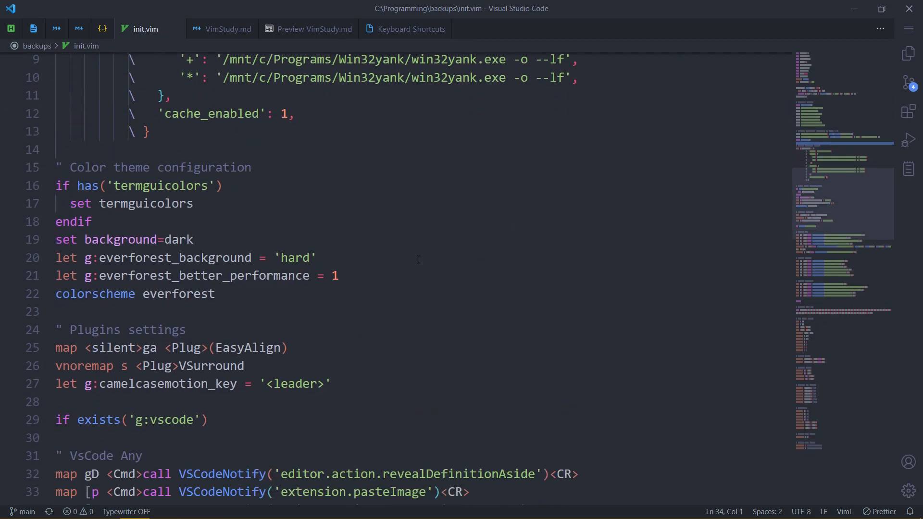
Step: Inspect the [s toggleStickyScroll mapping in init.vim, undo, and return to the VimStudy preview
{"action": "scroll", "scroll_direction": "down", "scroll_amount": 3}
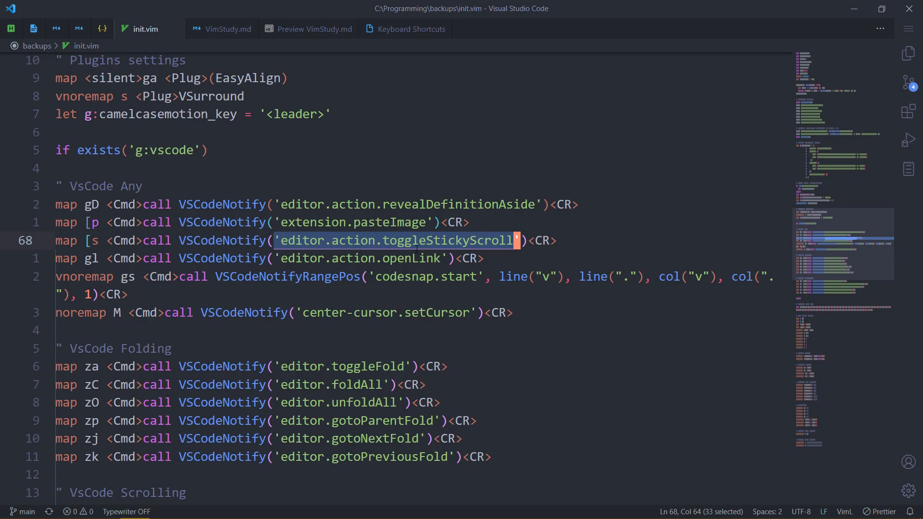
{"action": "left_click", "coordinate": [419, 241]}
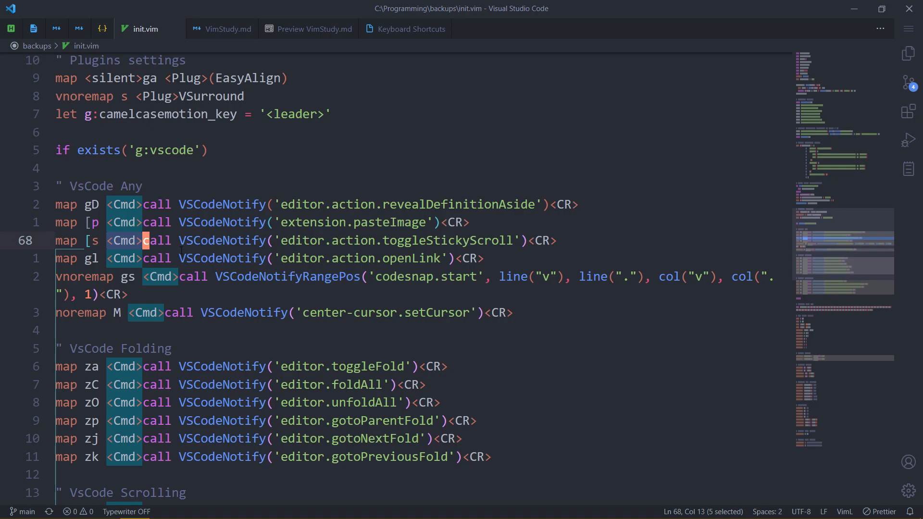
{"action": "left_click", "coordinate": [98, 241]}
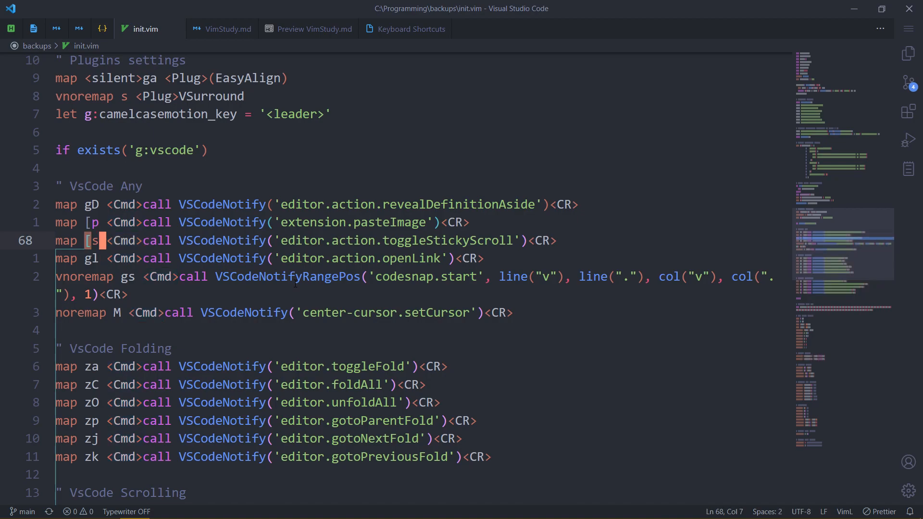
{"action": "key", "text": "Right"}
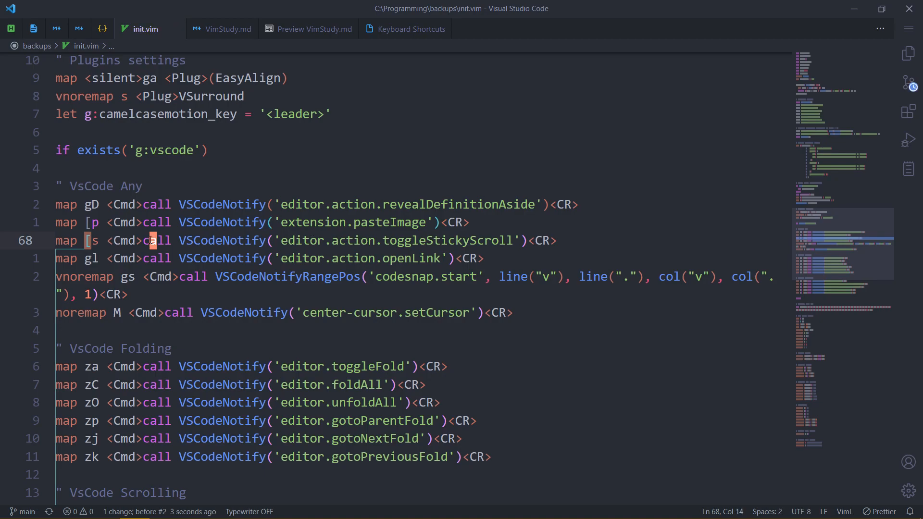
{"action": "double_click", "coordinate": [222, 240]}
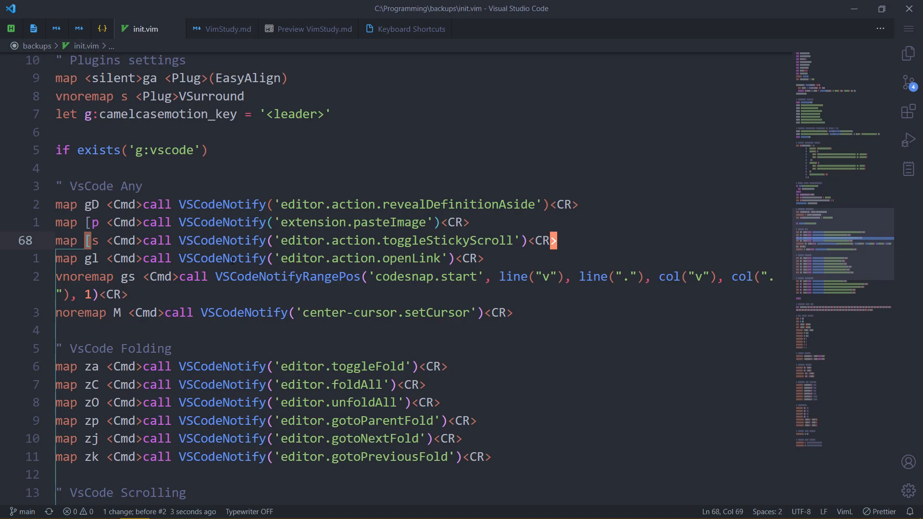
{"action": "left_click", "coordinate": [314, 28]}
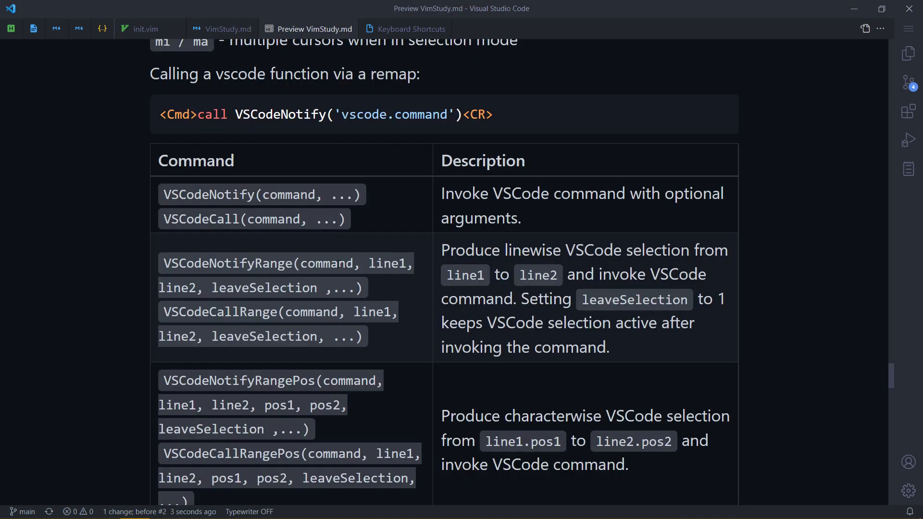
Step: Read further down the VSCodeNotify table, then return to init.vim
{"action": "scroll", "scroll_direction": "down", "scroll_amount": 3}
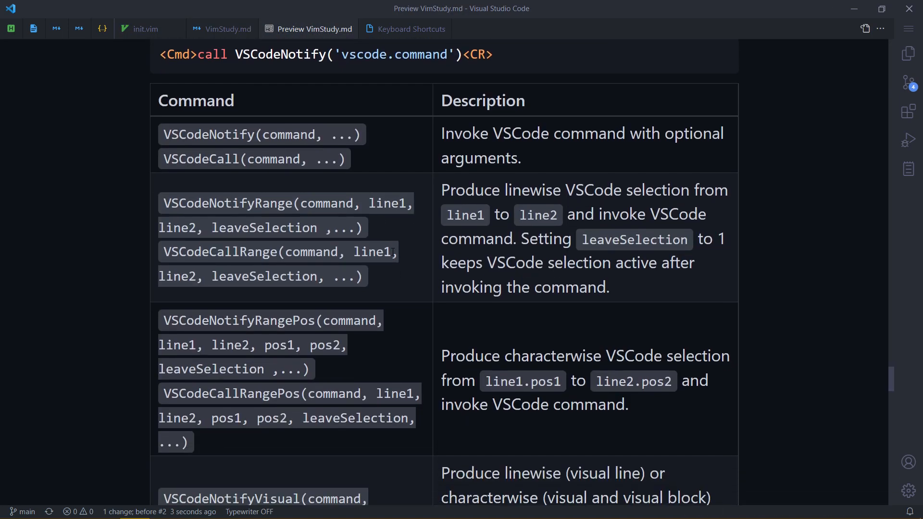
{"action": "mouse_move", "coordinate": [432, 183]}
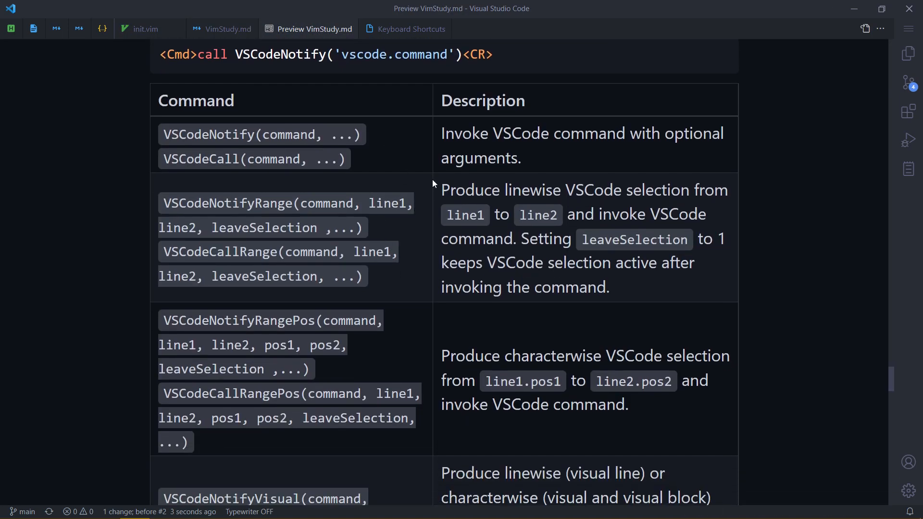
{"action": "mouse_move", "coordinate": [430, 243]}
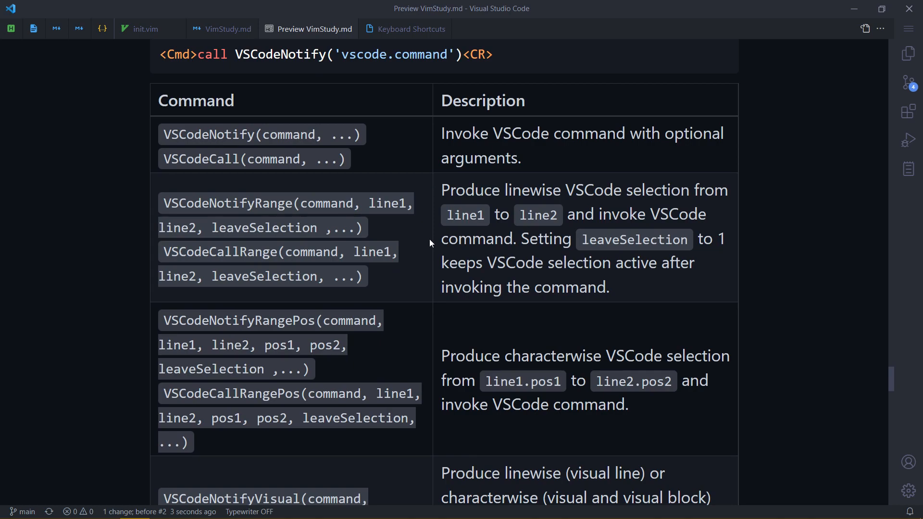
{"action": "mouse_move", "coordinate": [441, 232]}
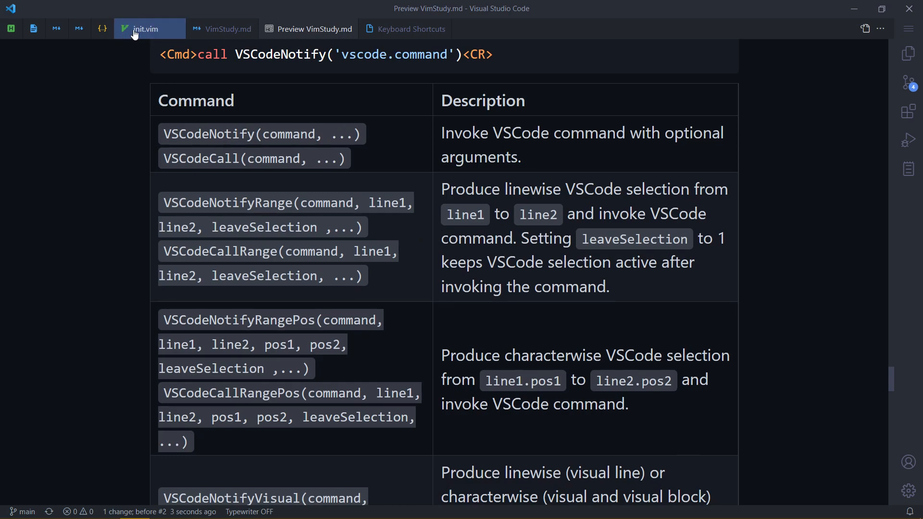
{"action": "left_click", "coordinate": [149, 28]}
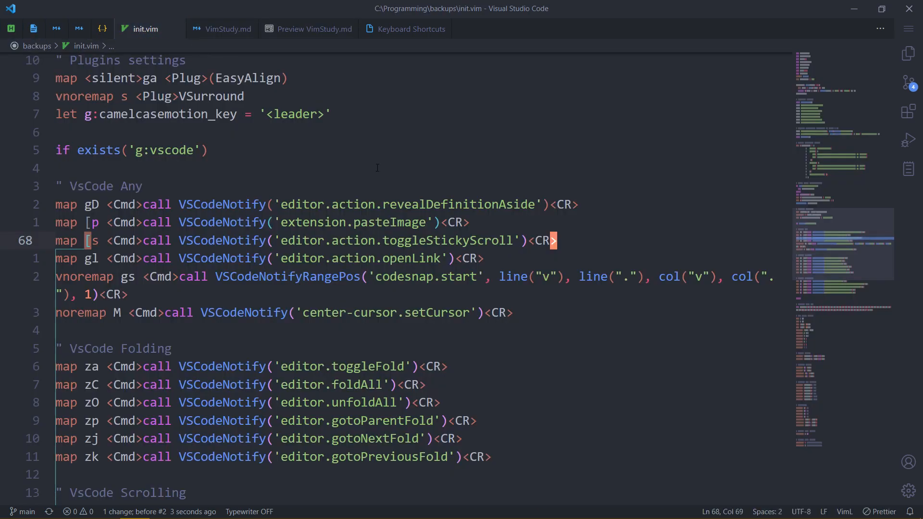
{"action": "key", "text": "V"}
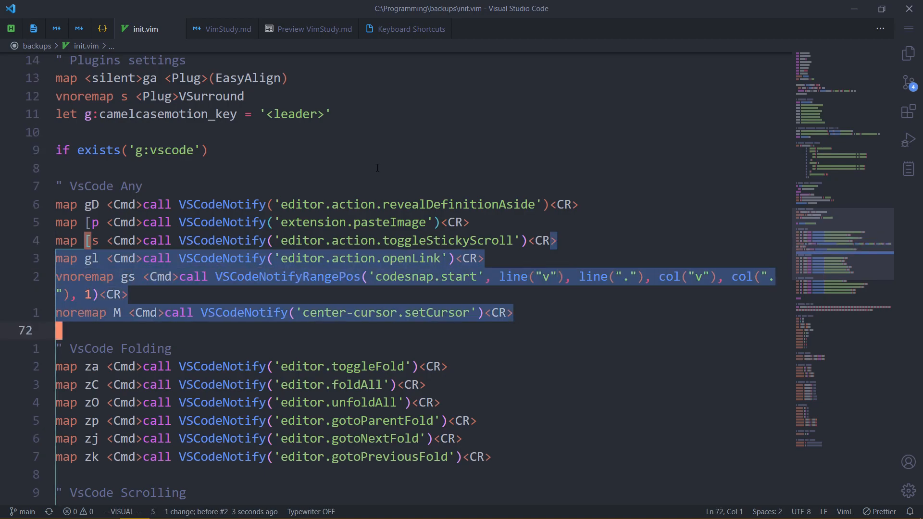
{"action": "key", "text": "ctrl+shift+p"}
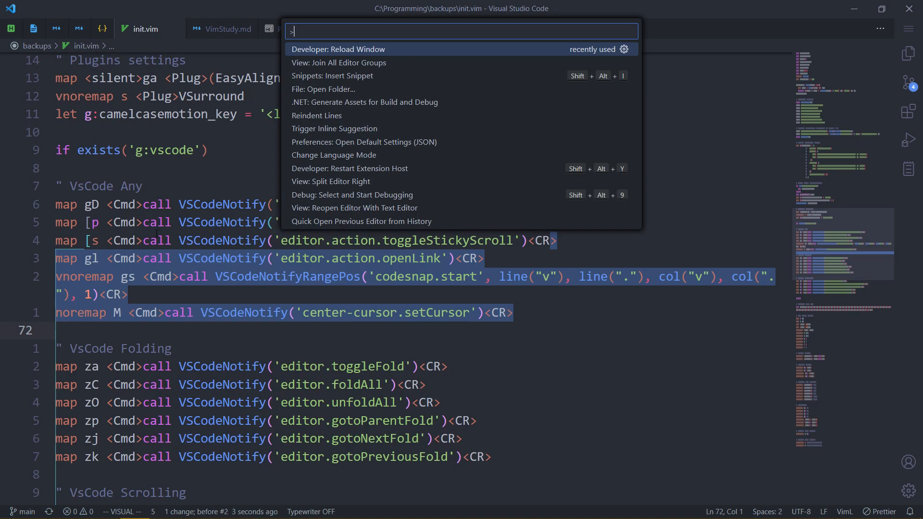
{"action": "key", "text": "Escape"}
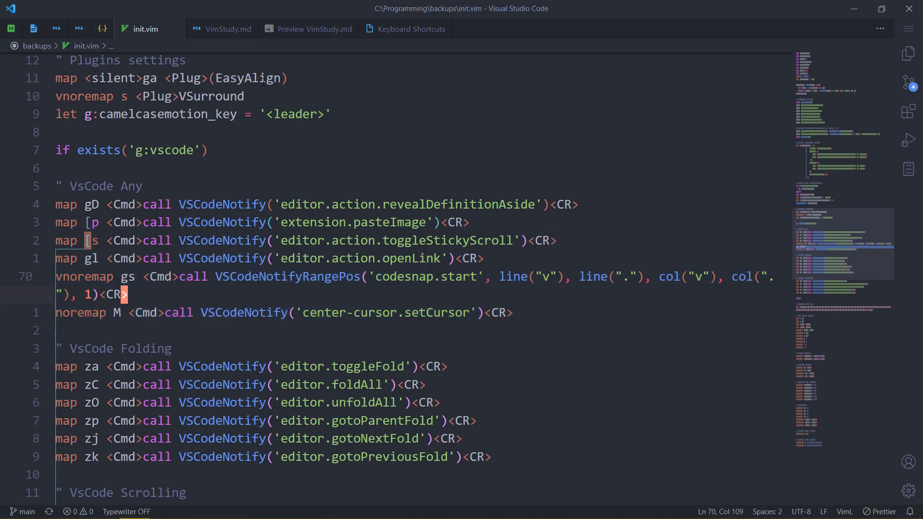
{"action": "left_click", "coordinate": [313, 29]}
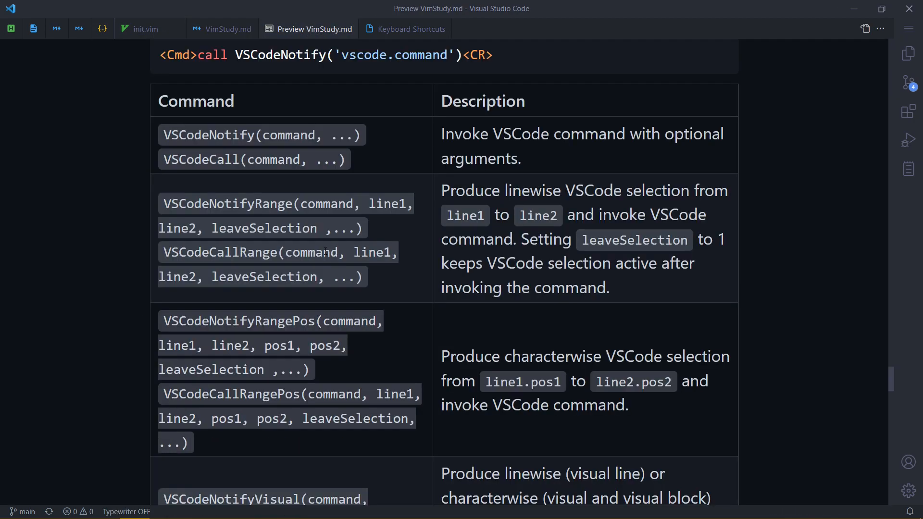
{"action": "scroll", "scroll_direction": "down", "scroll_amount": 3}
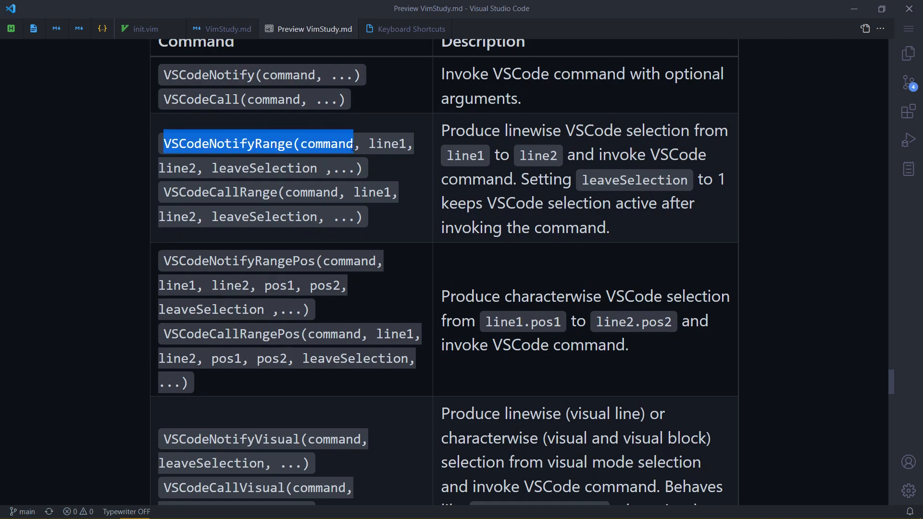
{"action": "mouse_move", "coordinate": [437, 132]}
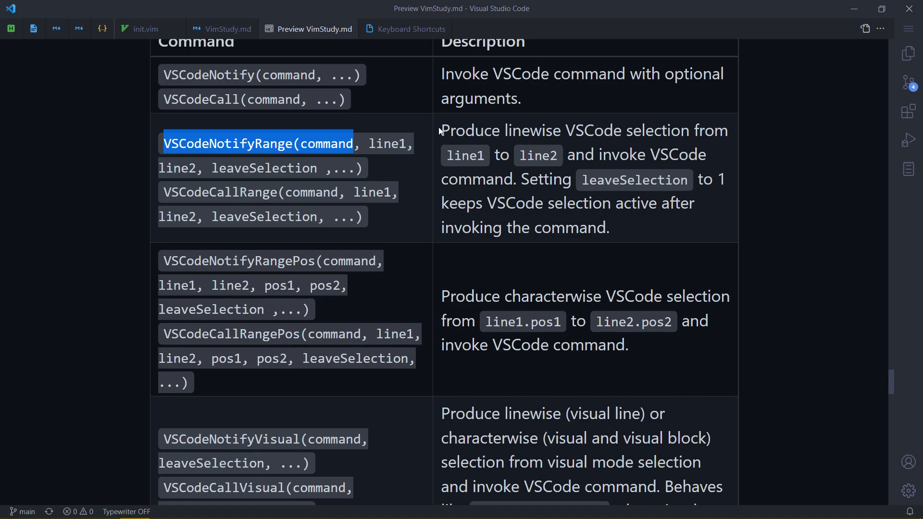
{"action": "double_click", "coordinate": [594, 130]}
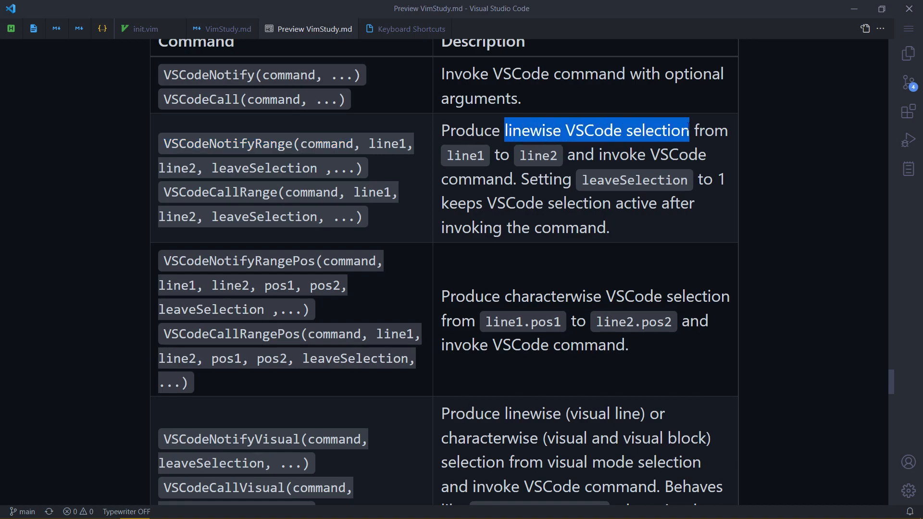
{"action": "mouse_move", "coordinate": [404, 121]}
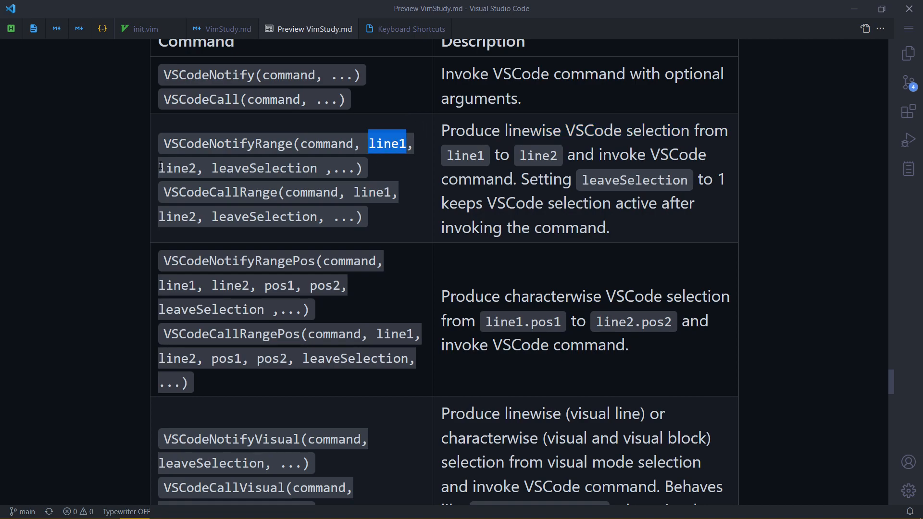
{"action": "double_click", "coordinate": [177, 167]}
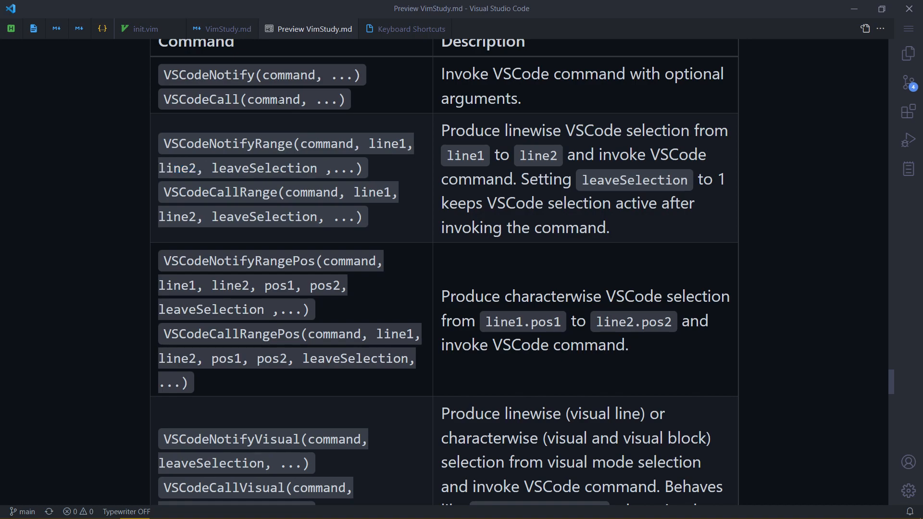
{"action": "left_click", "coordinate": [148, 28]}
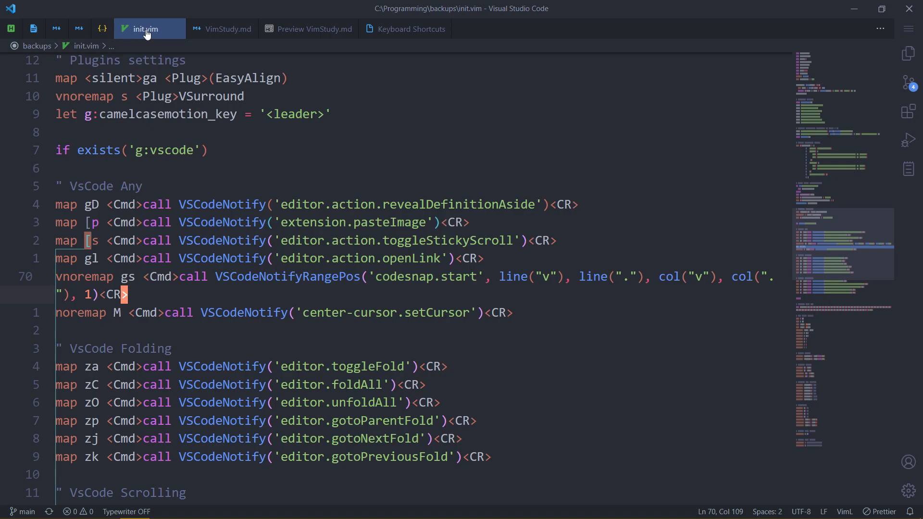
Step: Add line 71 `vnoremap ]s <Cmd>call VSCodeNotifyRange('` and check the signature in the VimStudy preview
{"action": "scroll", "scroll_direction": "down", "scroll_amount": 3}
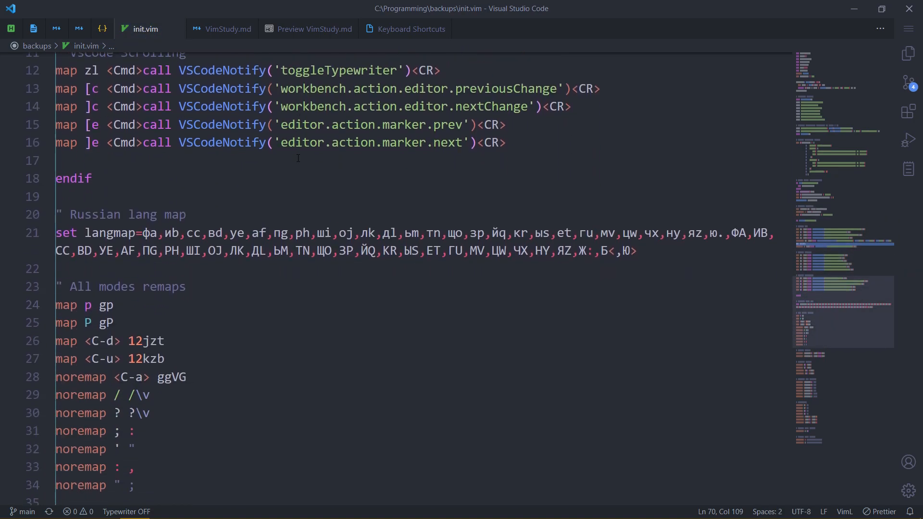
{"action": "scroll", "scroll_direction": "up", "scroll_amount": 3}
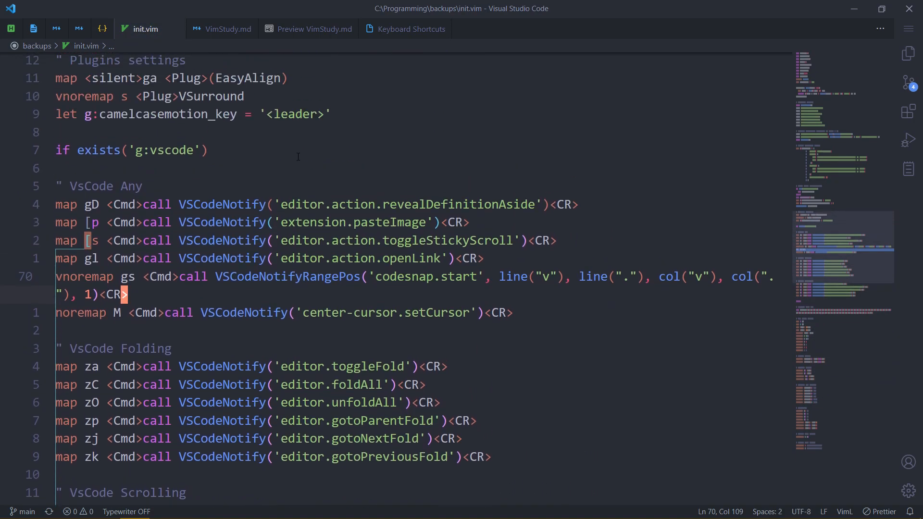
{"action": "mouse_move", "coordinate": [269, 163]}
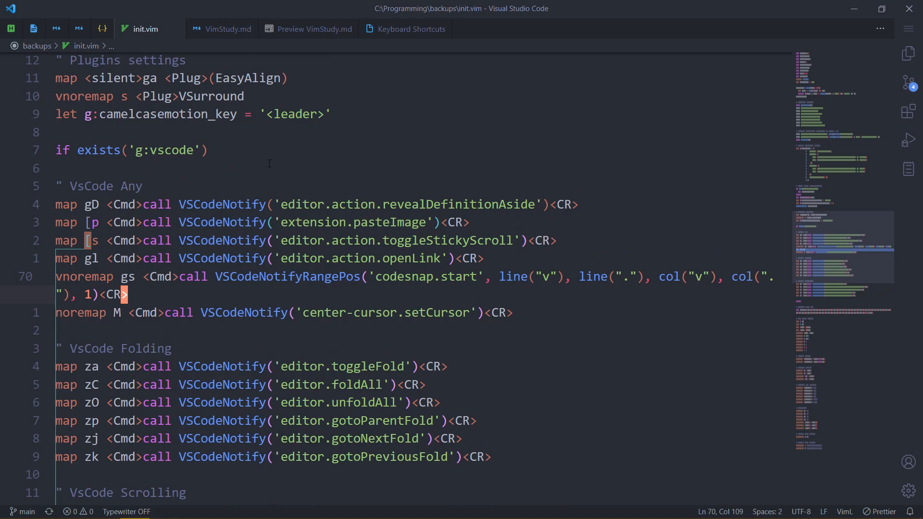
{"action": "mouse_move", "coordinate": [575, 218]}
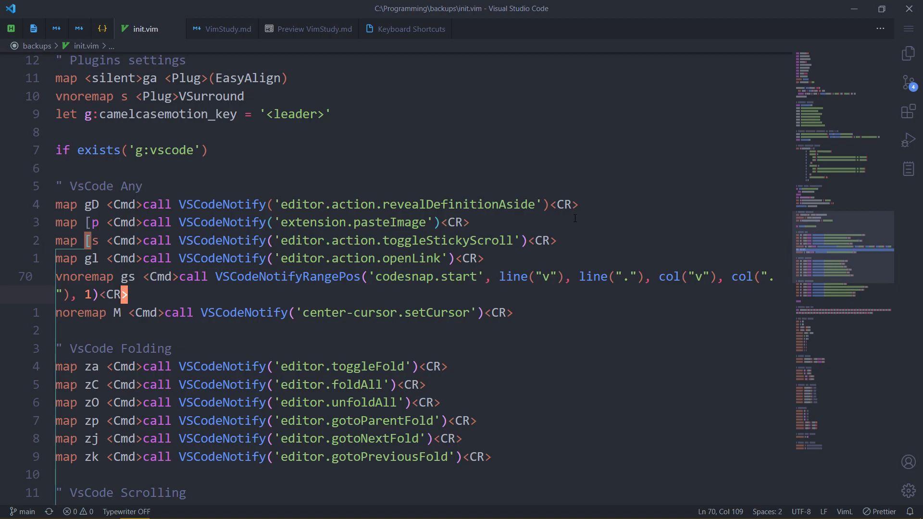
{"action": "type", "text": "nv"}
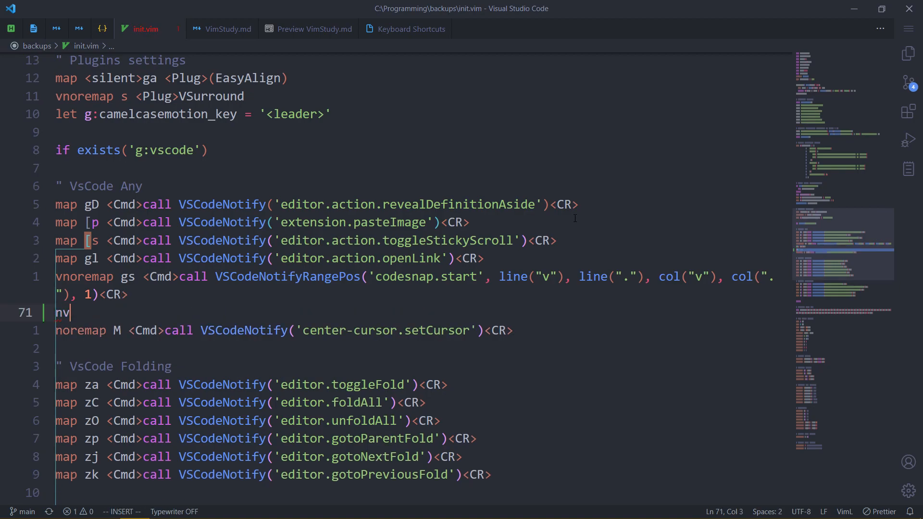
{"action": "type", "text": "oremap"}
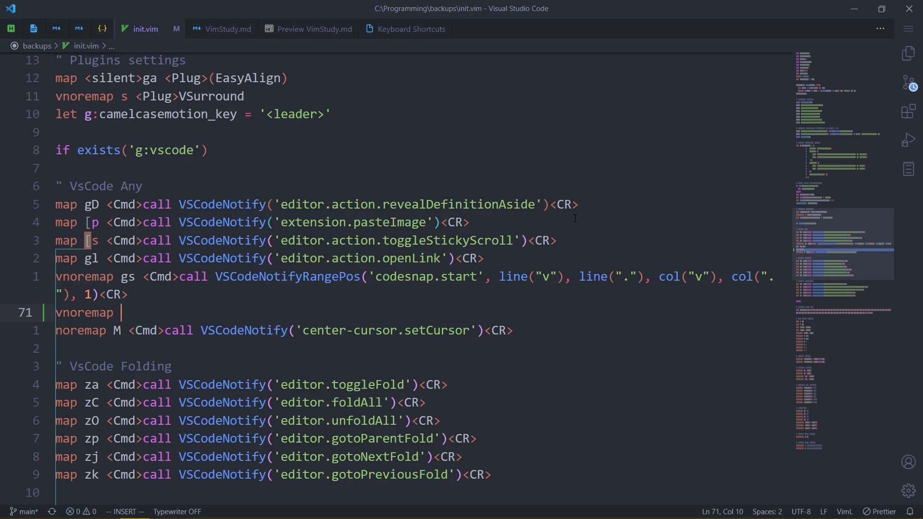
{"action": "type", "text": "]s"}
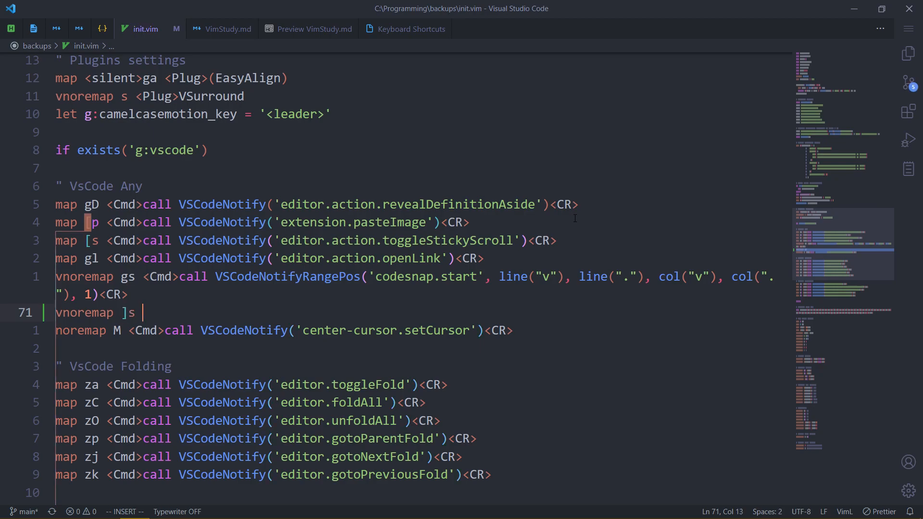
{"action": "type", "text": "<Cmd>call VSC"}
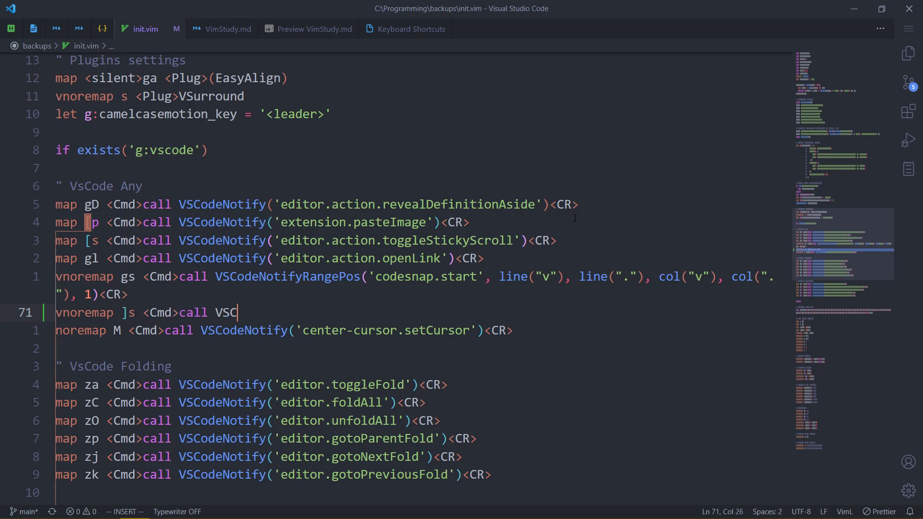
{"action": "type", "text": "odeNotifyRangePos"}
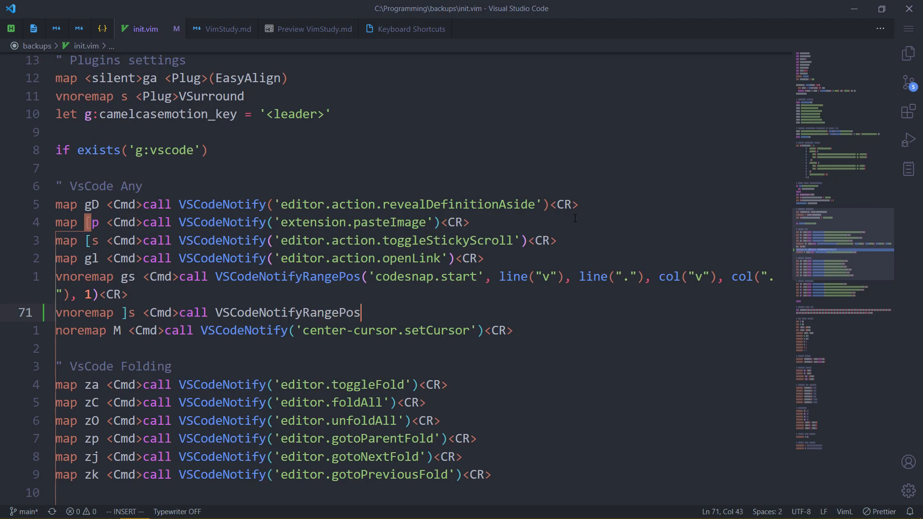
{"action": "type", "text": "("}
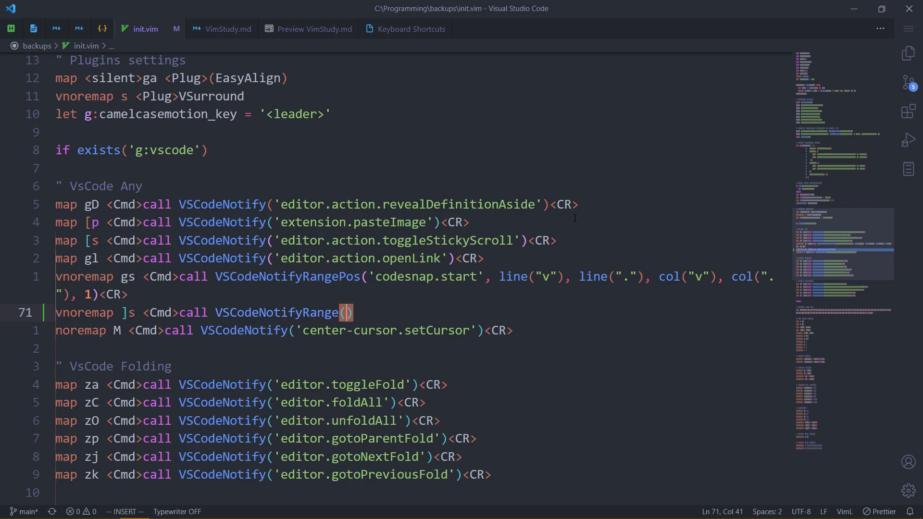
{"action": "type", "text": "'',"}
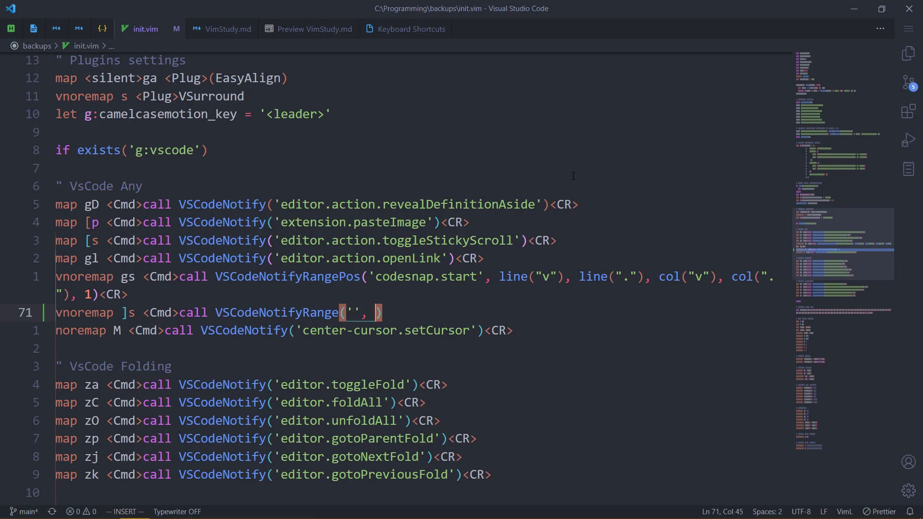
{"action": "left_click", "coordinate": [312, 29]}
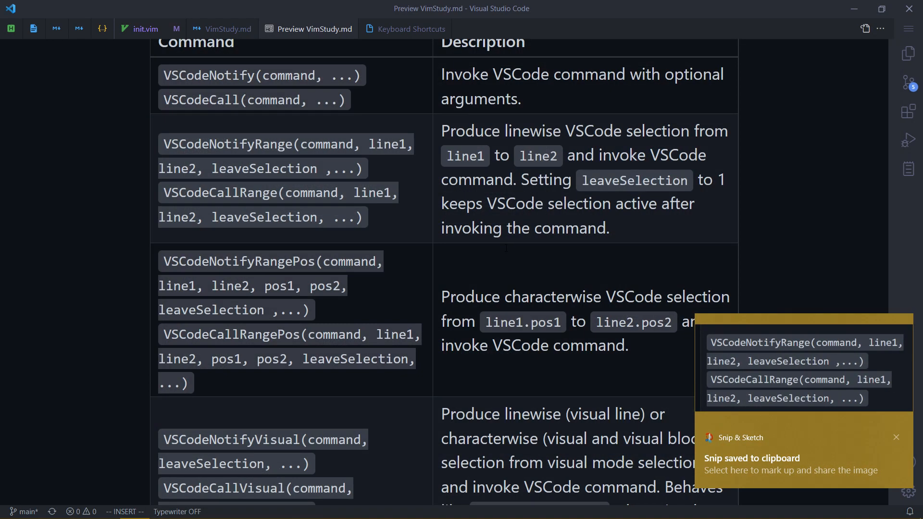
Step: Return to init.vim with the snipped VSCodeNotifyRange signature pinned beside it
{"action": "left_click", "coordinate": [139, 28]}
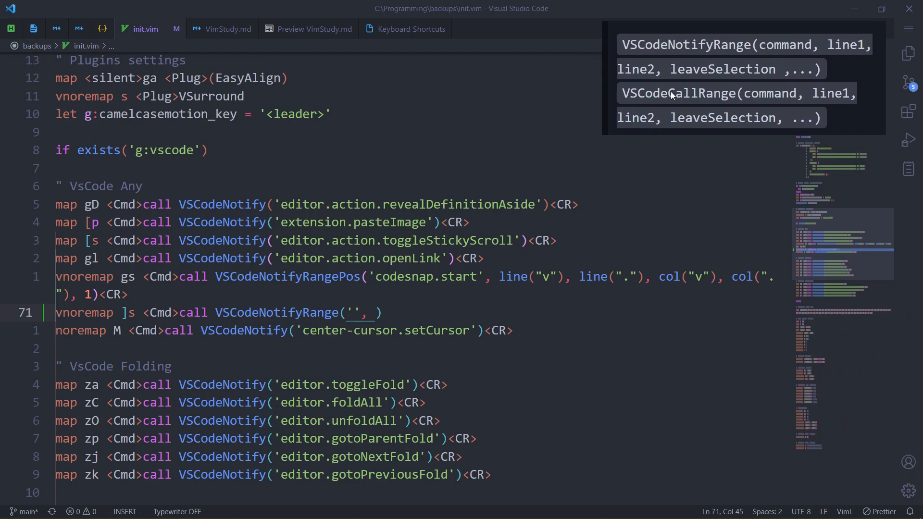
{"action": "mouse_move", "coordinate": [596, 204]}
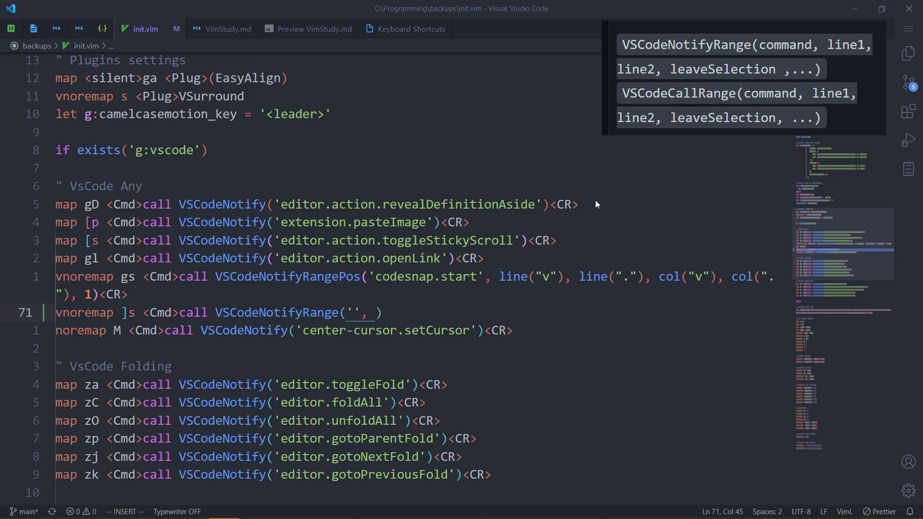
{"action": "mouse_move", "coordinate": [905, 420]}
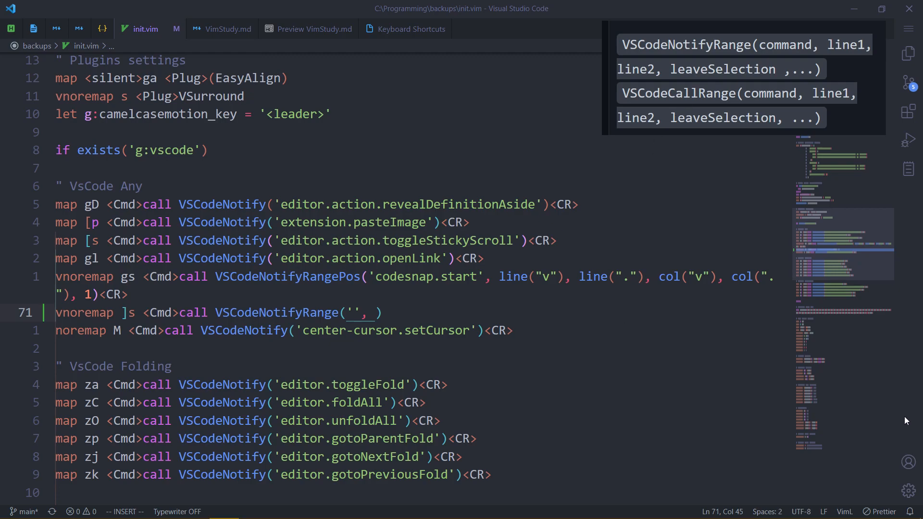
{"action": "mouse_move", "coordinate": [901, 419]}
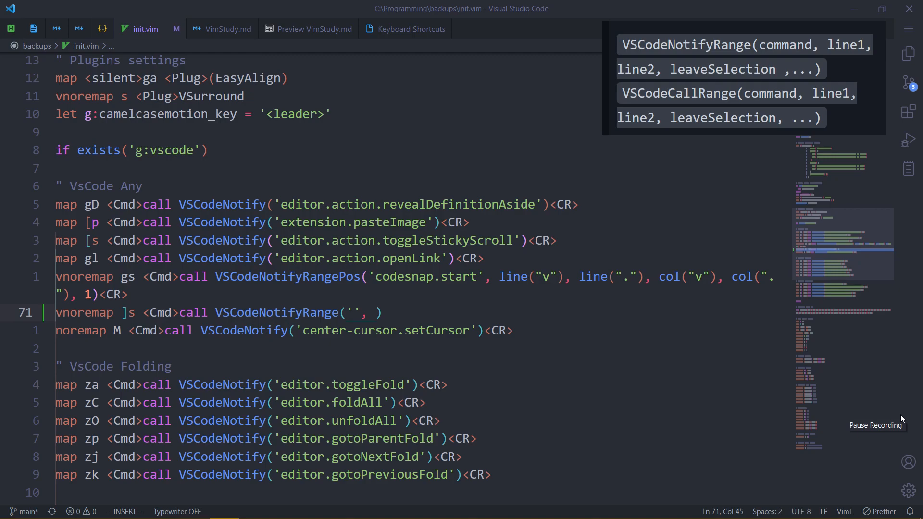
{"action": "mouse_move", "coordinate": [912, 413]}
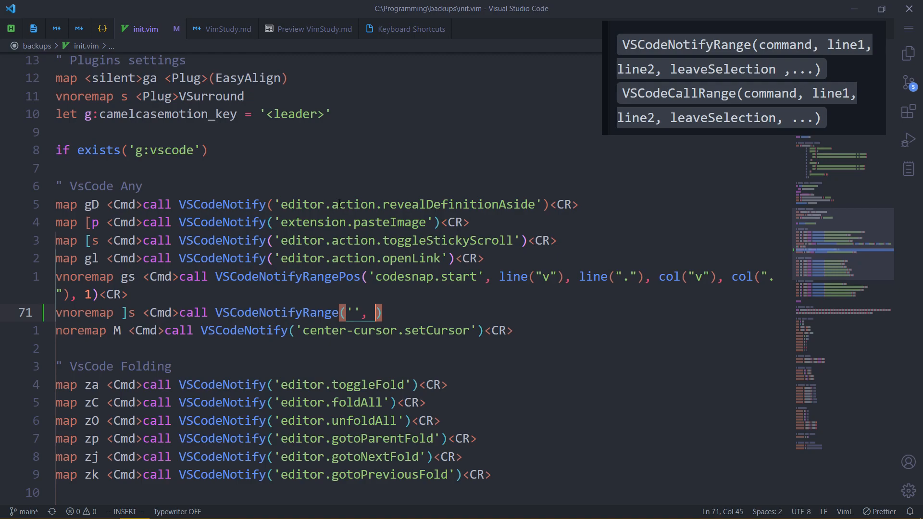
{"action": "mouse_move", "coordinate": [845, 47]}
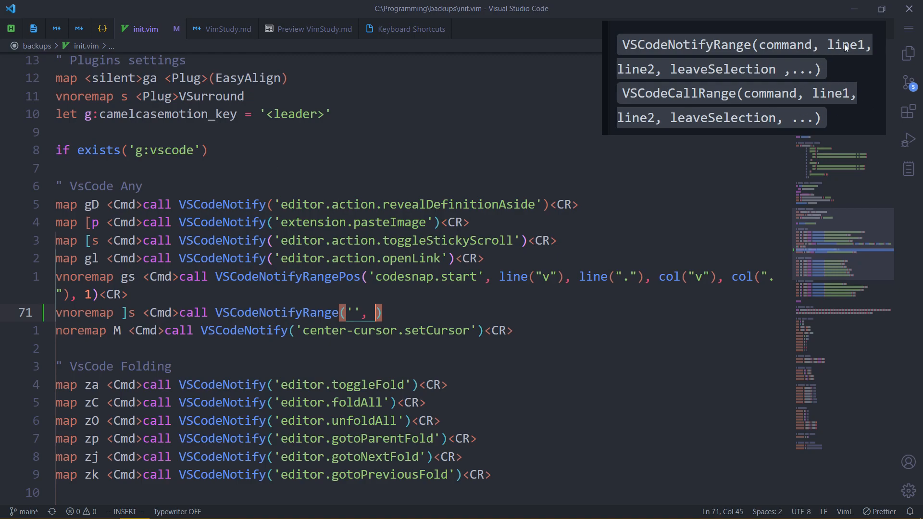
{"action": "mouse_move", "coordinate": [788, 148]}
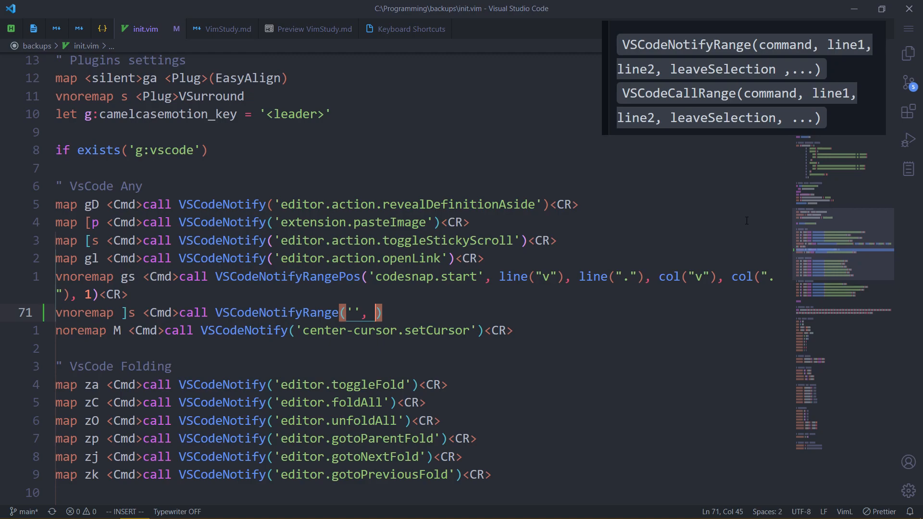
Step: In Neovim run :h line( to open the builtin help for line()
{"action": "key", "text": "Escape"}
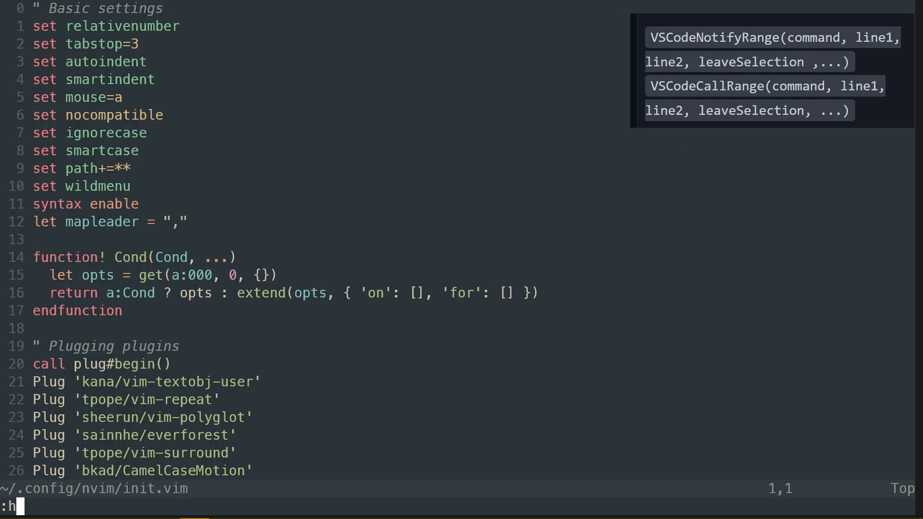
{"action": "type", "text": "line("}
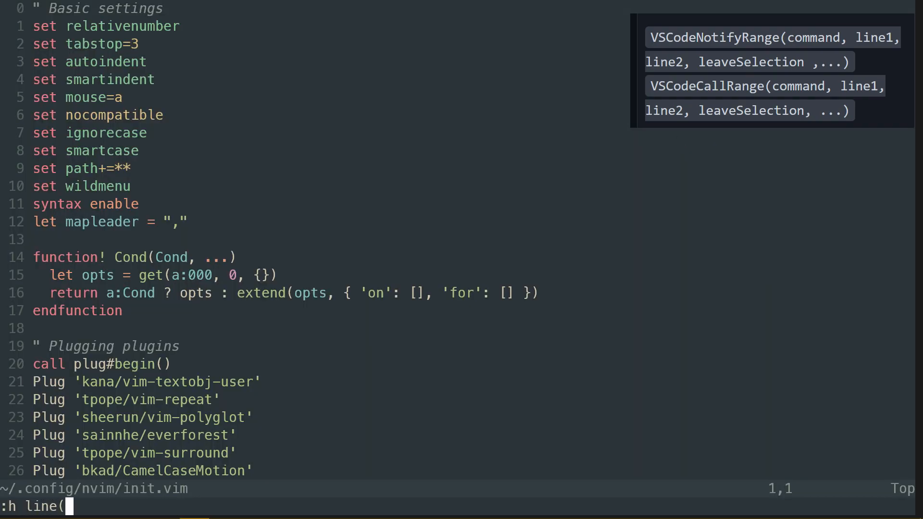
{"action": "key", "text": "Return"}
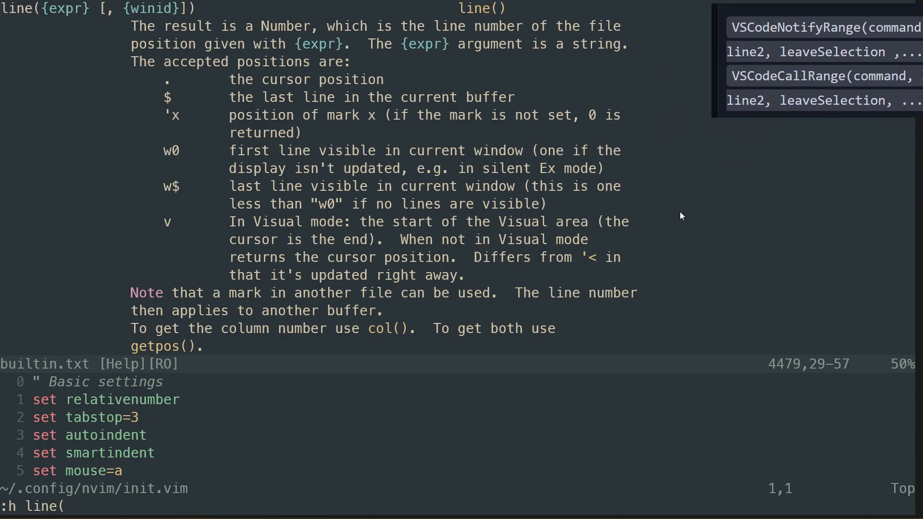
{"action": "mouse_move", "coordinate": [494, 166]}
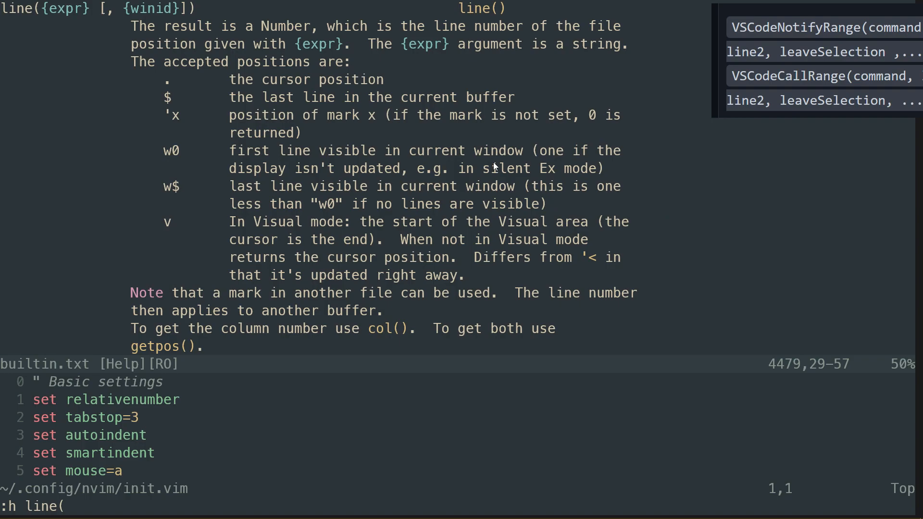
{"action": "mouse_move", "coordinate": [3, 11]}
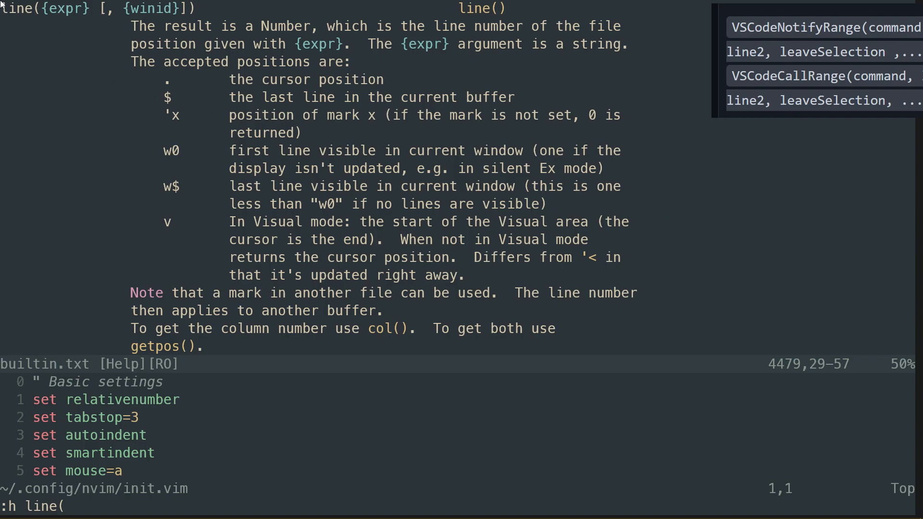
{"action": "mouse_move", "coordinate": [414, 106]}
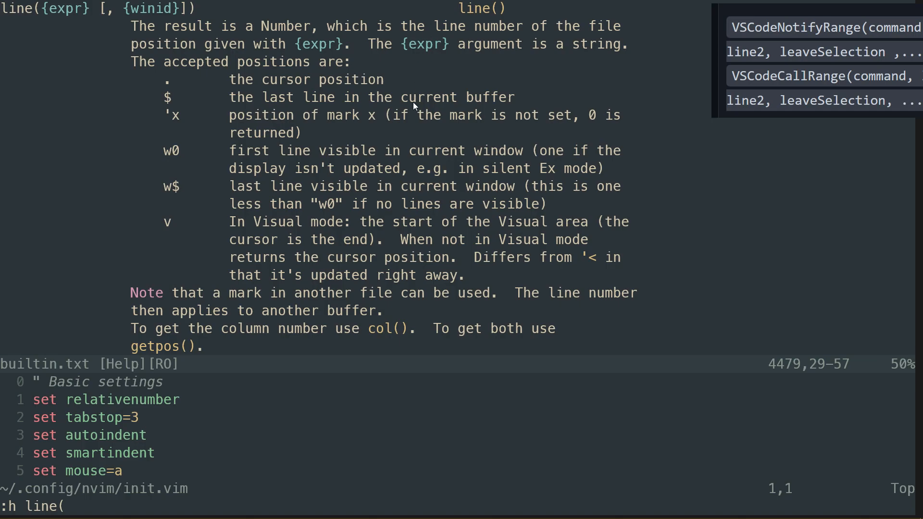
{"action": "mouse_move", "coordinate": [4, 5]}
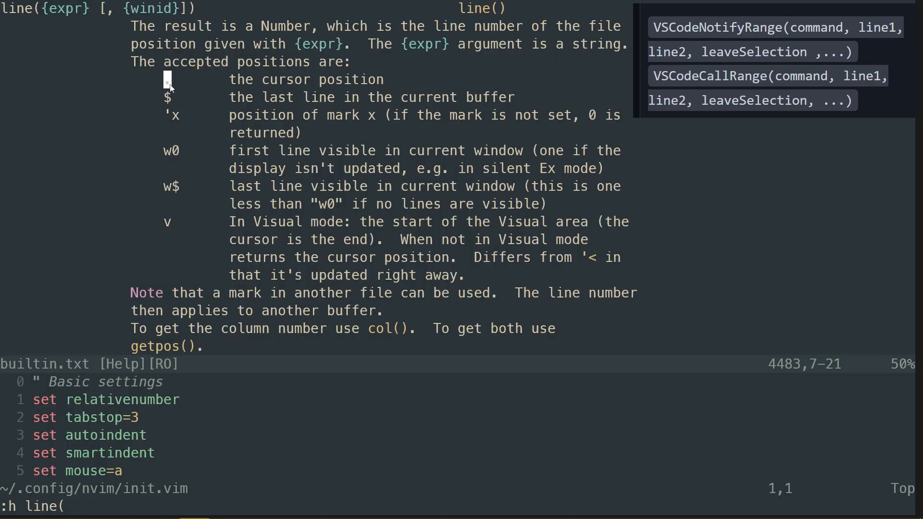
{"action": "mouse_move", "coordinate": [229, 81]}
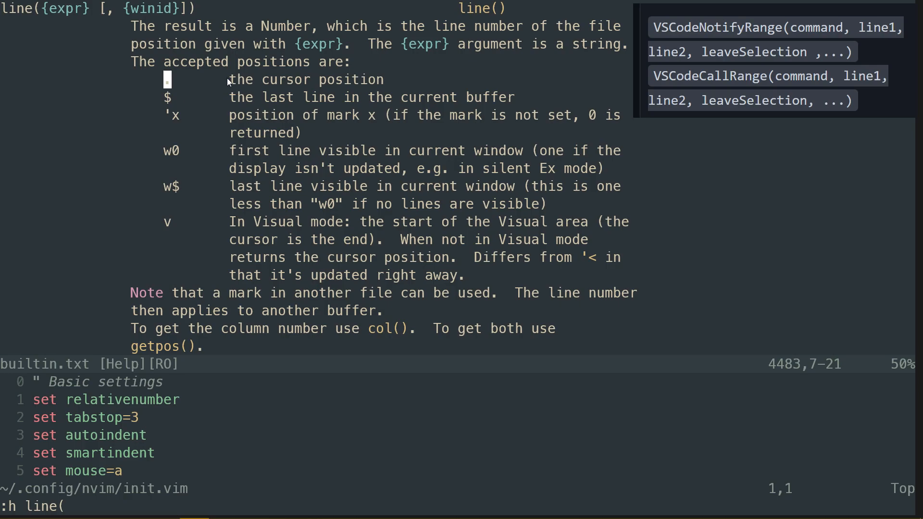
{"action": "mouse_move", "coordinate": [749, 209]}
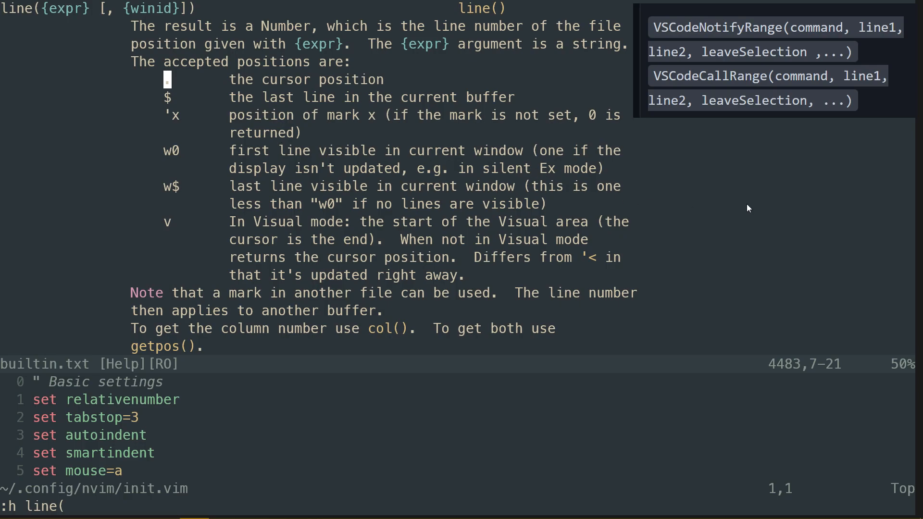
{"action": "mouse_move", "coordinate": [756, 198]}
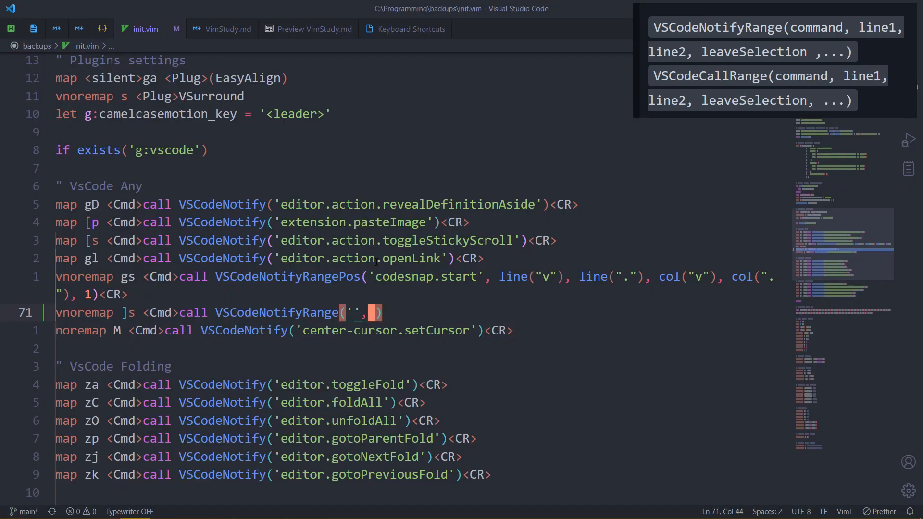
Step: Complete the ]s mapping arguments as line("v"), line("."), 1 for leaveSelection
{"action": "key", "text": "v"}
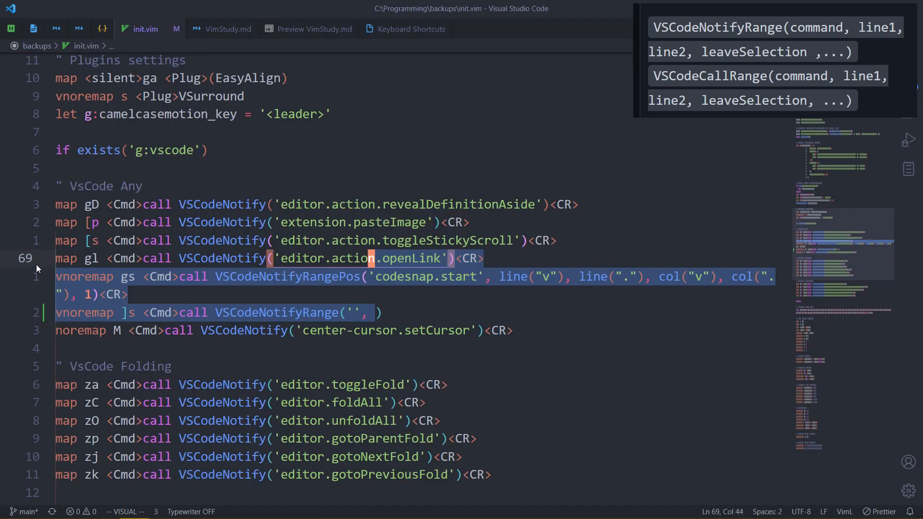
{"action": "mouse_move", "coordinate": [31, 277]}
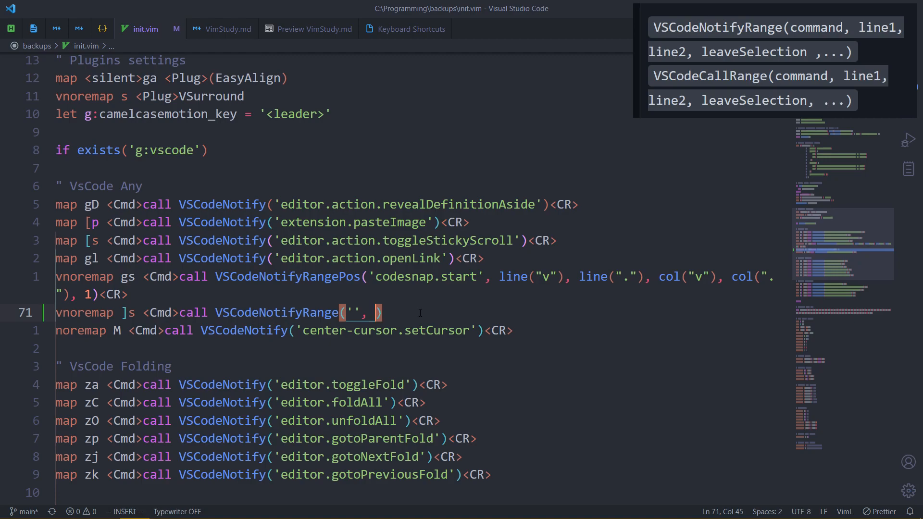
{"action": "type", "text": "line()"}
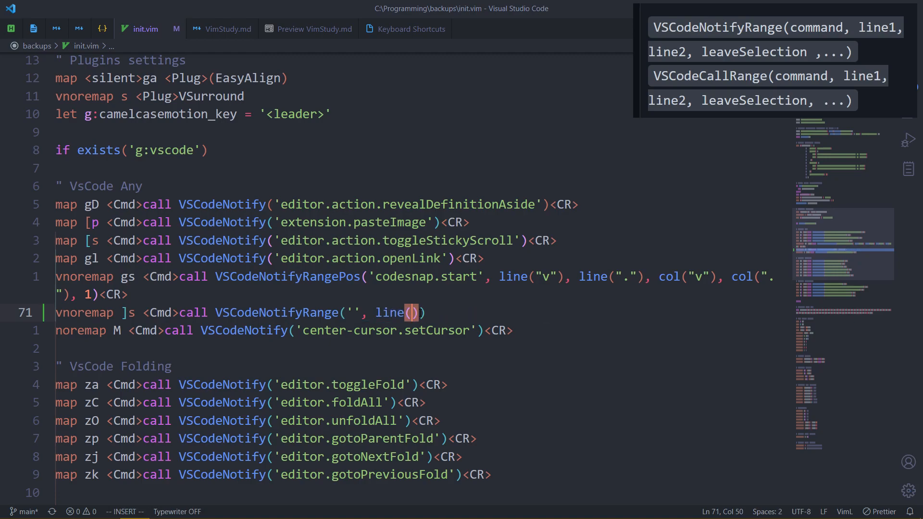
{"action": "type", "text": "\""}
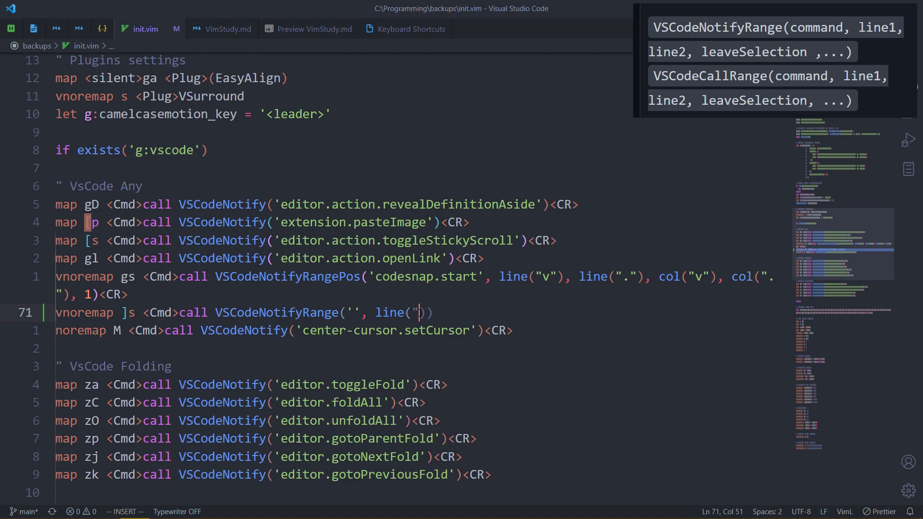
{"action": "type", "text": "v\"), line(\""}
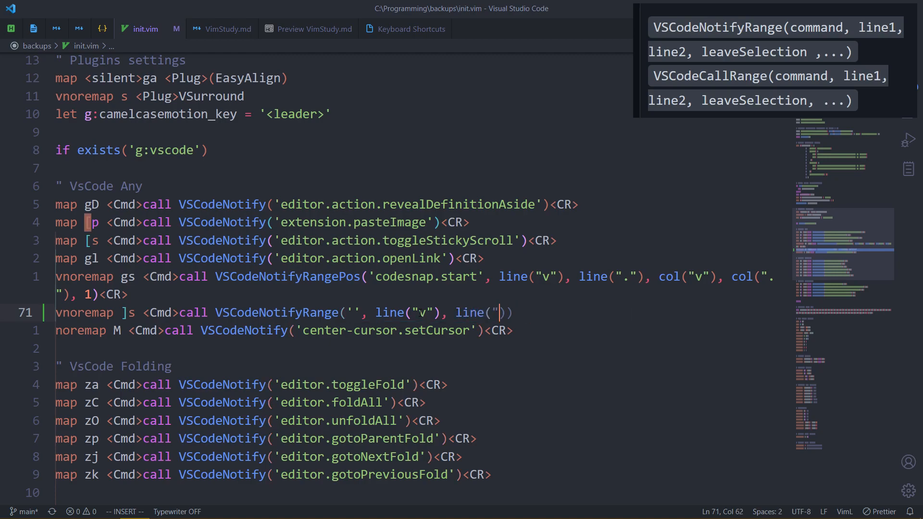
{"action": "type", "text": ".\""}
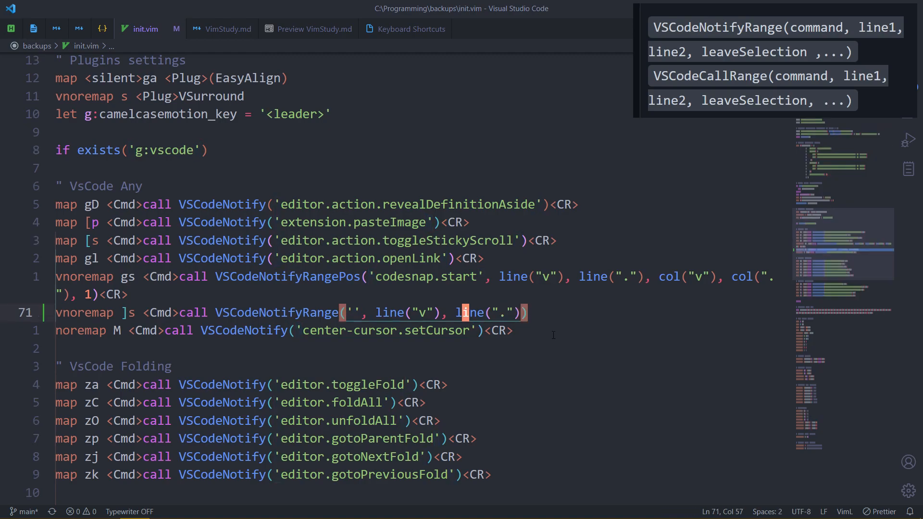
{"action": "mouse_move", "coordinate": [531, 365]}
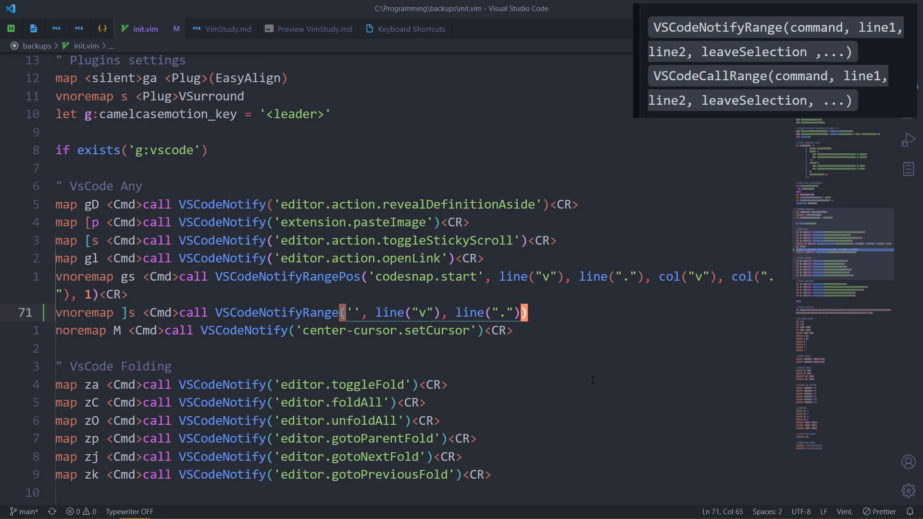
{"action": "type", "text": ","}
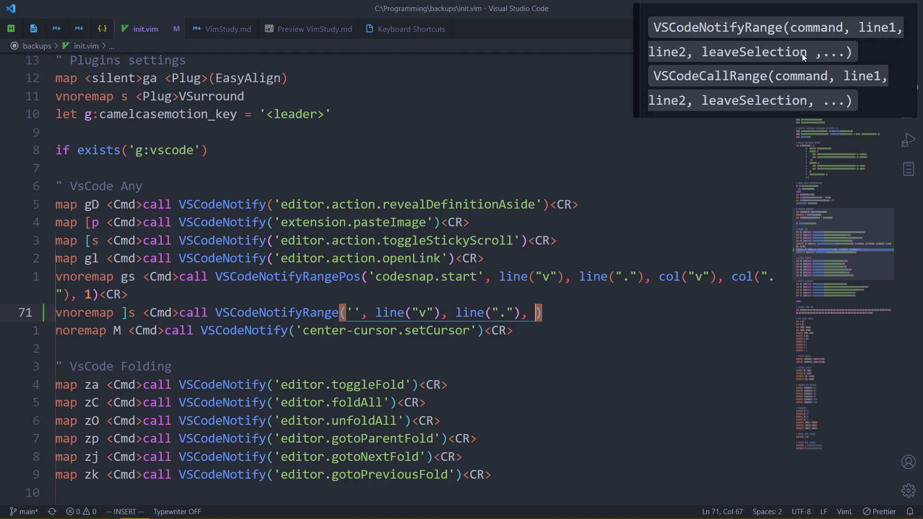
{"action": "mouse_move", "coordinate": [794, 193]}
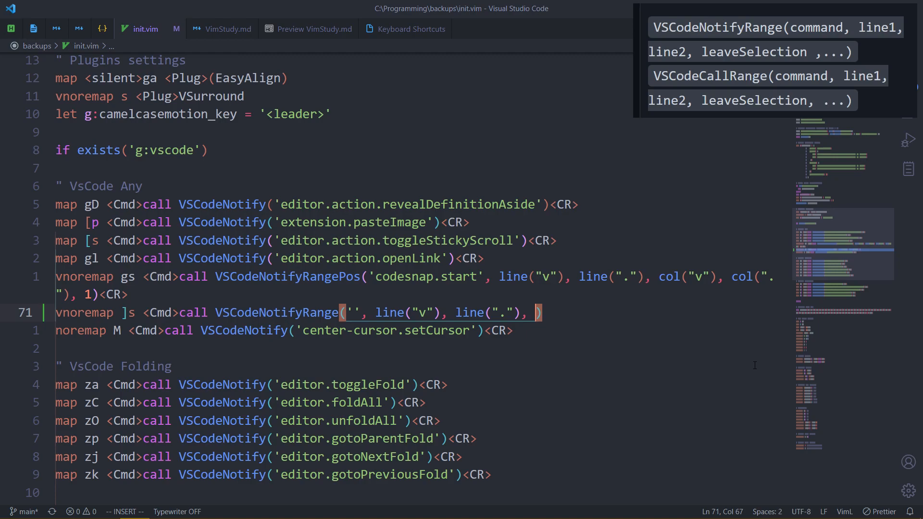
{"action": "type", "text": "1"}
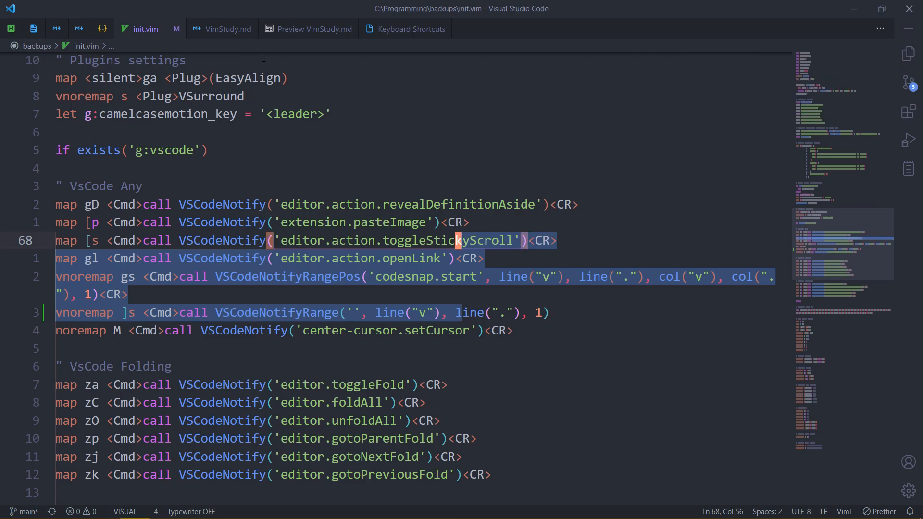
Step: Switch to the VimStudy.md preview at the VSCodeNotifyRange leaveSelection row
{"action": "left_click", "coordinate": [312, 28]}
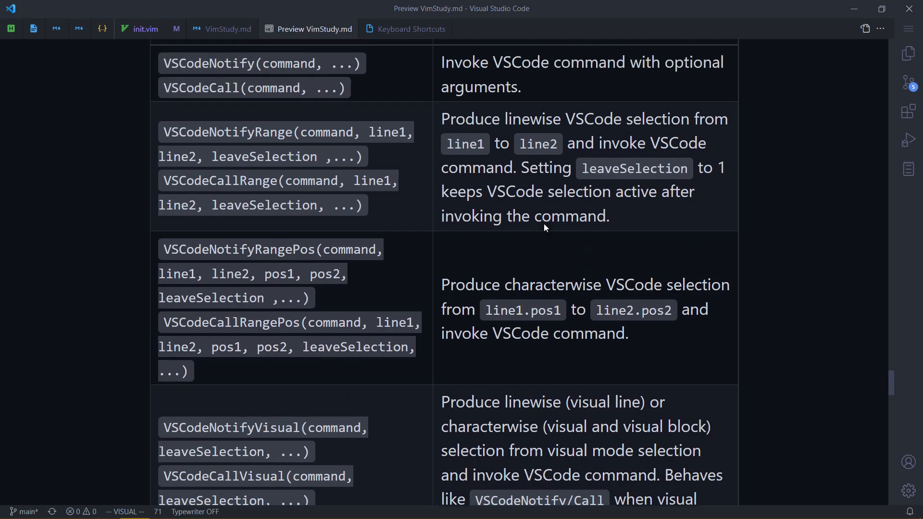
Step: Select VSCodeNotifyRangePos in the preview table and snip its row to the clipboard
{"action": "scroll", "scroll_direction": "down", "scroll_amount": 3}
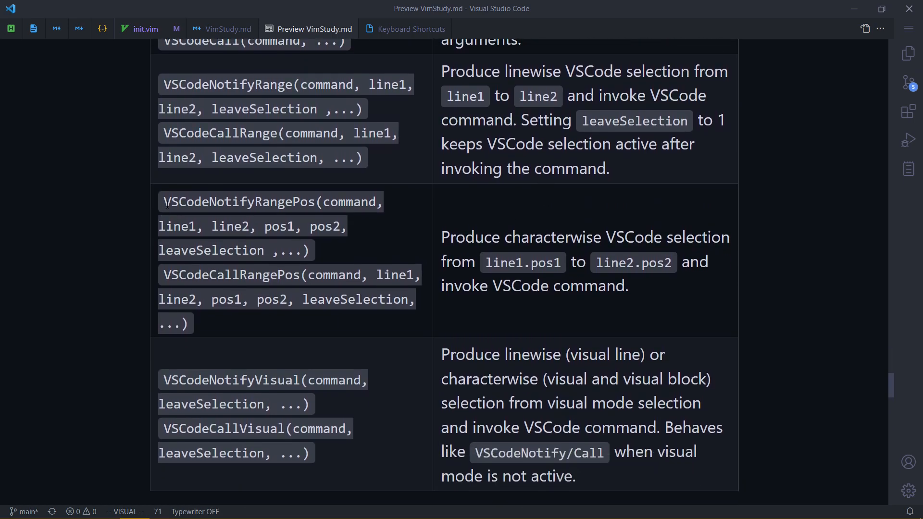
{"action": "double_click", "coordinate": [239, 200]}
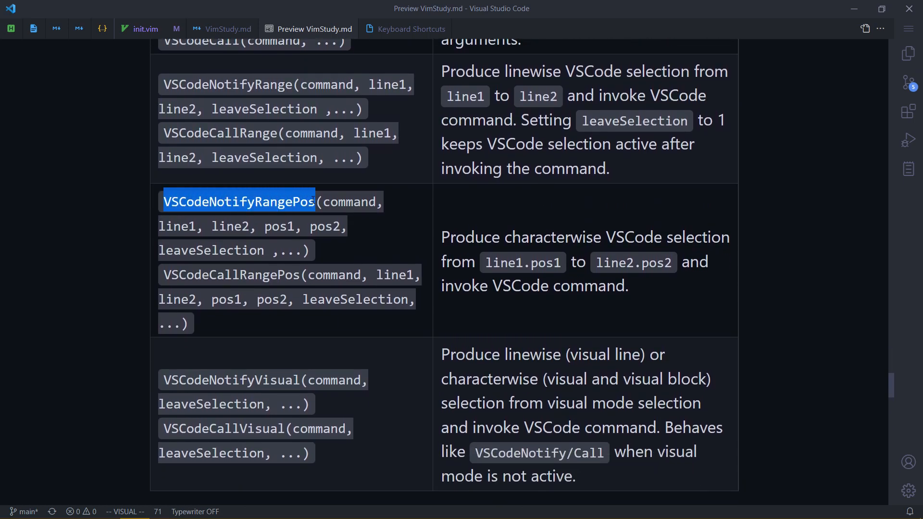
{"action": "scroll", "scroll_direction": "up", "scroll_amount": 3}
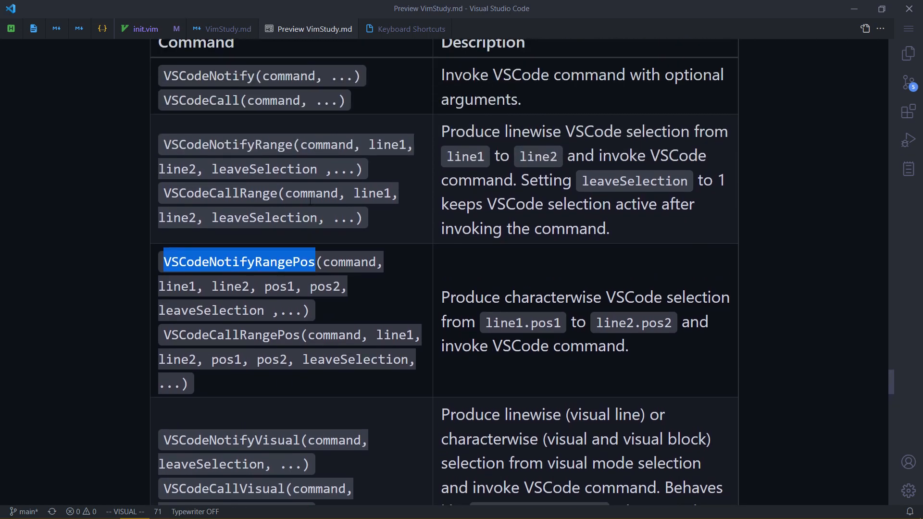
{"action": "scroll", "scroll_direction": "down", "scroll_amount": 3}
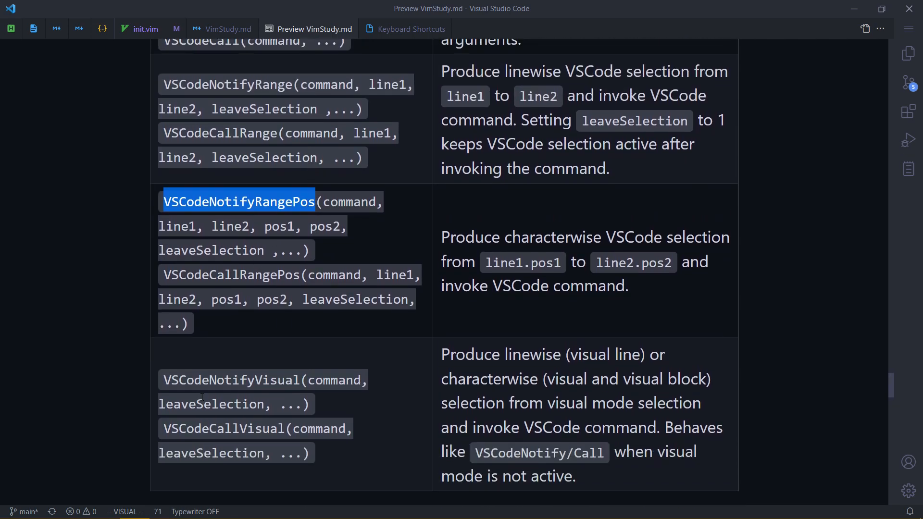
{"action": "mouse_move", "coordinate": [418, 387]}
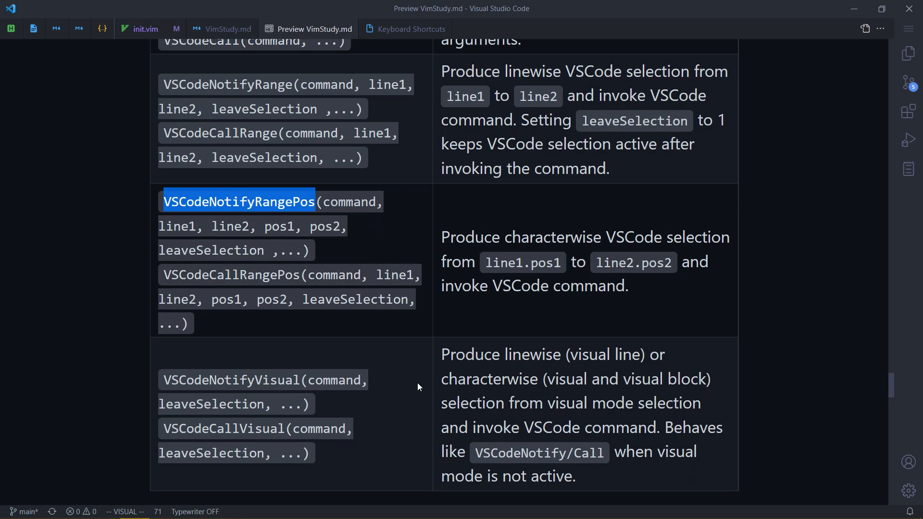
{"action": "scroll", "scroll_direction": "down", "scroll_amount": 3}
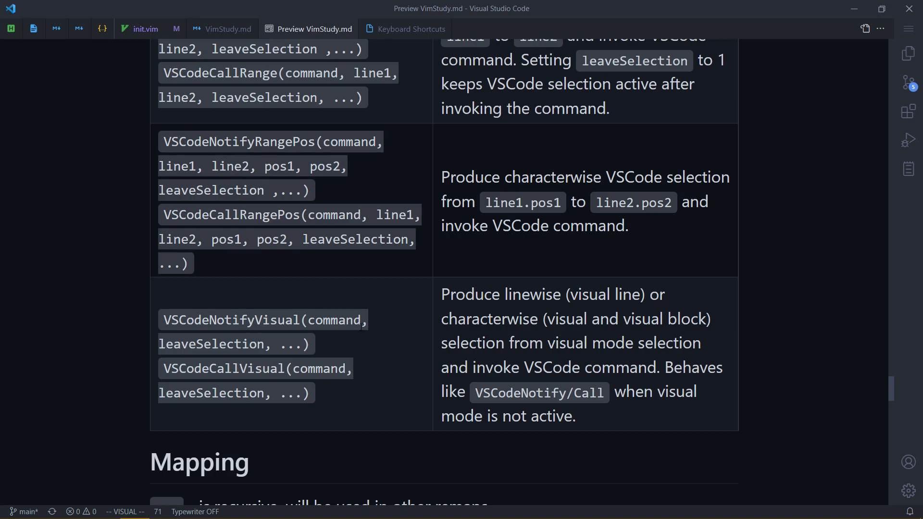
{"action": "mouse_move", "coordinate": [320, 347]}
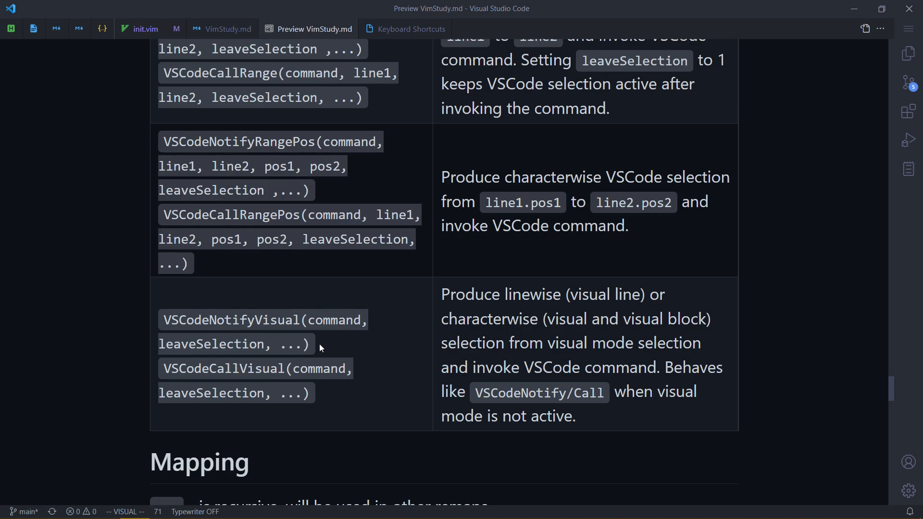
{"action": "mouse_move", "coordinate": [364, 303]}
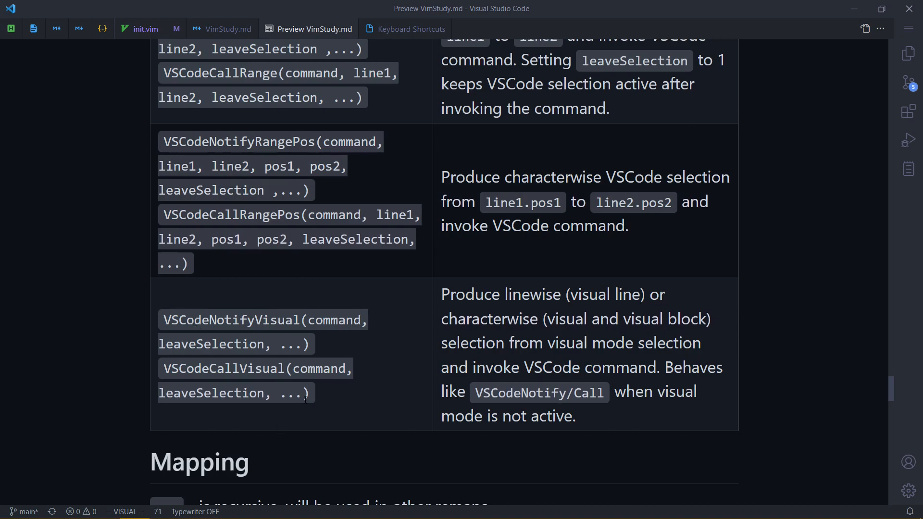
{"action": "scroll", "scroll_direction": "up", "scroll_amount": 3}
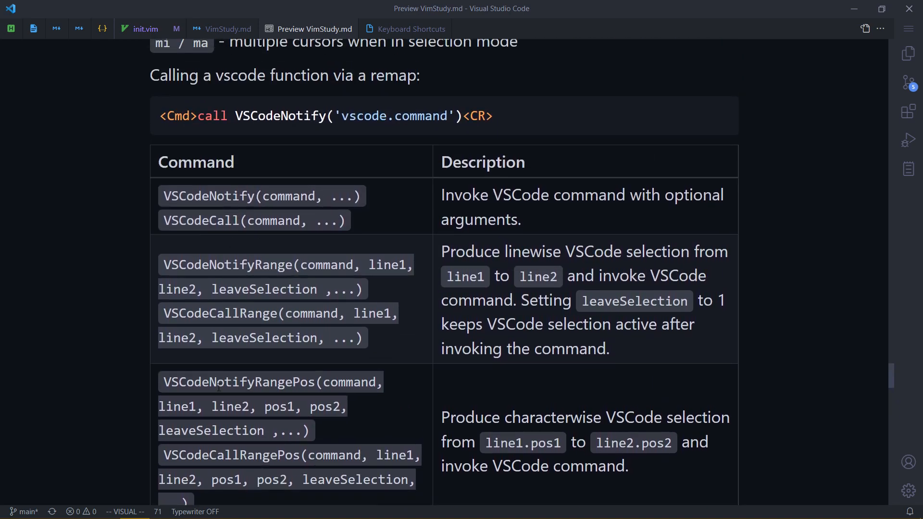
{"action": "scroll", "scroll_direction": "down", "scroll_amount": 3}
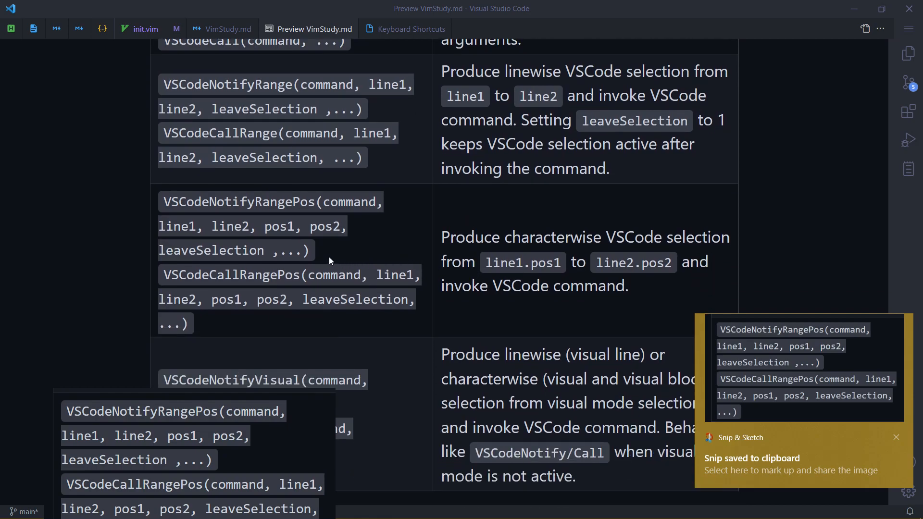
Step: Dismiss the snip notification and return to the init.vim file
{"action": "left_click", "coordinate": [896, 437]}
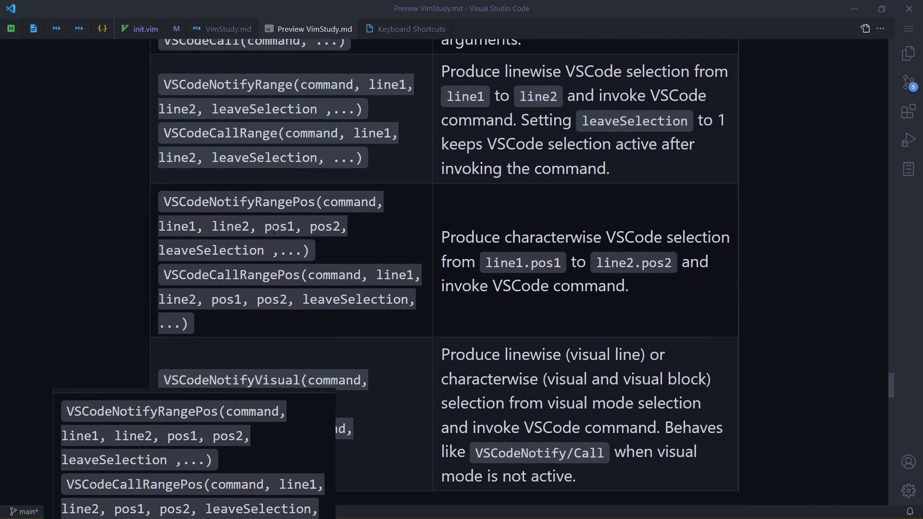
{"action": "mouse_move", "coordinate": [144, 28]}
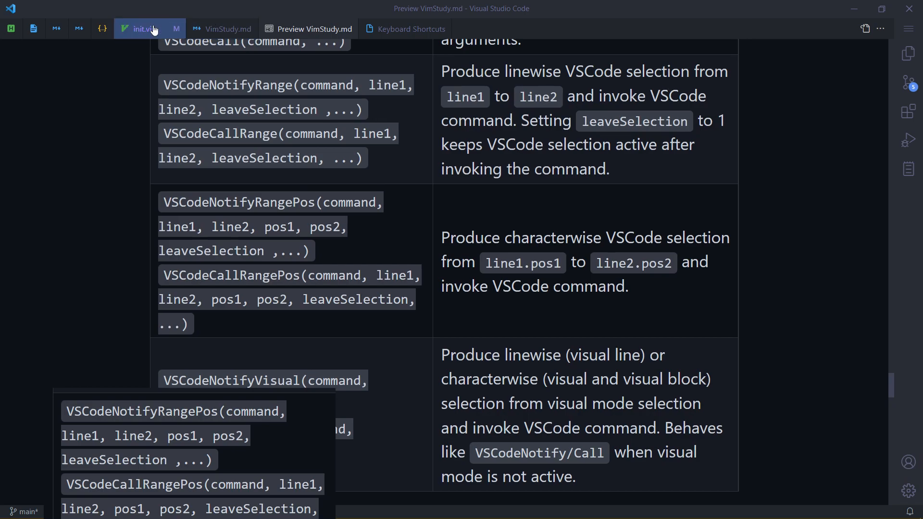
{"action": "left_click", "coordinate": [141, 28]}
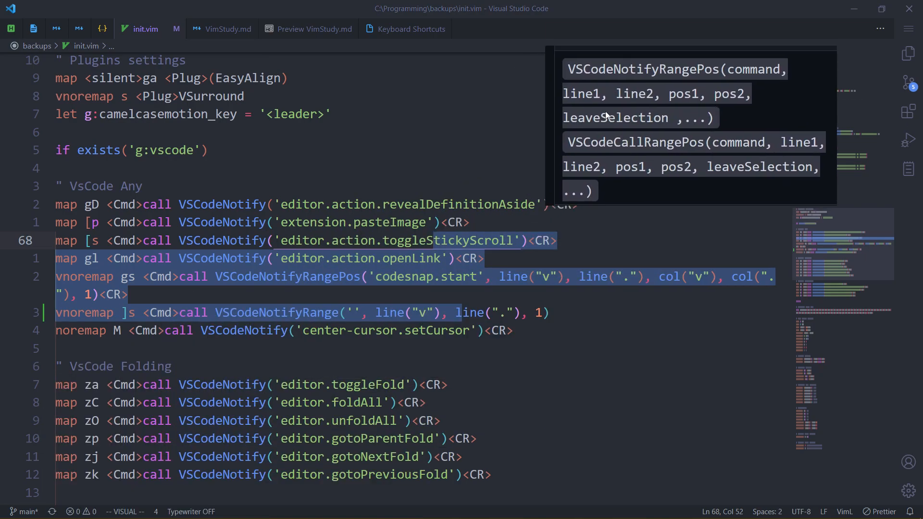
{"action": "mouse_move", "coordinate": [704, 125]}
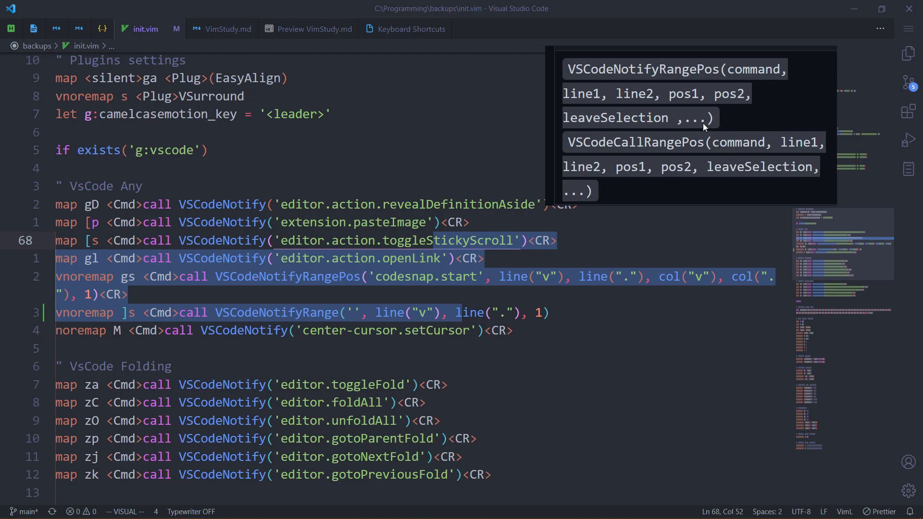
{"action": "mouse_move", "coordinate": [710, 125]}
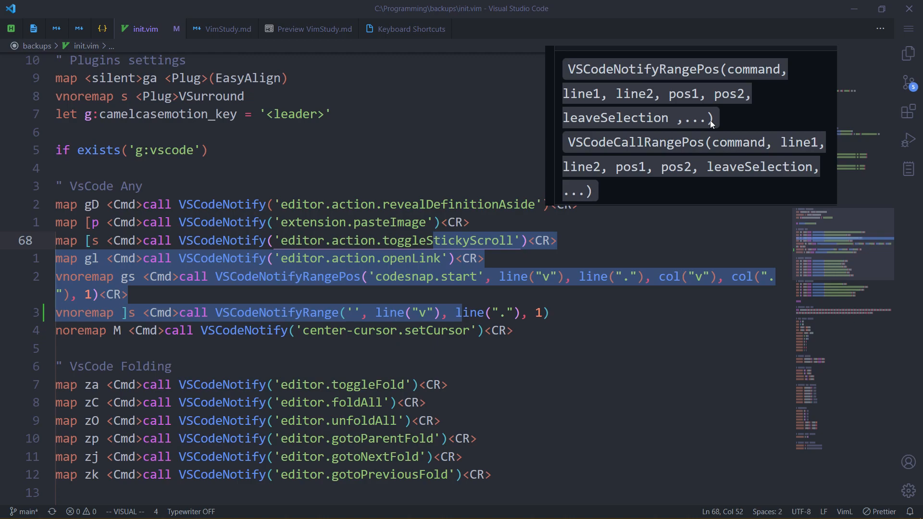
{"action": "mouse_move", "coordinate": [741, 75]}
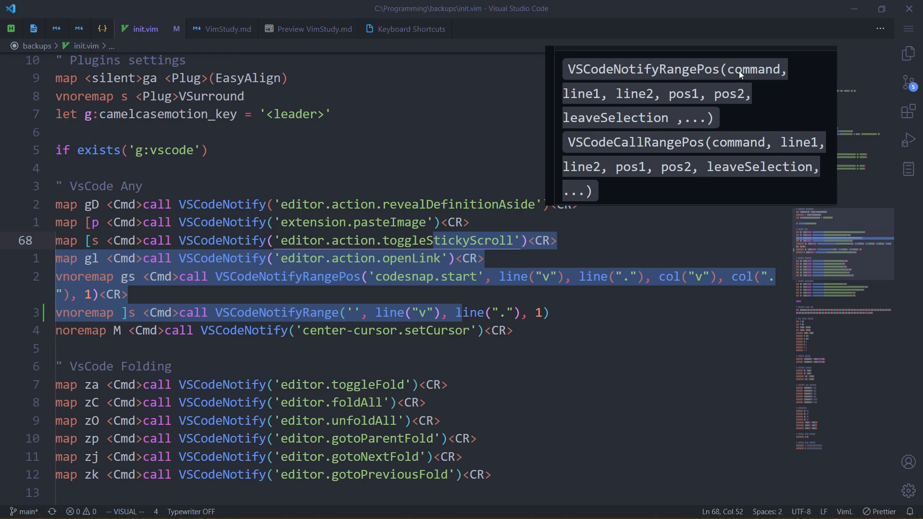
{"action": "mouse_move", "coordinate": [688, 110]}
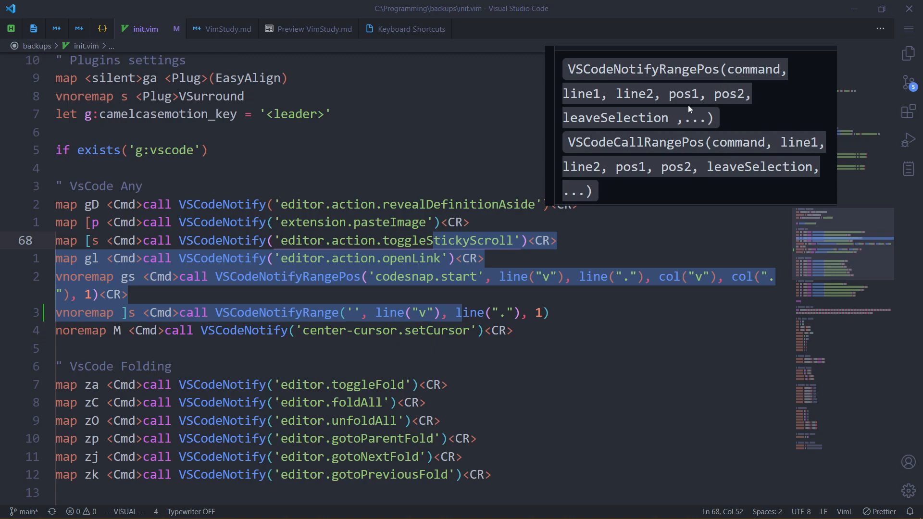
{"action": "mouse_move", "coordinate": [54, 213]}
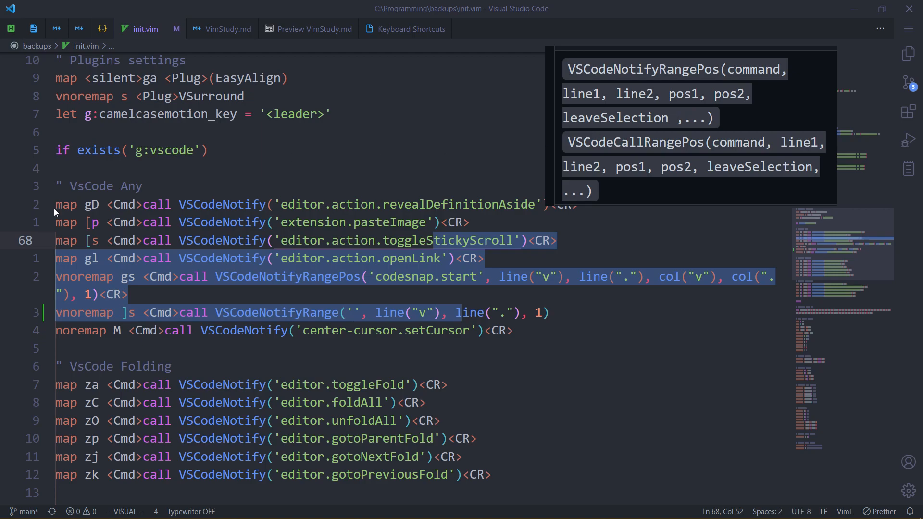
{"action": "mouse_move", "coordinate": [15, 269]}
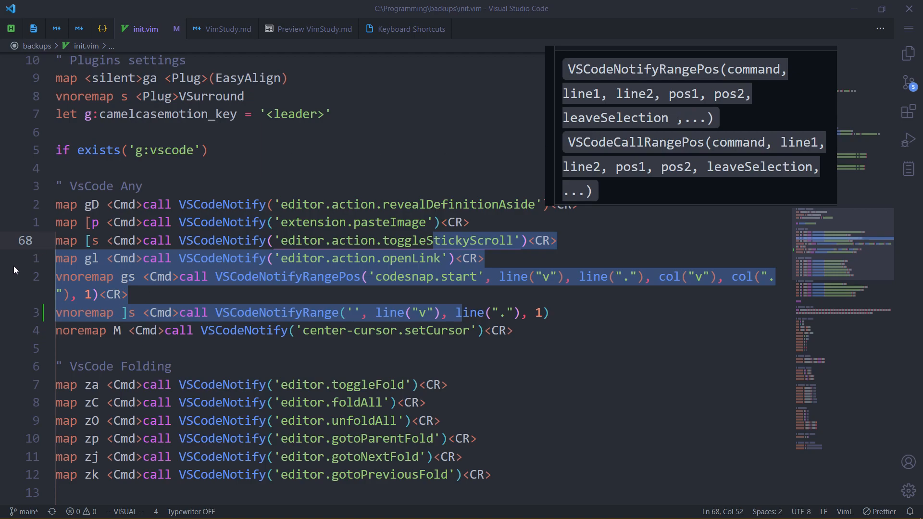
{"action": "mouse_move", "coordinate": [7, 295]}
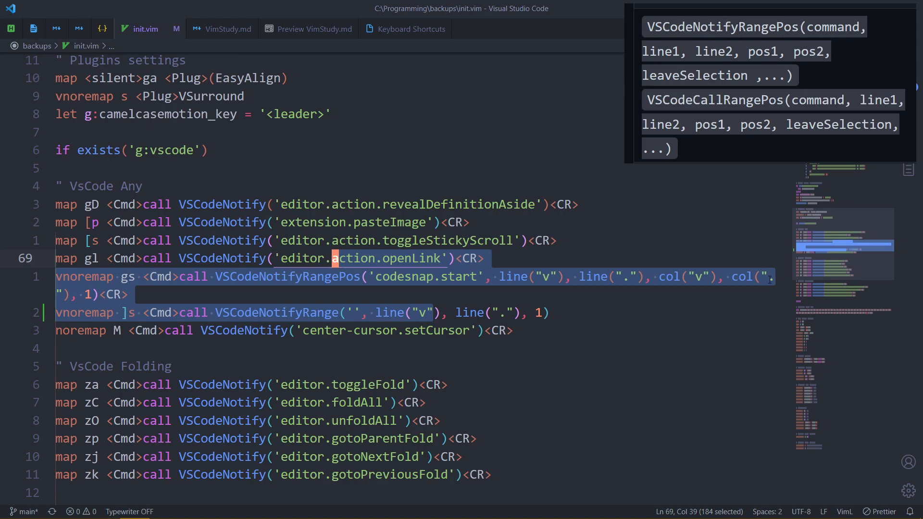
{"action": "mouse_move", "coordinate": [324, 300]}
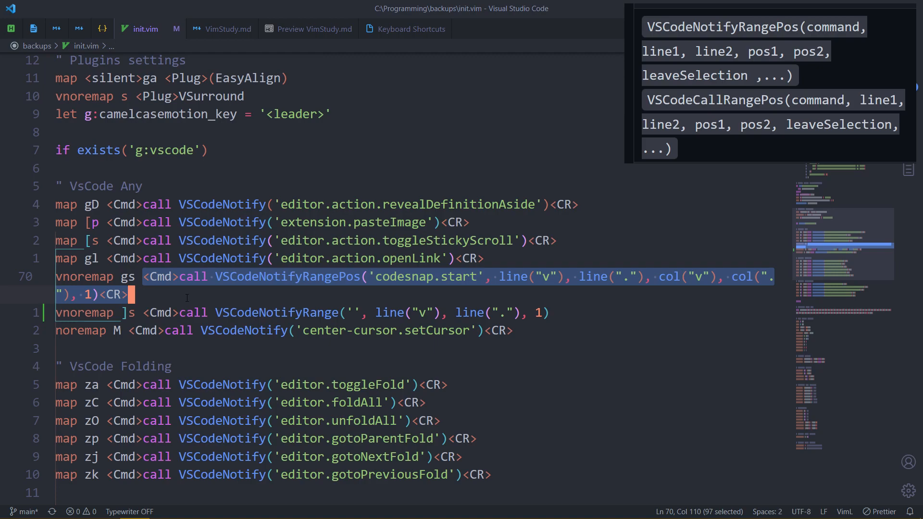
{"action": "left_click", "coordinate": [430, 277]}
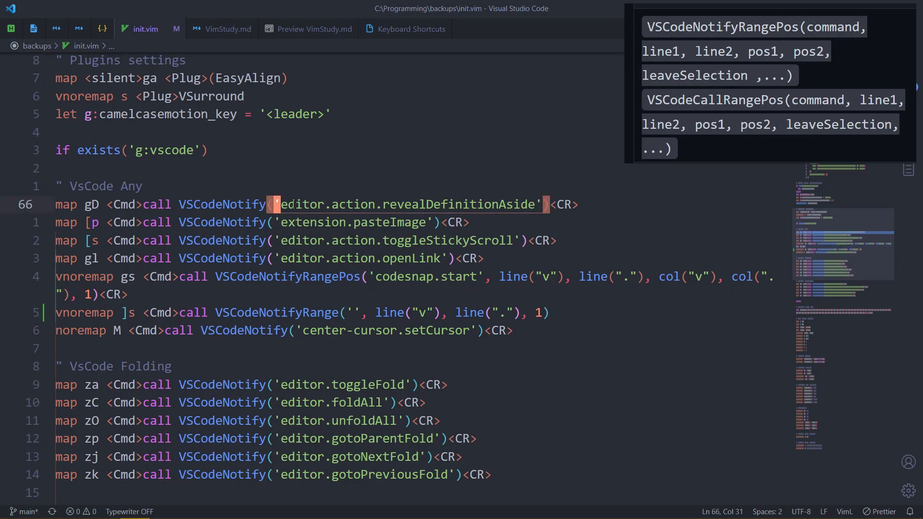
Step: Glance at the VimStudy.md preview, then return to init.vim's VsCode Folding mappings
{"action": "scroll", "scroll_direction": "down", "scroll_amount": 3}
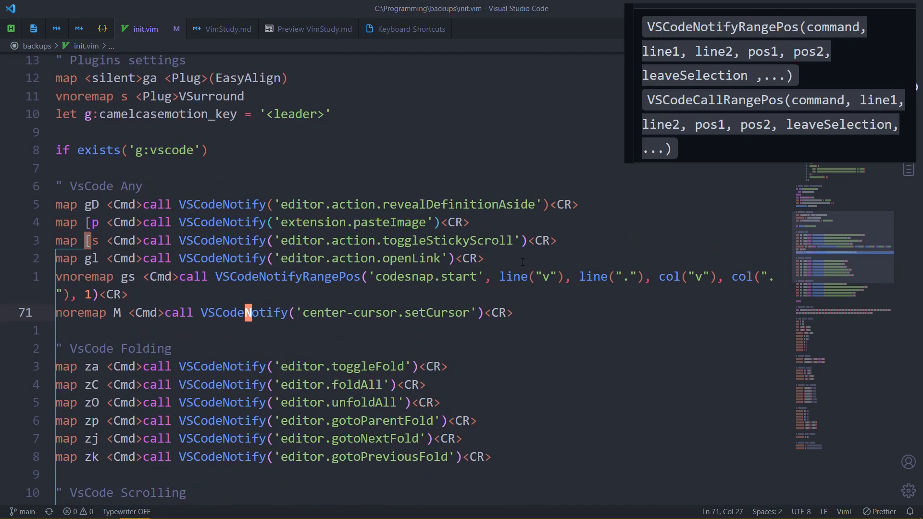
{"action": "left_click", "coordinate": [314, 29]}
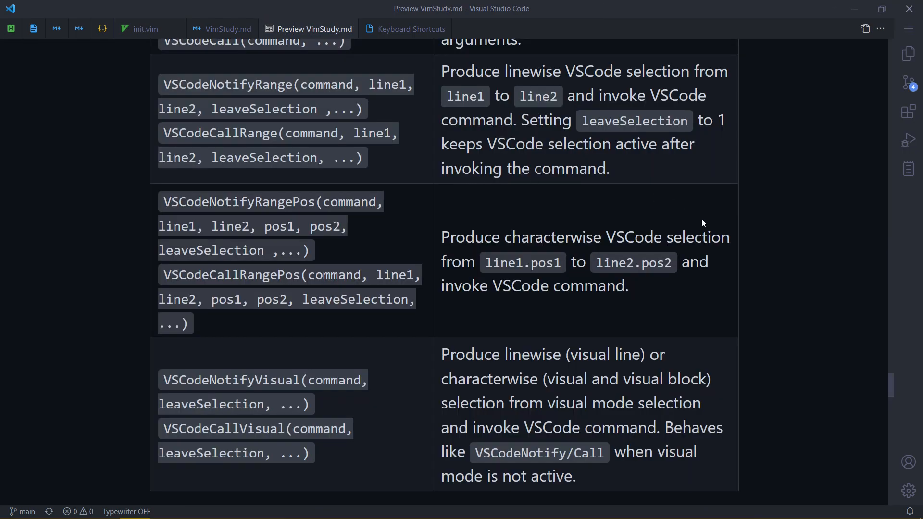
{"action": "scroll", "scroll_direction": "up", "scroll_amount": 3}
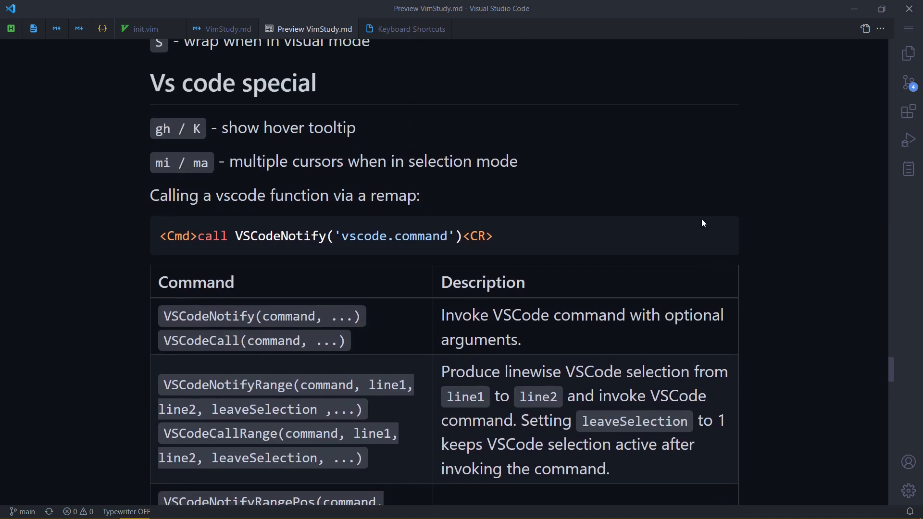
{"action": "scroll", "scroll_direction": "down", "scroll_amount": 3}
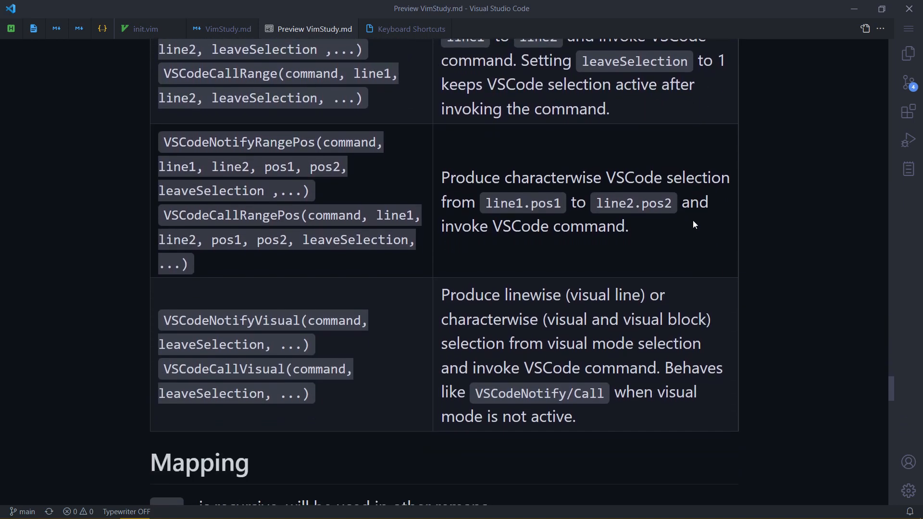
{"action": "left_click", "coordinate": [143, 29]}
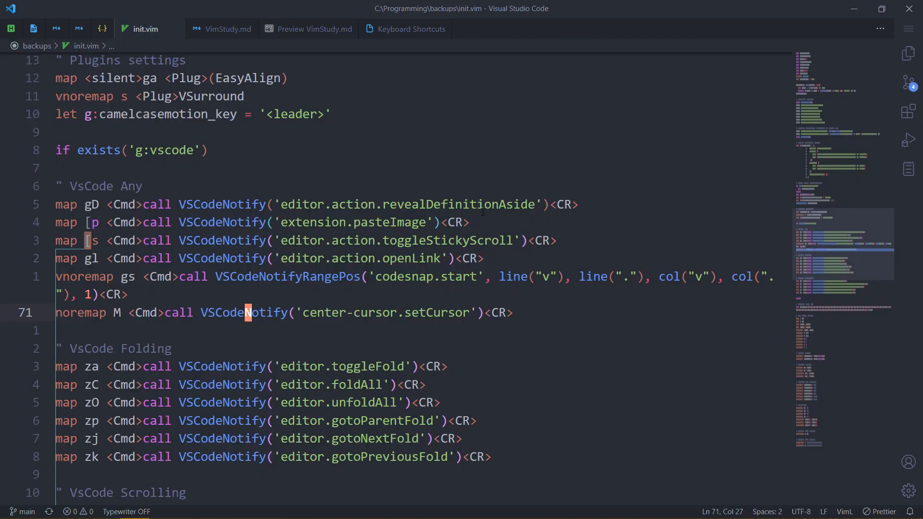
Step: Switch to Neovim's ~/.config/nvim/init.vim and move down to the second line
{"action": "scroll", "scroll_direction": "down", "scroll_amount": 3}
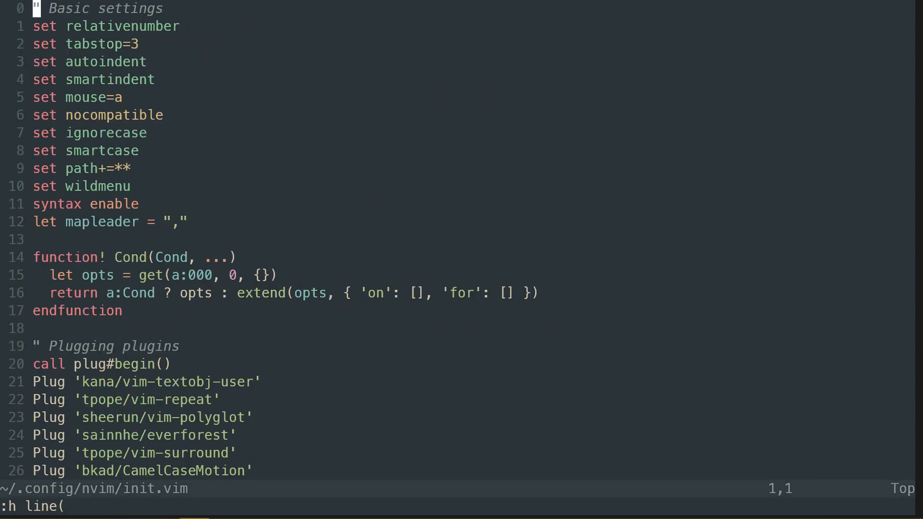
{"action": "key", "text": "j"}
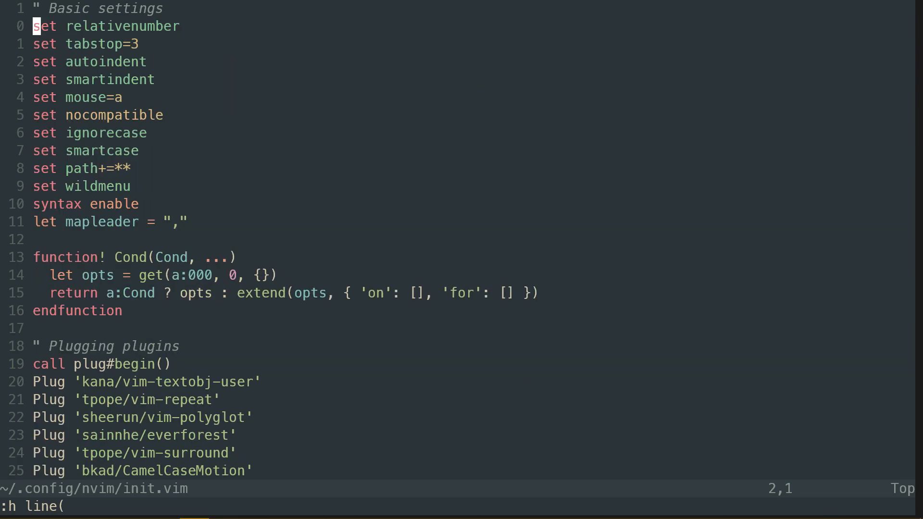
{"action": "mouse_move", "coordinate": [3, 138]}
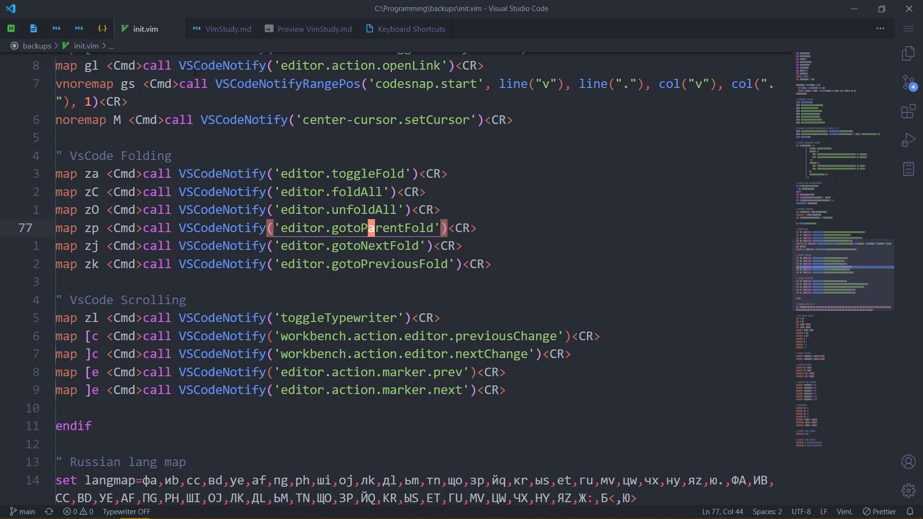
Step: Use the Ctrl+P file search to open Tools.ahk and then CleanInputBox.ahk
{"action": "type", "text": "tool"}
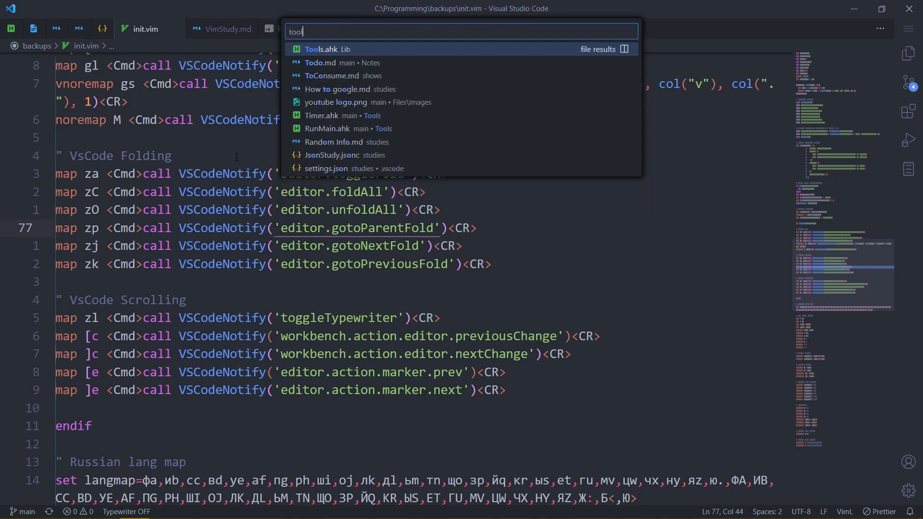
{"action": "left_click", "coordinate": [327, 49]}
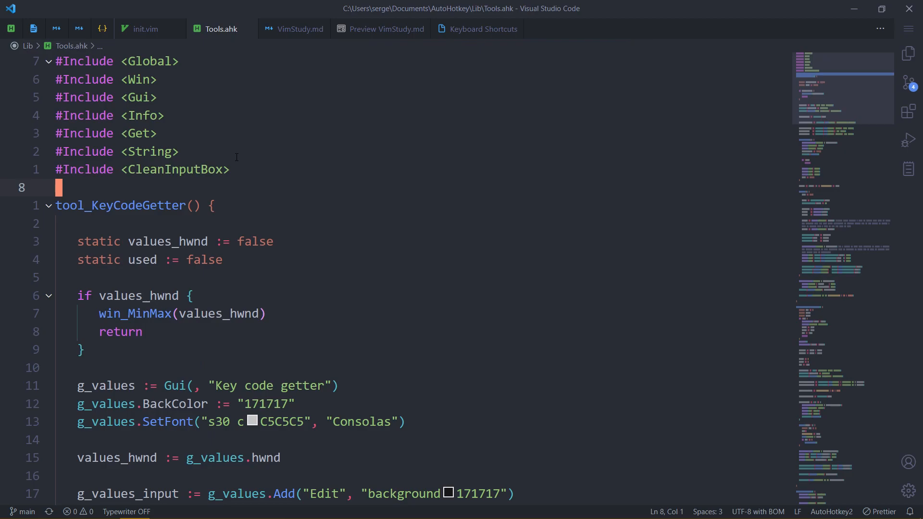
{"action": "key", "text": "ctrl+p"}
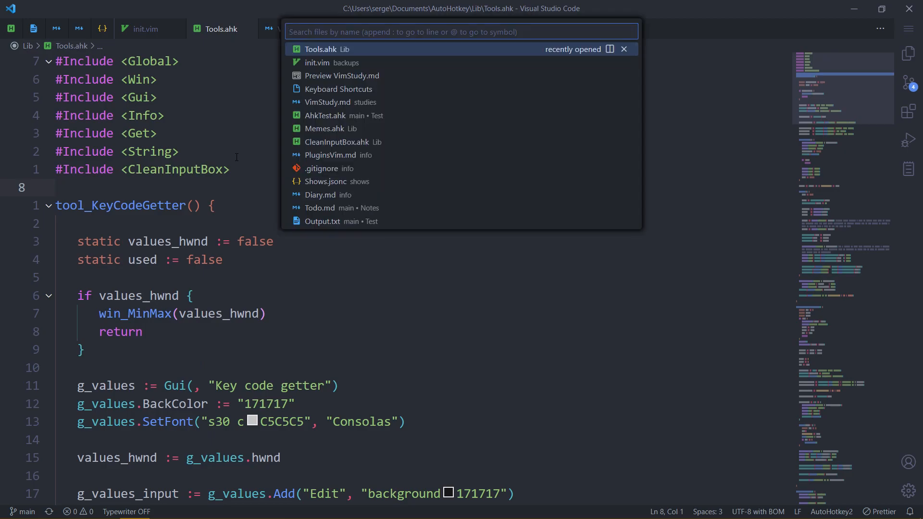
{"action": "type", "text": "clea"}
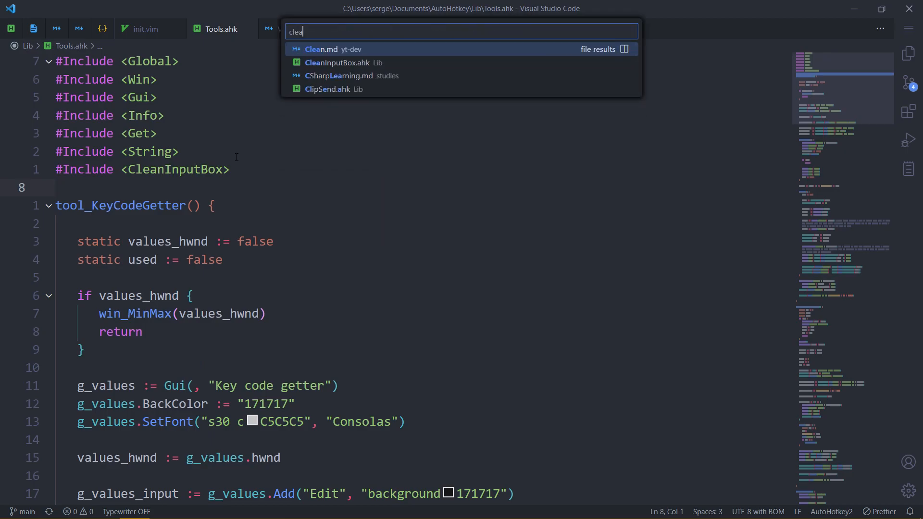
{"action": "left_click", "coordinate": [337, 63]}
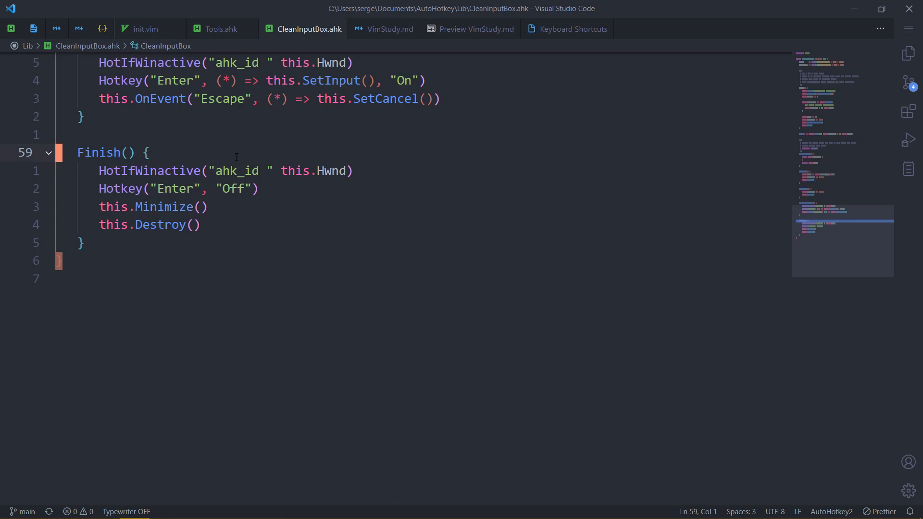
{"action": "mouse_move", "coordinate": [48, 148]}
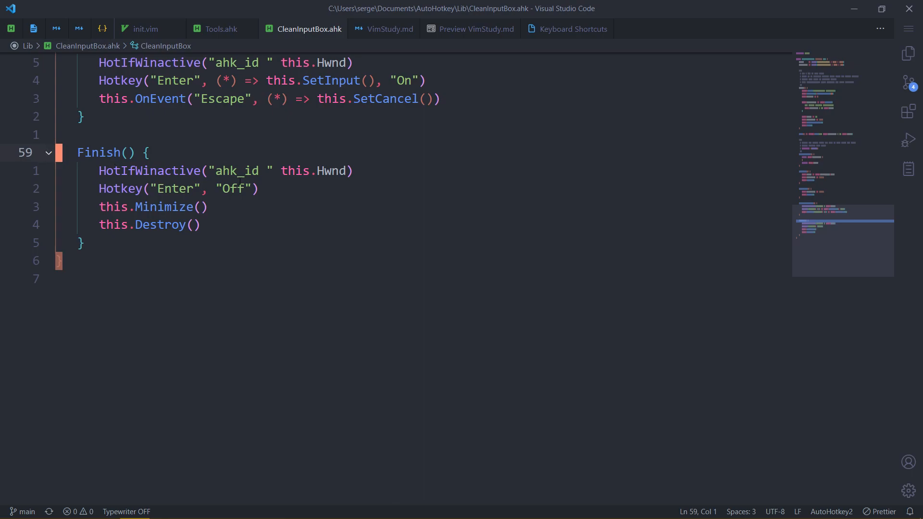
Step: Return to the Tools.ahk tab and then to init.vim
{"action": "scroll", "scroll_direction": "up", "scroll_amount": 3}
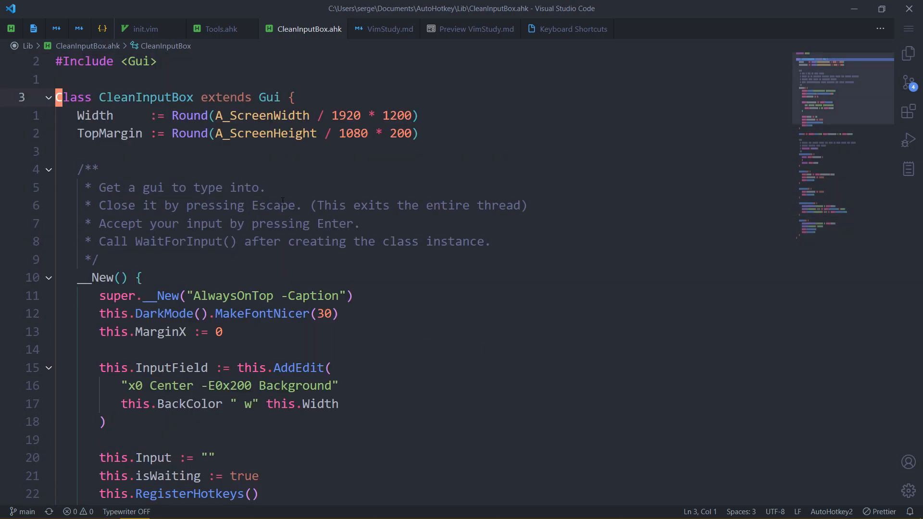
{"action": "left_click", "coordinate": [220, 29]}
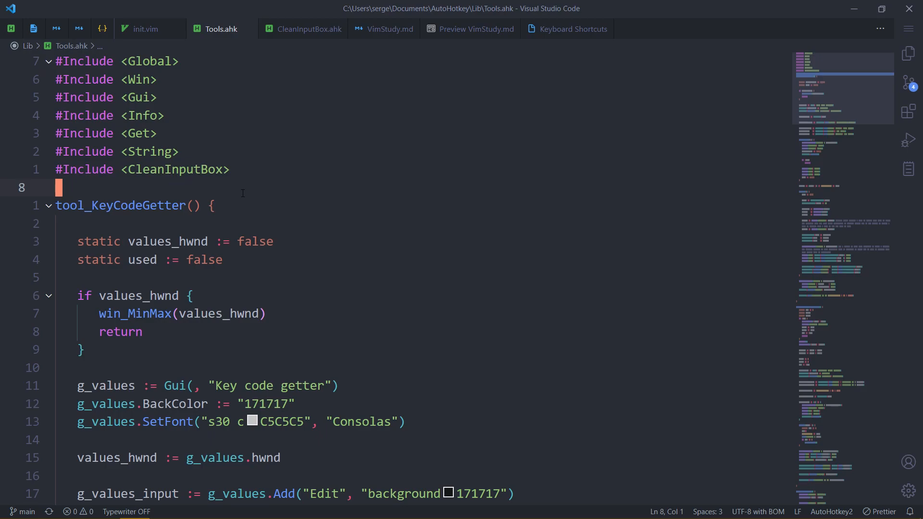
{"action": "left_click", "coordinate": [145, 29]}
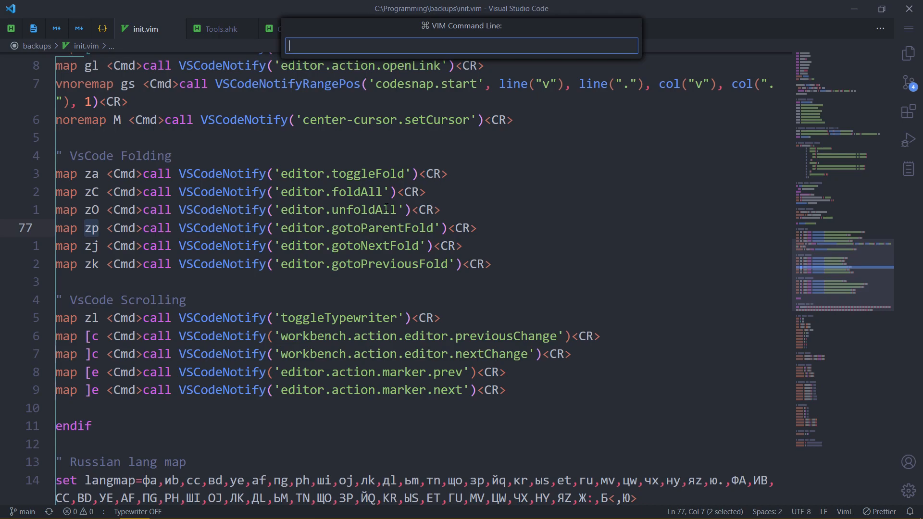
Step: Enter the help lookup 'h zp' in the VS Code Vim command line
{"action": "type", "text": "h"}
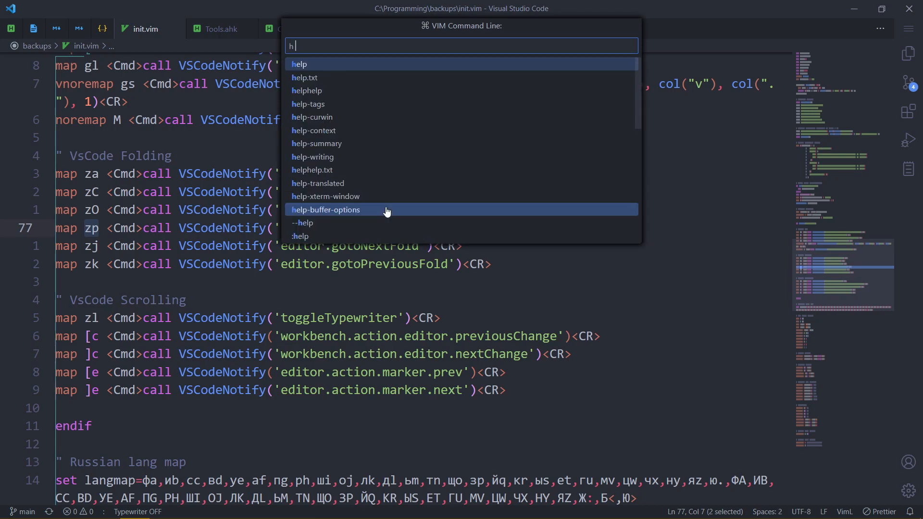
{"action": "type", "text": "zp"}
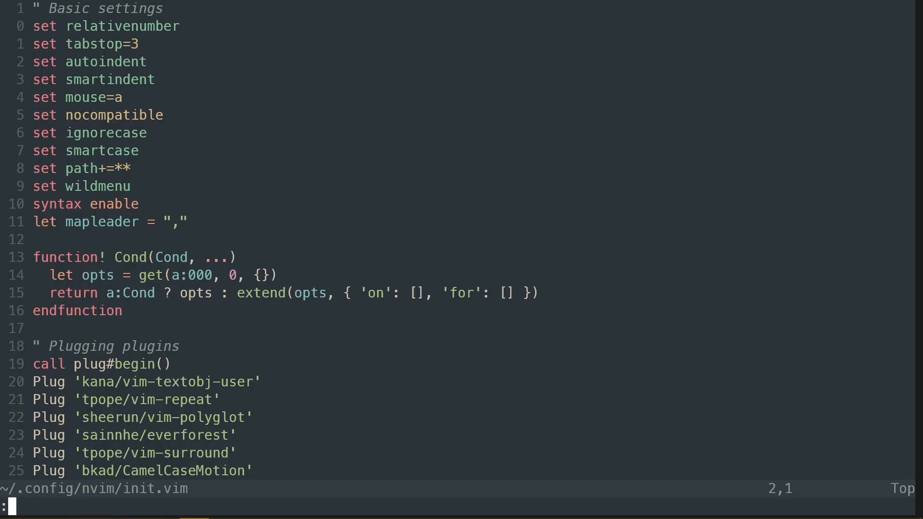
Step: Run :h zp in Neovim to show the zp help entry from change.txt
{"action": "type", "text": "h zp"}
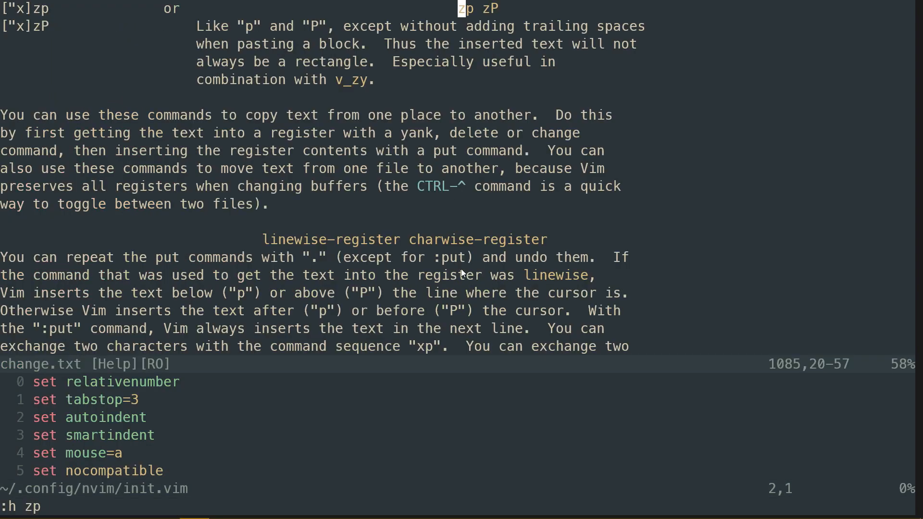
{"action": "mouse_move", "coordinate": [406, 48]}
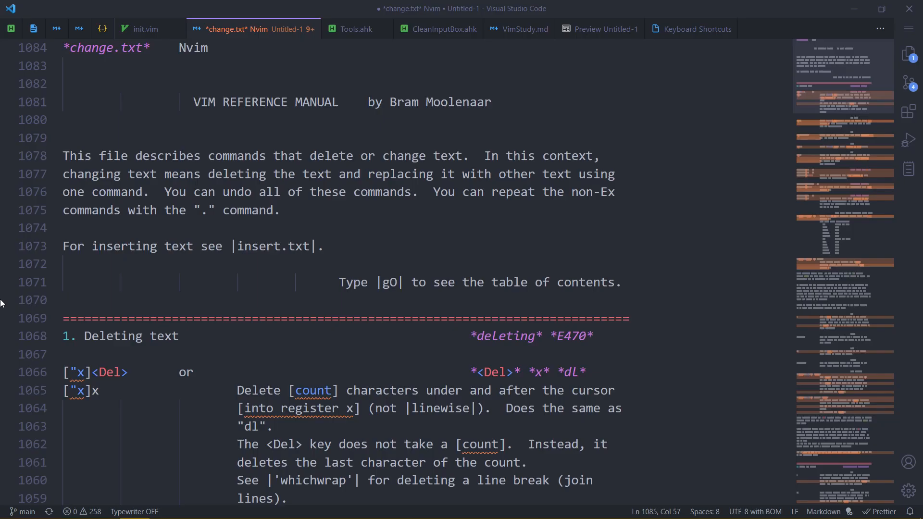
{"action": "mouse_move", "coordinate": [546, 233]}
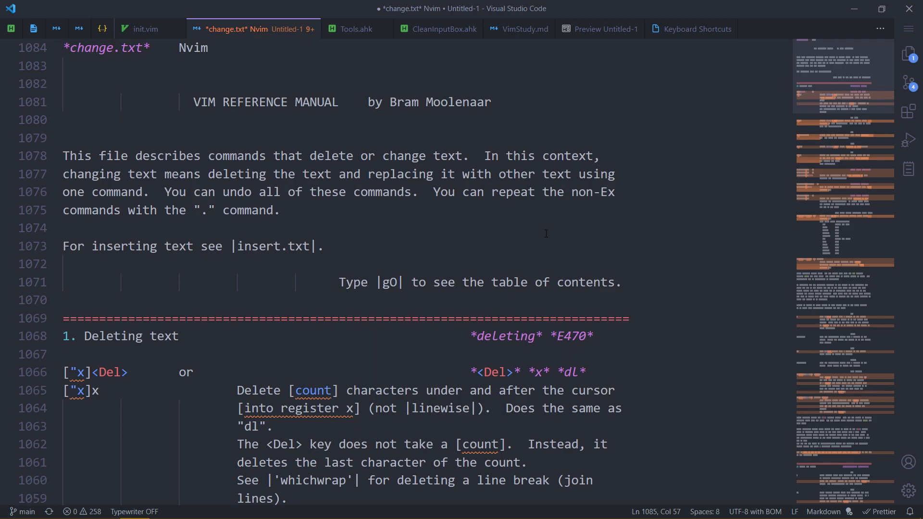
Step: Scroll through change.txt in VS Code and forward-search for zp to reach the zp/zP entry
{"action": "scroll", "scroll_direction": "down", "scroll_amount": 3}
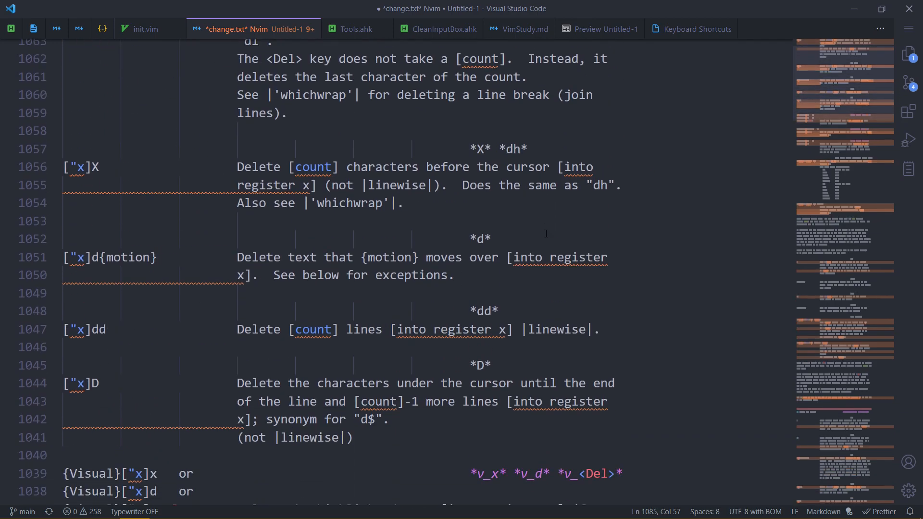
{"action": "scroll", "scroll_direction": "down", "scroll_amount": 3}
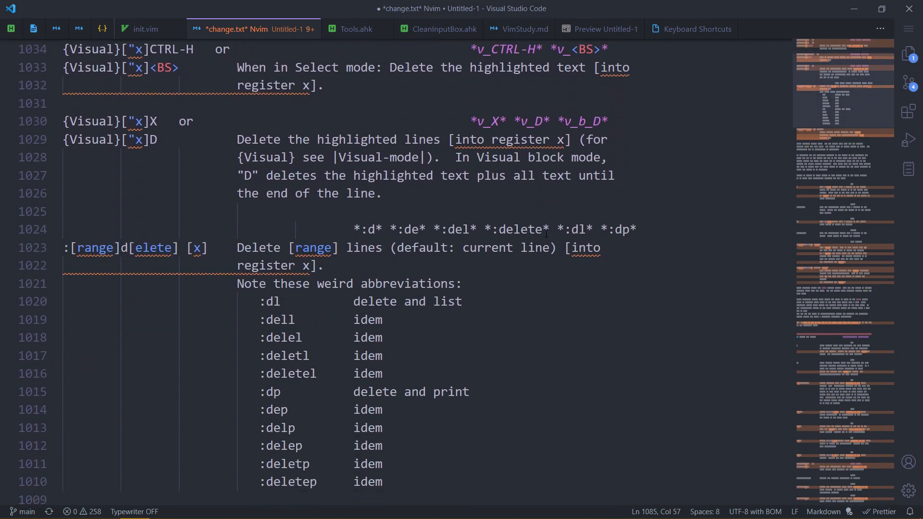
{"action": "scroll", "scroll_direction": "down", "scroll_amount": 3}
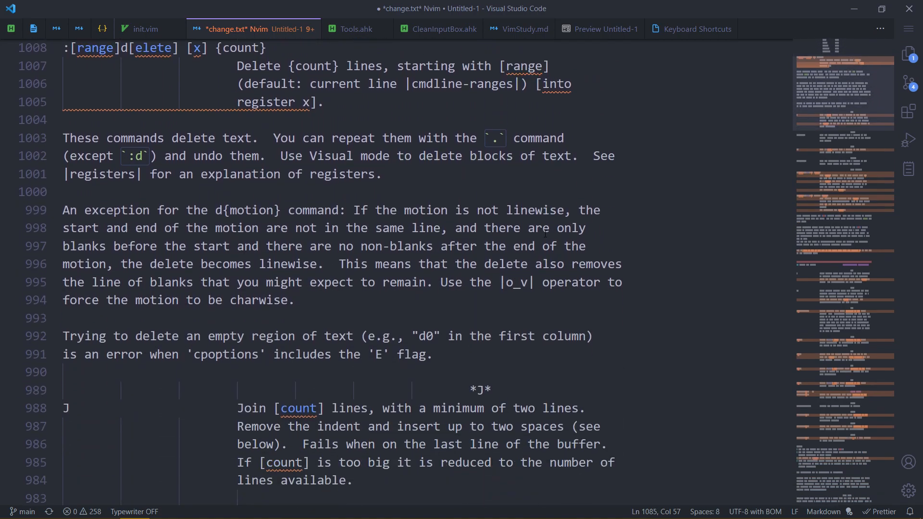
{"action": "scroll", "scroll_direction": "down", "scroll_amount": 3}
{"action": "type", "text": "\\v"}
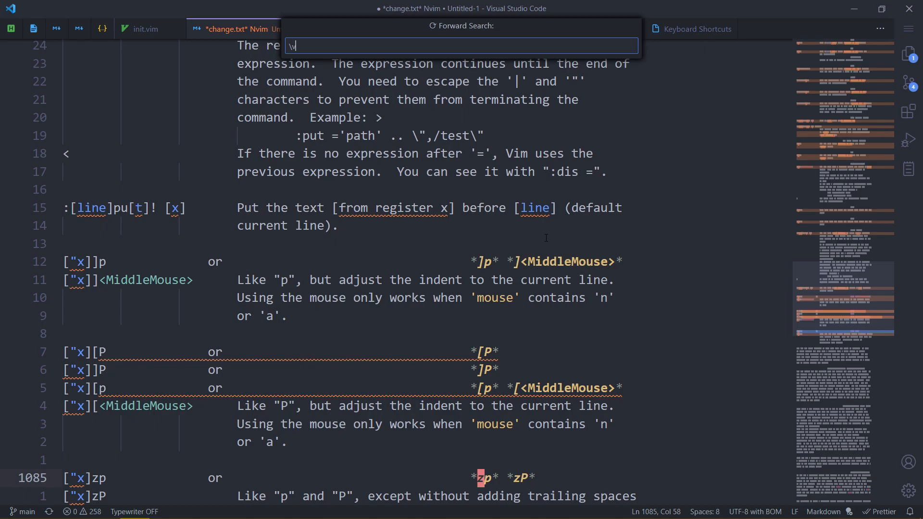
{"action": "type", "text": "zp"}
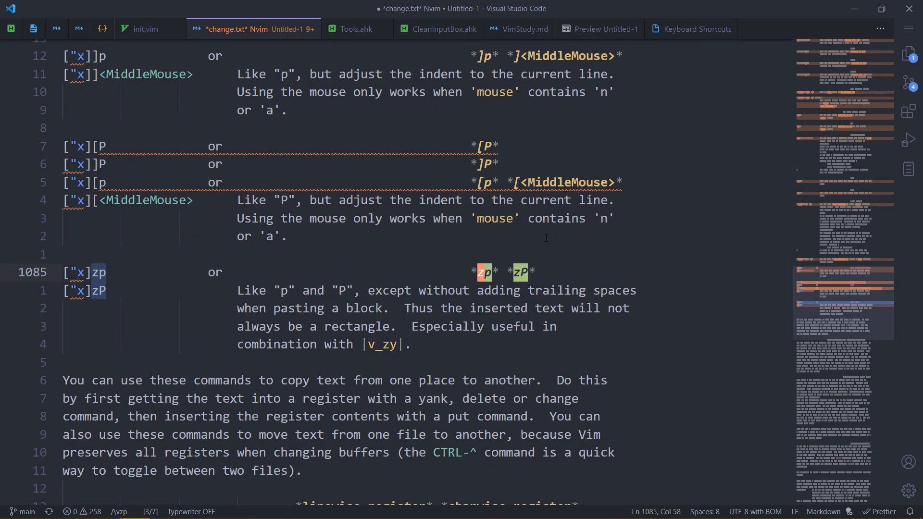
{"action": "mouse_move", "coordinate": [517, 307]}
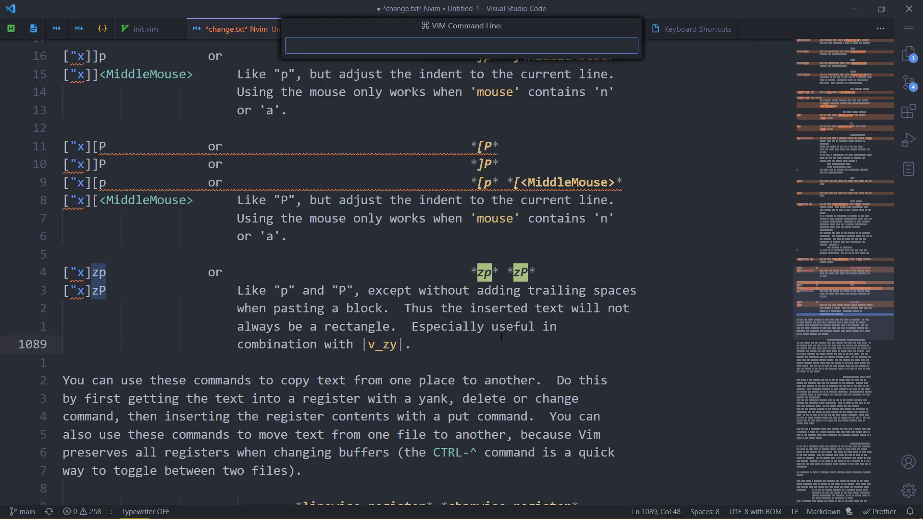
{"action": "type", "text": "h"}
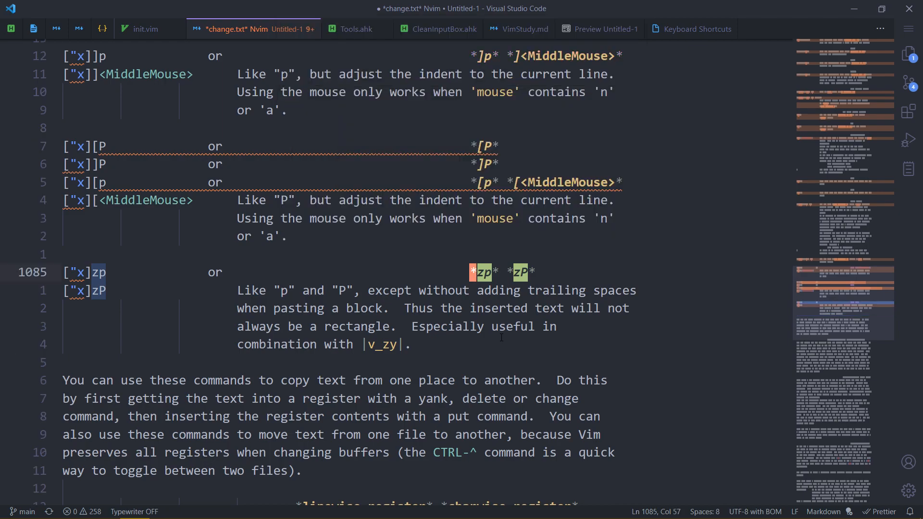
{"action": "mouse_move", "coordinate": [500, 335]}
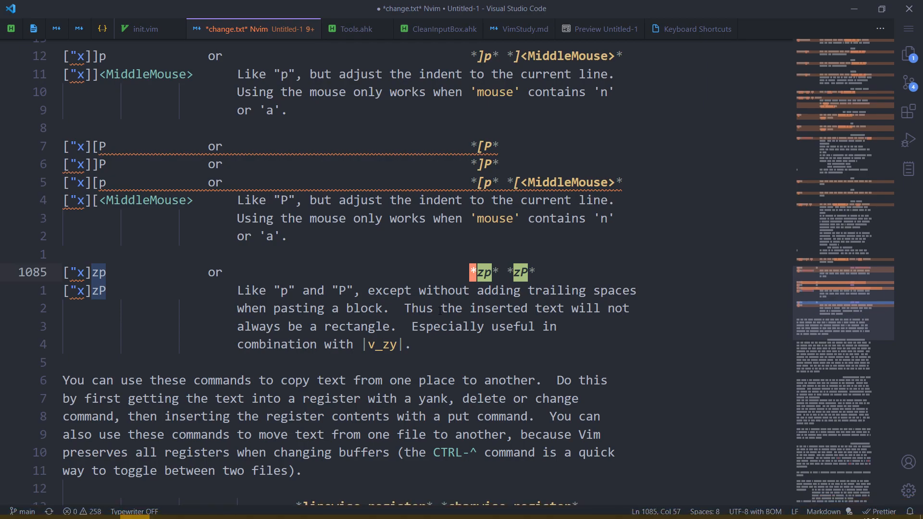
{"action": "mouse_move", "coordinate": [455, 269]}
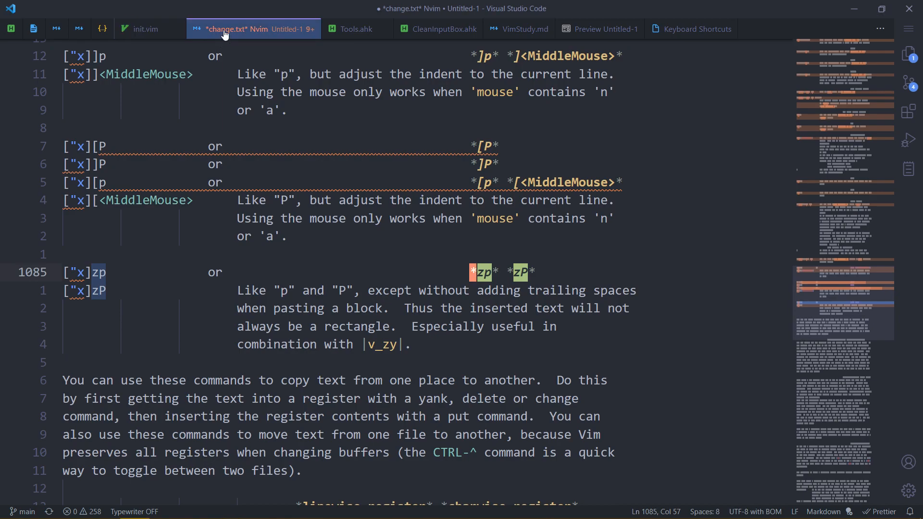
Step: Switch to Neovim and scroll the :h zp help window further down
{"action": "left_click", "coordinate": [143, 29]}
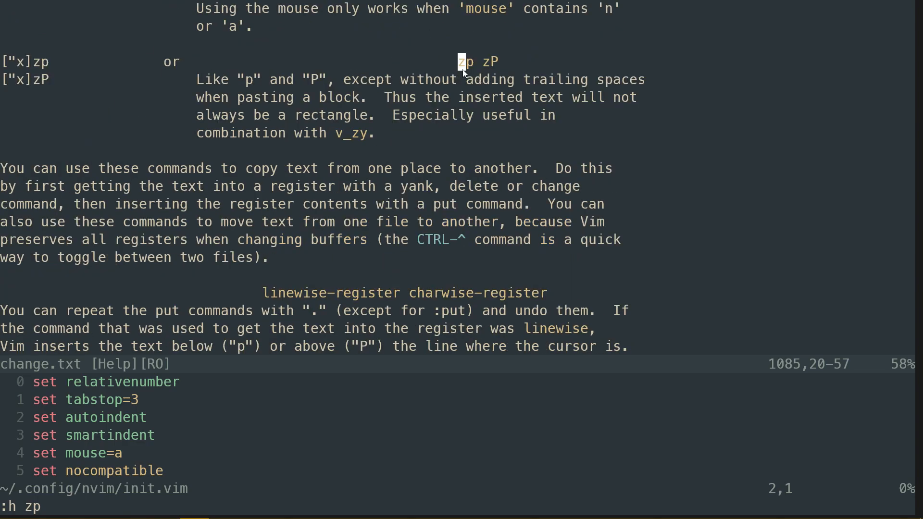
{"action": "scroll", "scroll_direction": "down", "scroll_amount": 3}
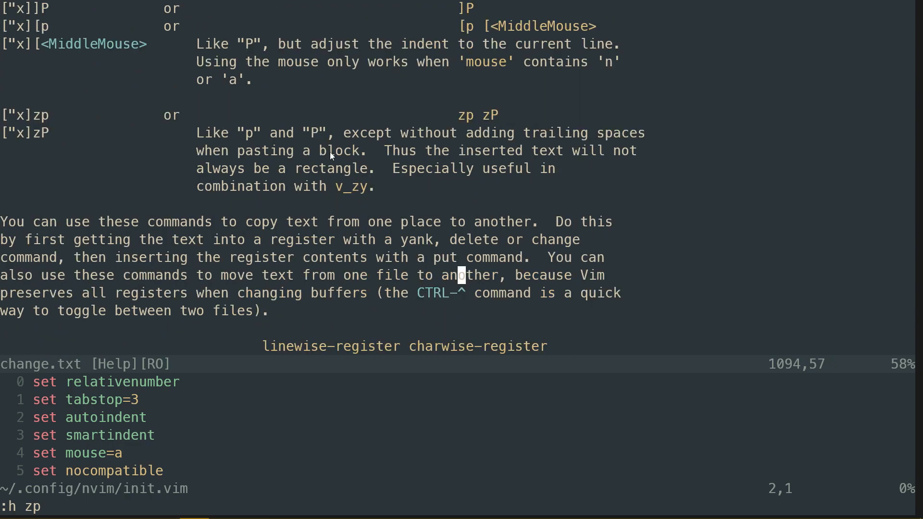
{"action": "mouse_move", "coordinate": [459, 165]}
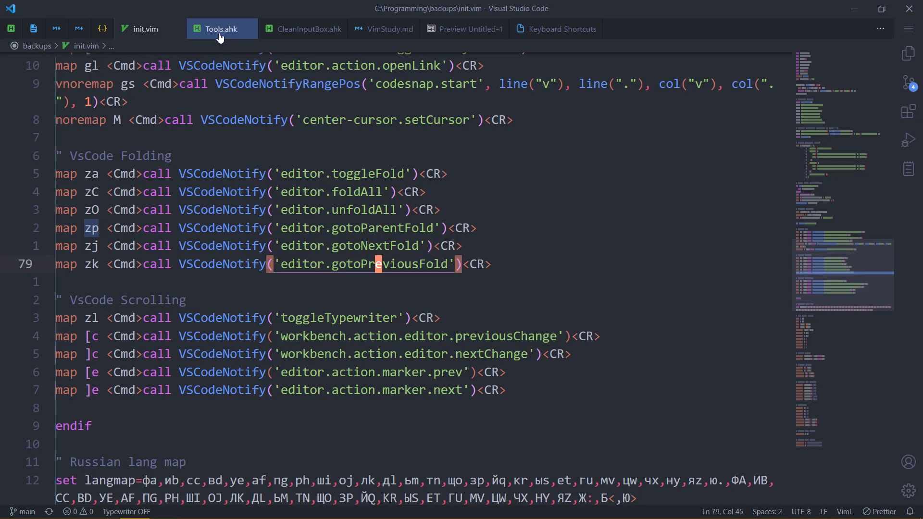
Step: Switch to Tools.ahk and scroll around the tool_KeyCodeGetter function to demonstrate the mappings
{"action": "left_click", "coordinate": [220, 27]}
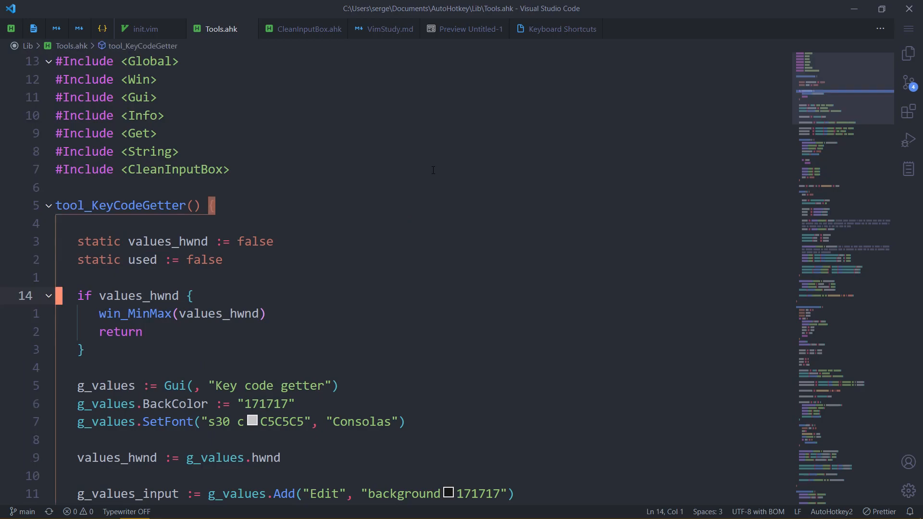
{"action": "scroll", "scroll_direction": "down", "scroll_amount": 3}
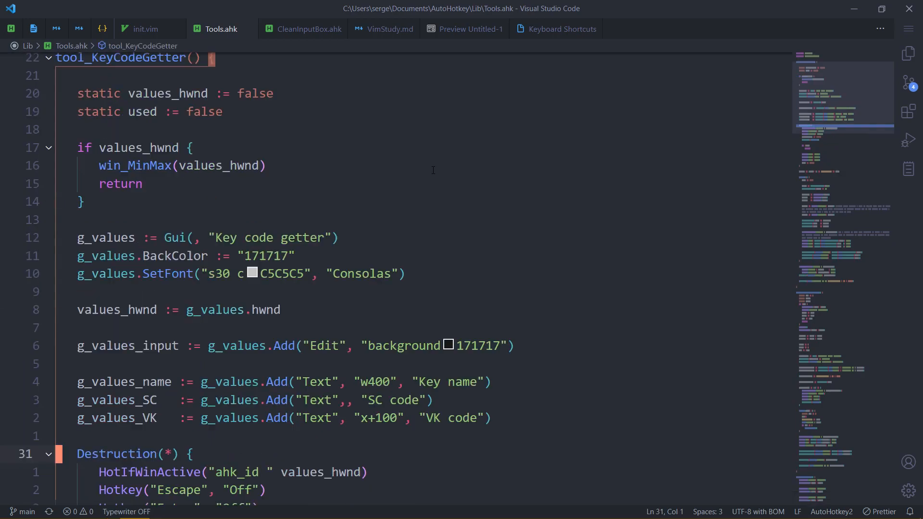
{"action": "scroll", "scroll_direction": "down", "scroll_amount": 3}
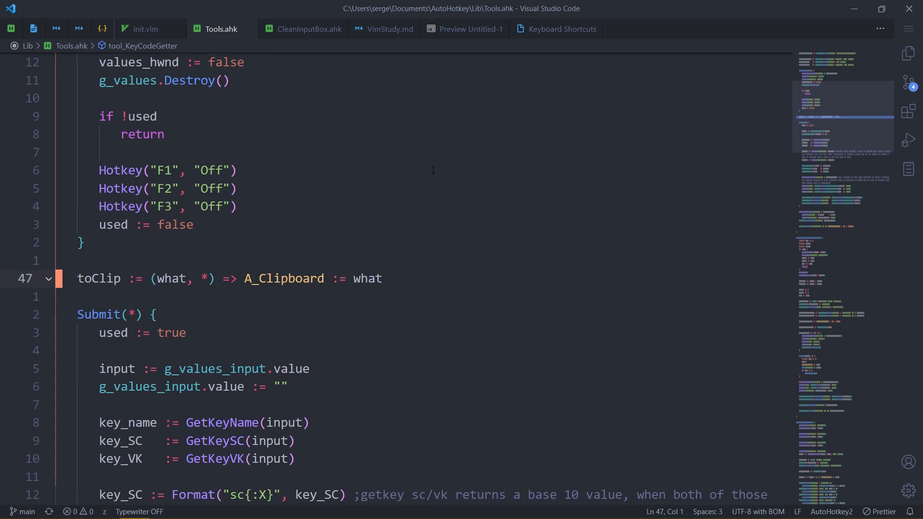
{"action": "scroll", "scroll_direction": "up", "scroll_amount": 3}
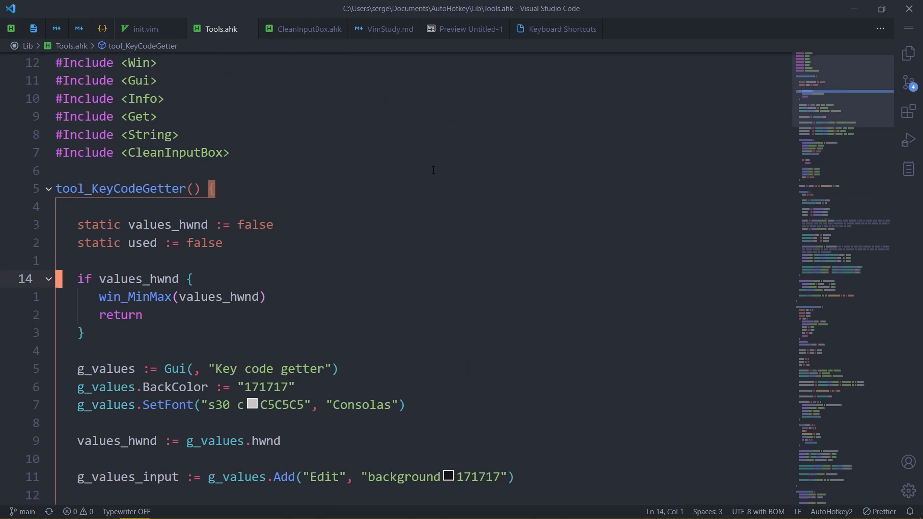
{"action": "scroll", "scroll_direction": "down", "scroll_amount": 3}
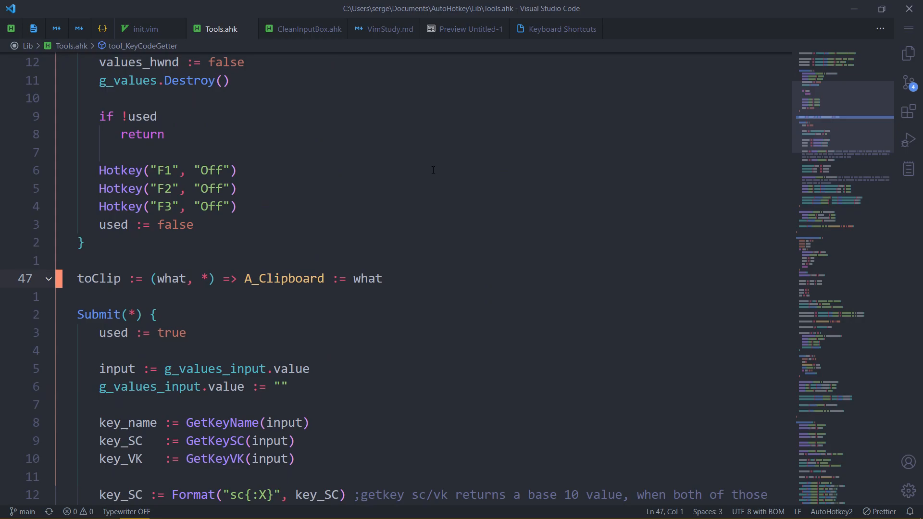
{"action": "scroll", "scroll_direction": "up", "scroll_amount": 3}
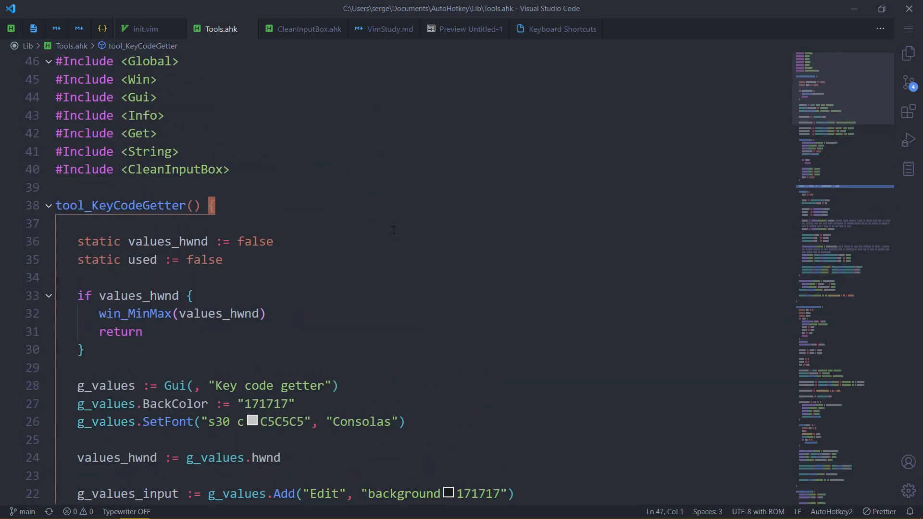
{"action": "scroll", "scroll_direction": "down", "scroll_amount": 3}
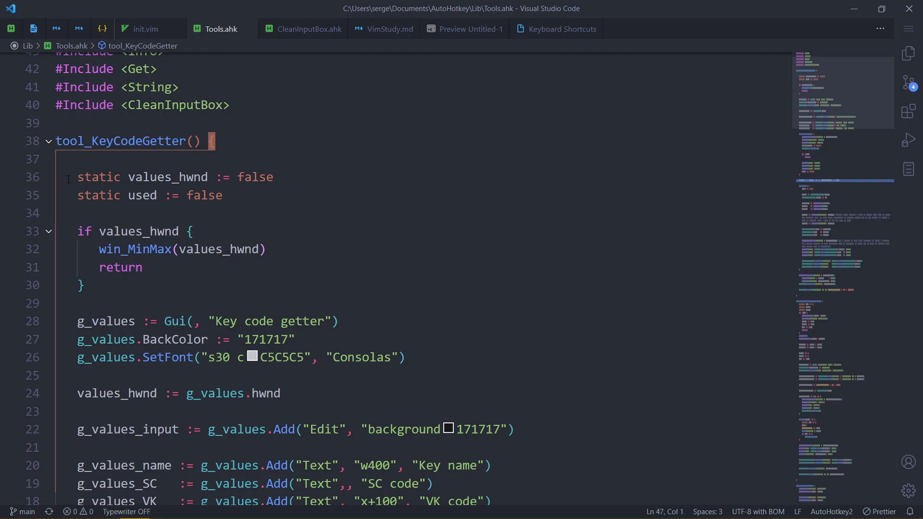
{"action": "mouse_move", "coordinate": [47, 232]}
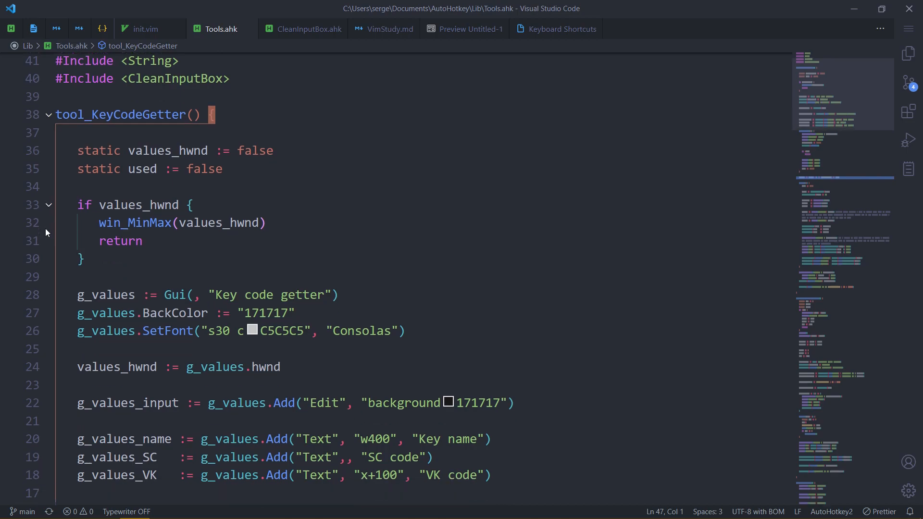
{"action": "scroll", "scroll_direction": "up", "scroll_amount": 3}
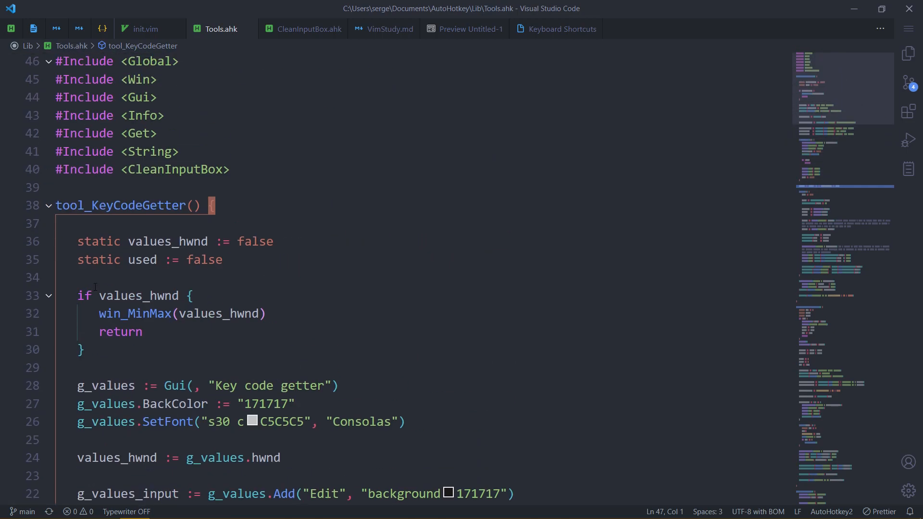
{"action": "mouse_move", "coordinate": [48, 209]}
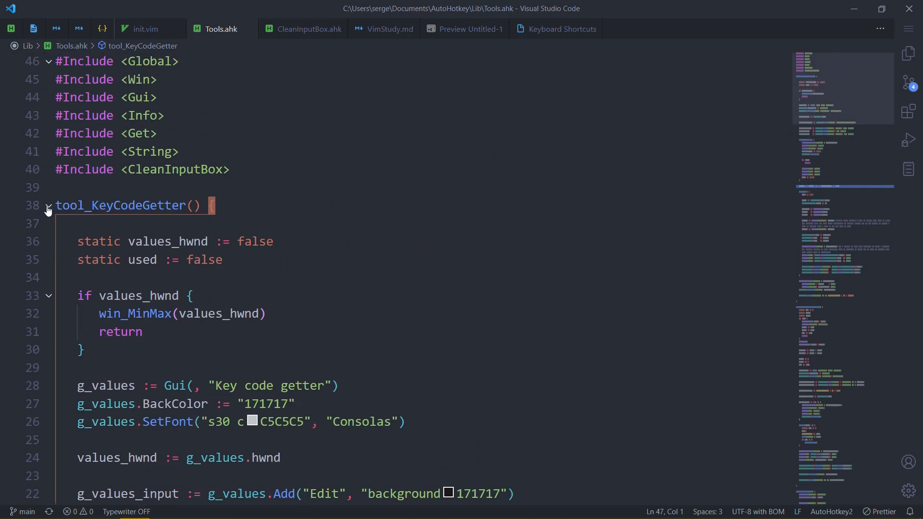
Step: Keep scrolling Tools.ahk down past tool_KeyCodeGetter to tool_CoordGetter at line 149
{"action": "scroll", "scroll_direction": "down", "scroll_amount": 3}
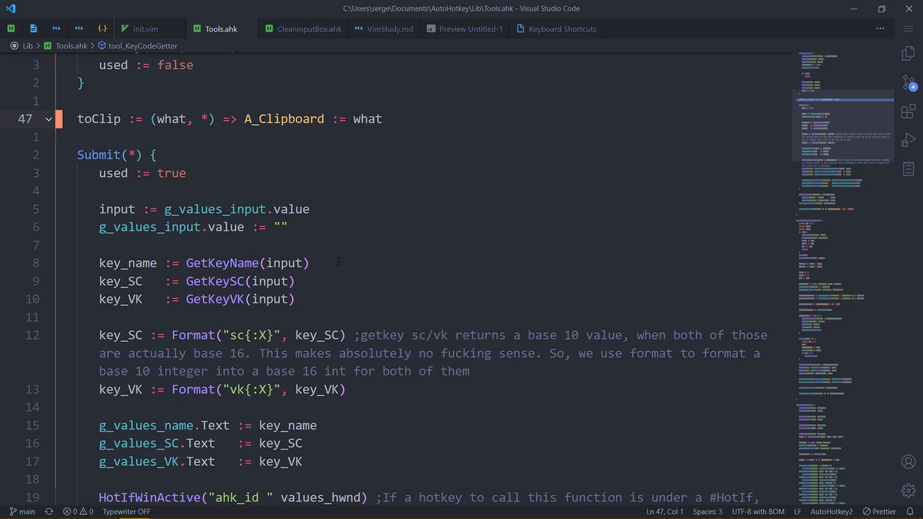
{"action": "scroll", "scroll_direction": "down", "scroll_amount": 3}
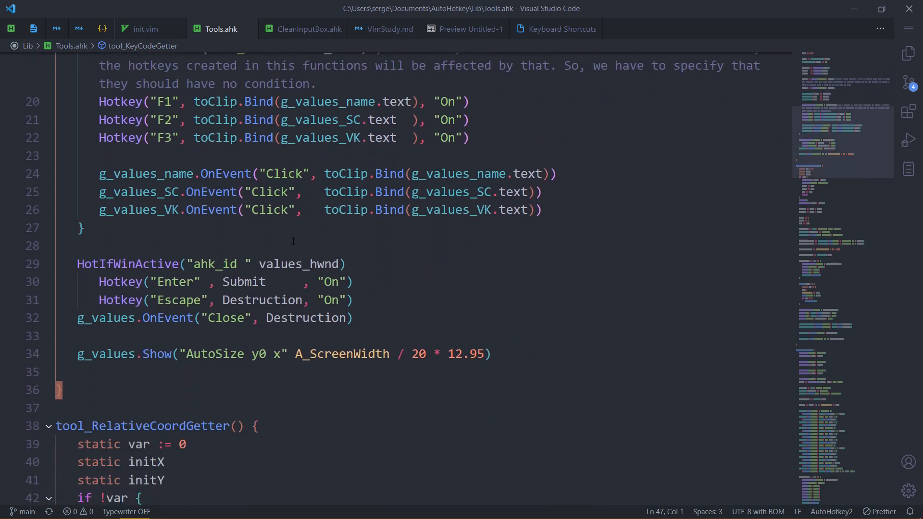
{"action": "scroll", "scroll_direction": "up", "scroll_amount": 3}
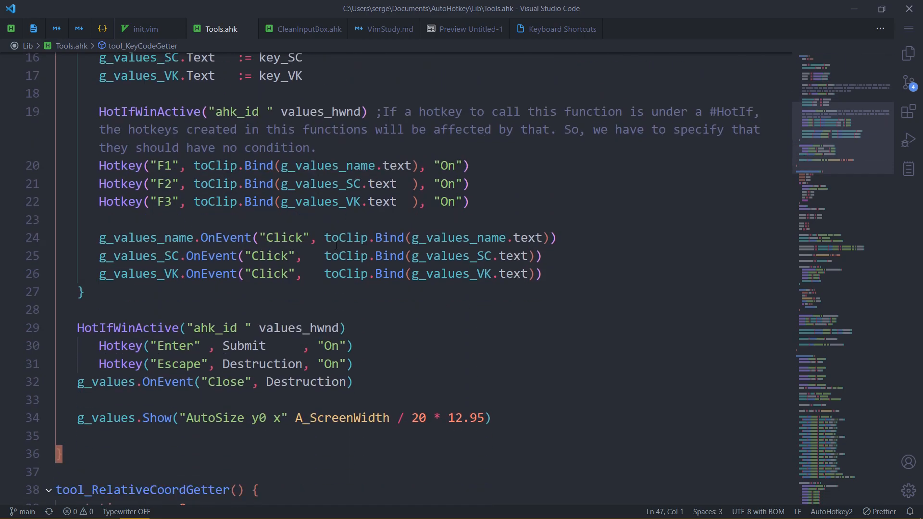
{"action": "scroll", "scroll_direction": "up", "scroll_amount": 3}
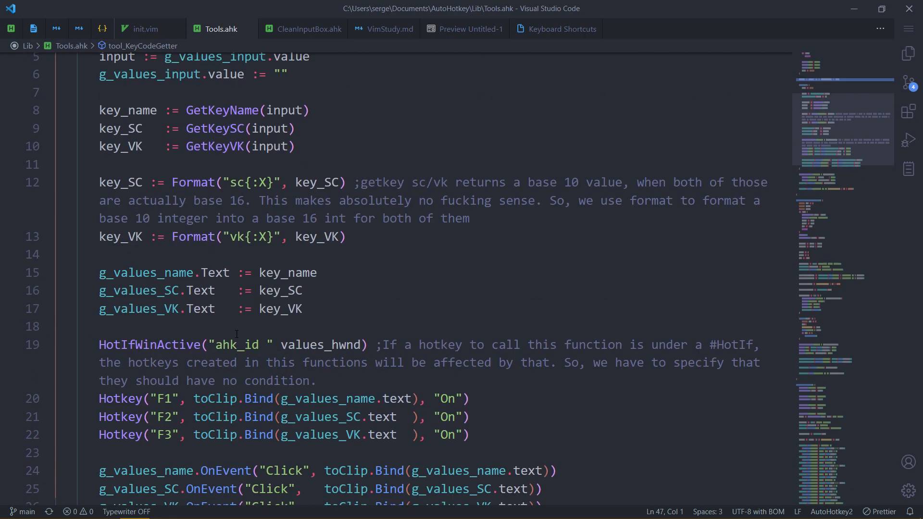
{"action": "scroll", "scroll_direction": "up", "scroll_amount": 3}
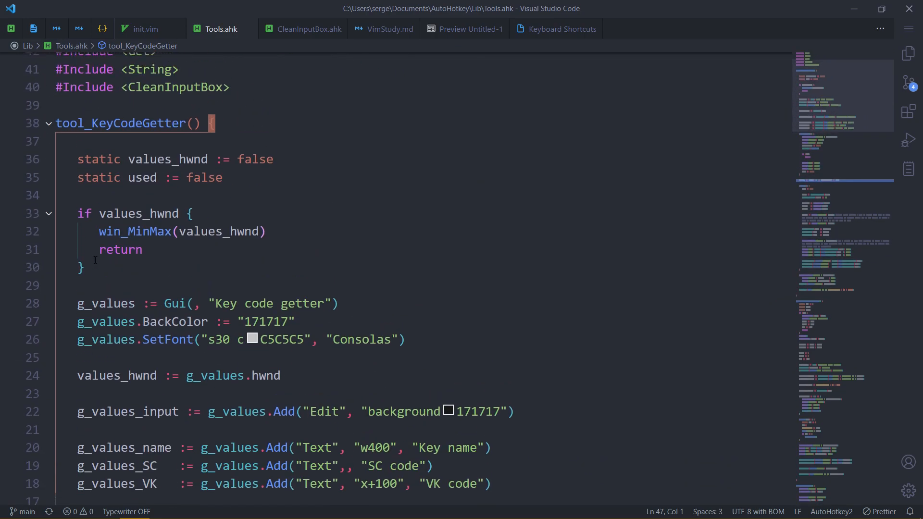
{"action": "scroll", "scroll_direction": "down", "scroll_amount": 3}
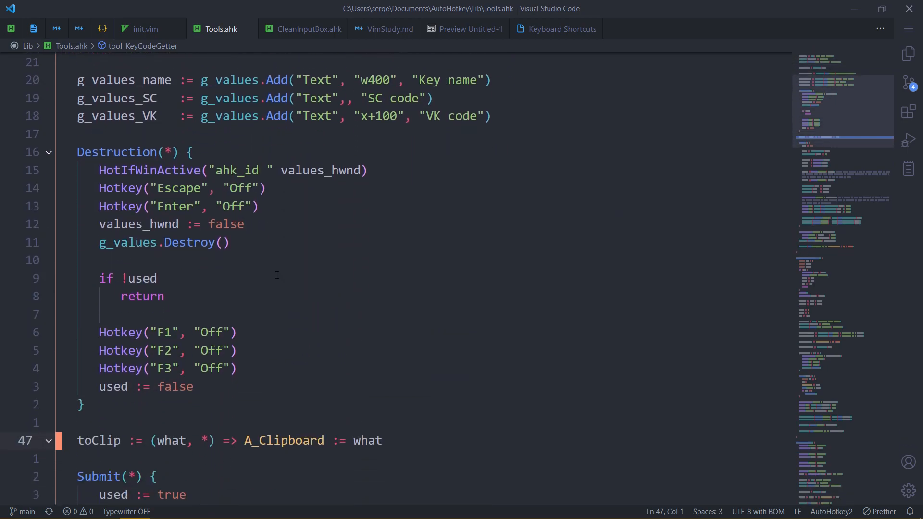
{"action": "scroll", "scroll_direction": "up", "scroll_amount": 3}
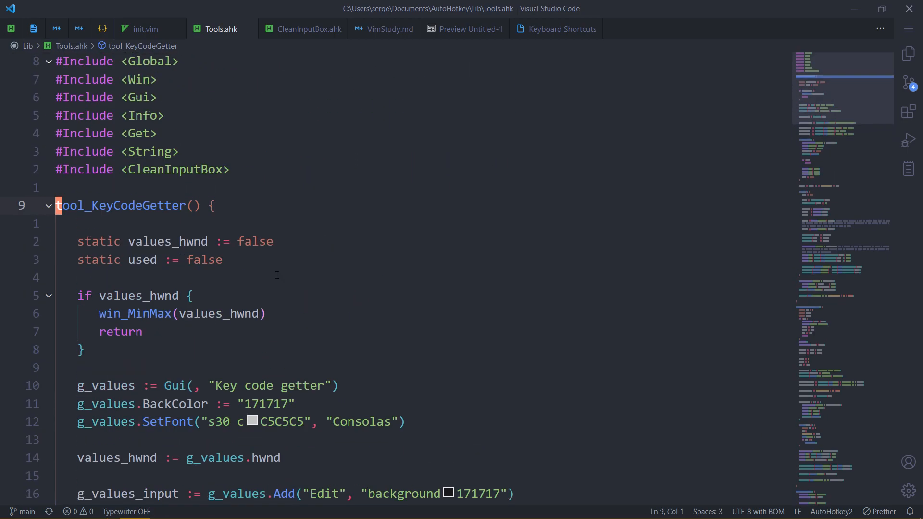
{"action": "scroll", "scroll_direction": "down", "scroll_amount": 3}
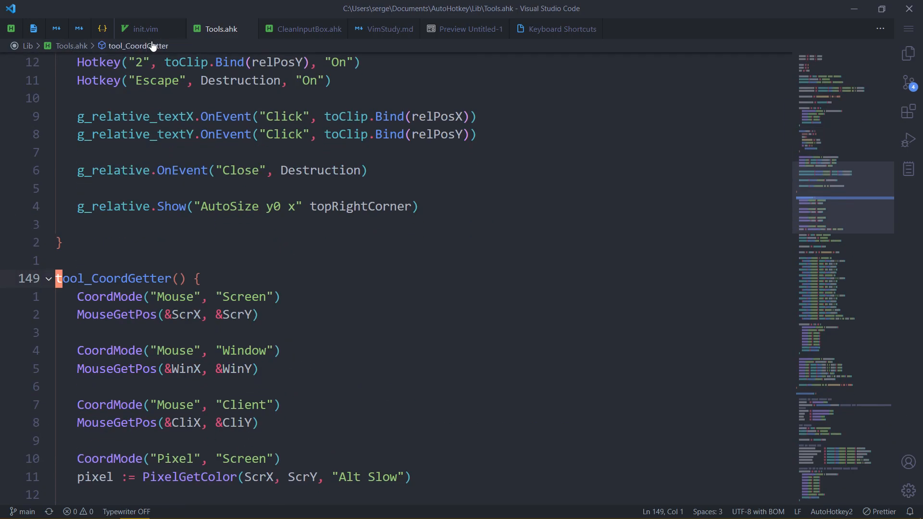
Step: Return to init.vim and scroll through the VsCode Scrolling mappings to the Russian langmap section
{"action": "left_click", "coordinate": [143, 29]}
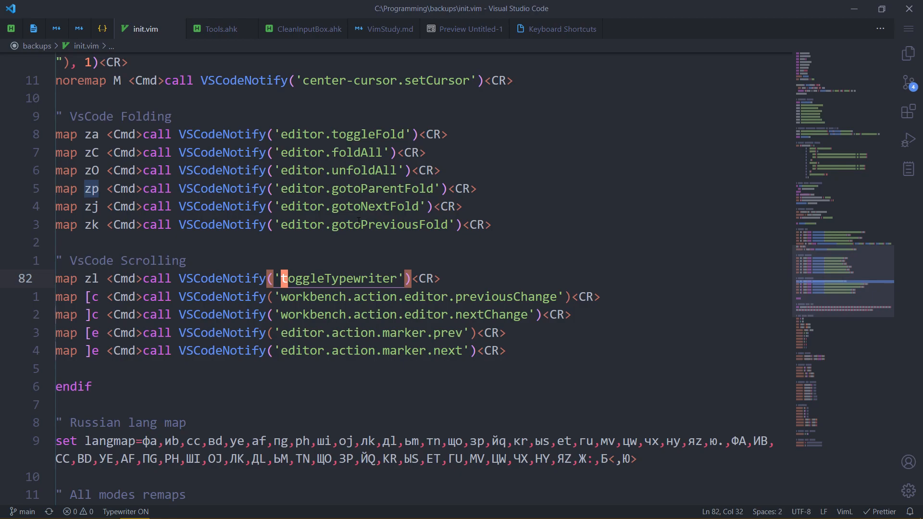
{"action": "scroll", "scroll_direction": "down", "scroll_amount": 3}
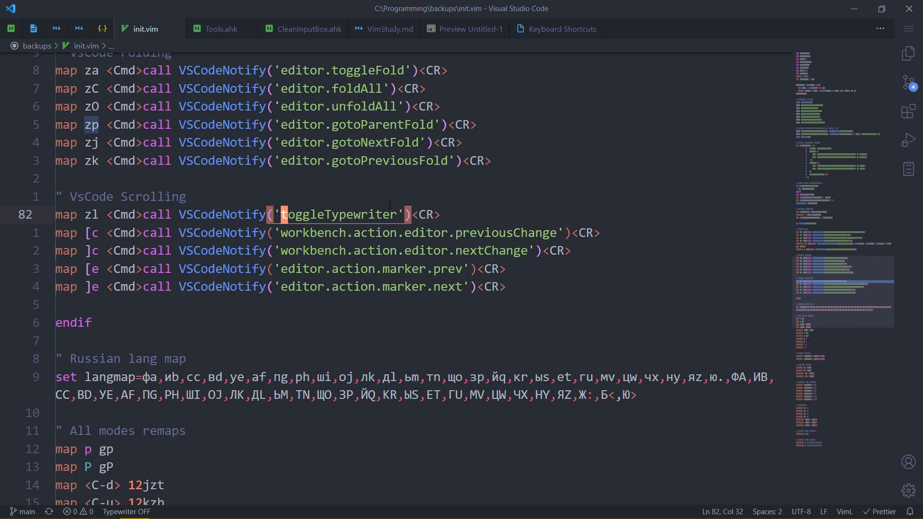
{"action": "scroll", "scroll_direction": "up", "scroll_amount": 3}
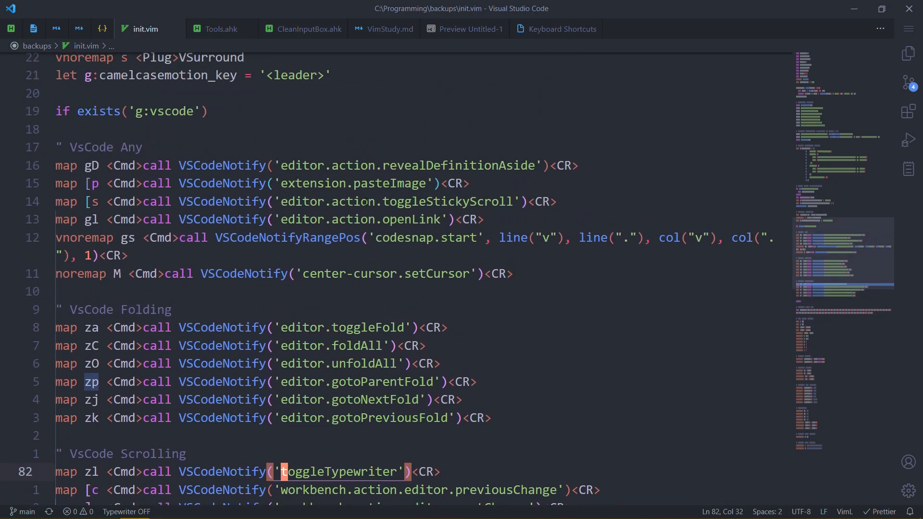
{"action": "scroll", "scroll_direction": "down", "scroll_amount": 3}
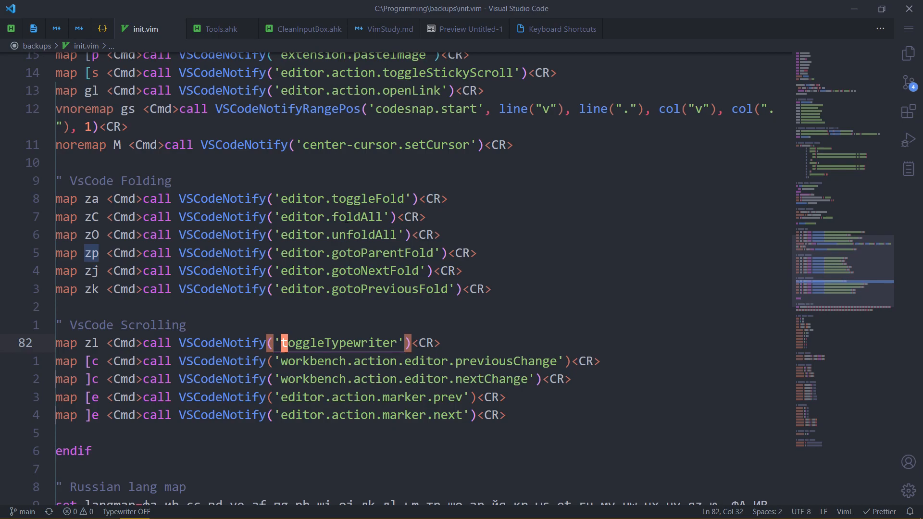
{"action": "scroll", "scroll_direction": "down", "scroll_amount": 3}
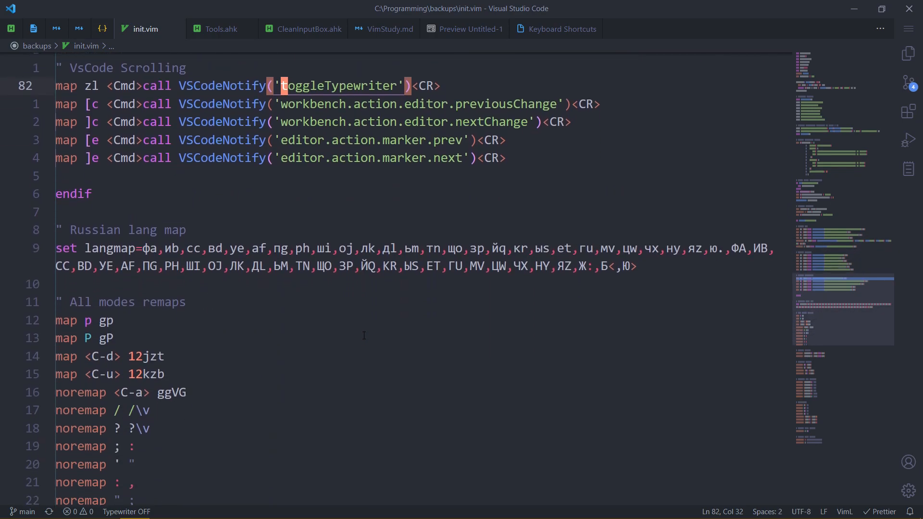
{"action": "mouse_move", "coordinate": [350, 319]}
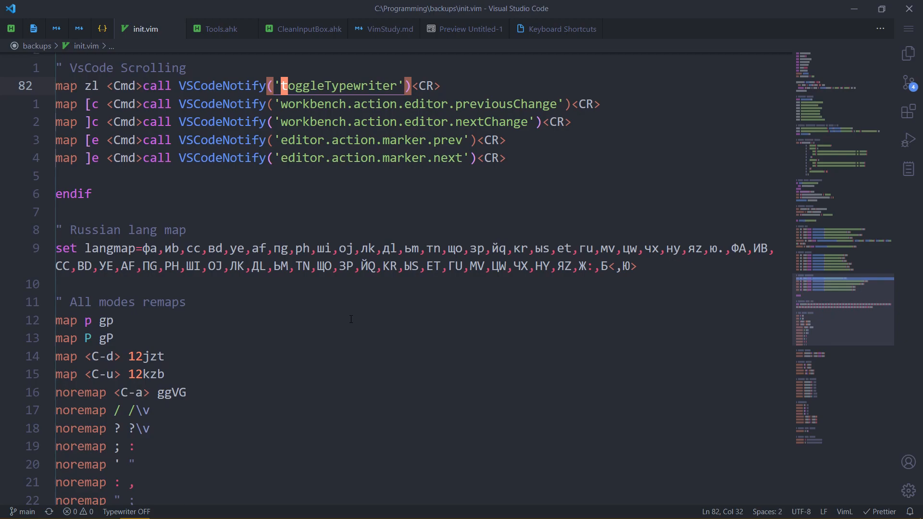